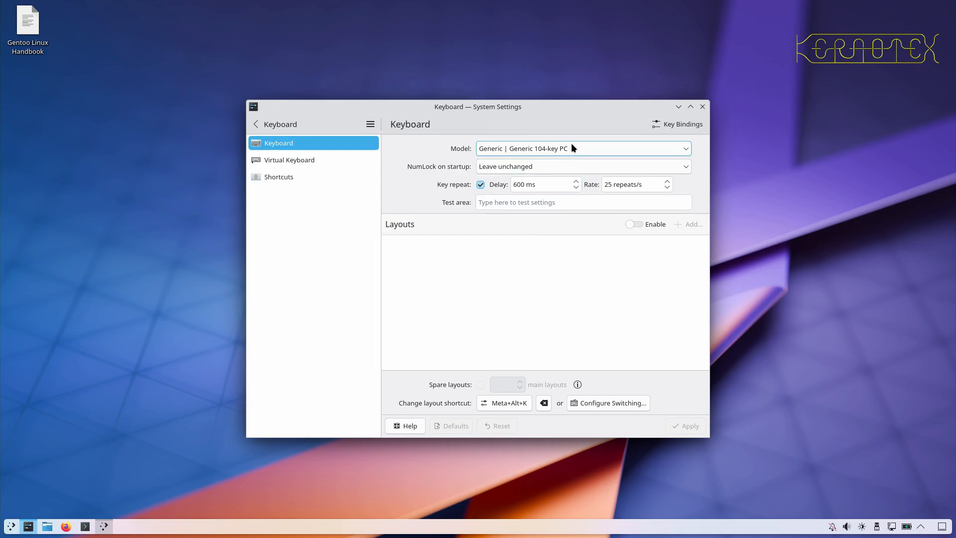
# Choose Generic 105-key PC as the keyboard model and enable custom layouts.
pyautogui.click(582, 149)
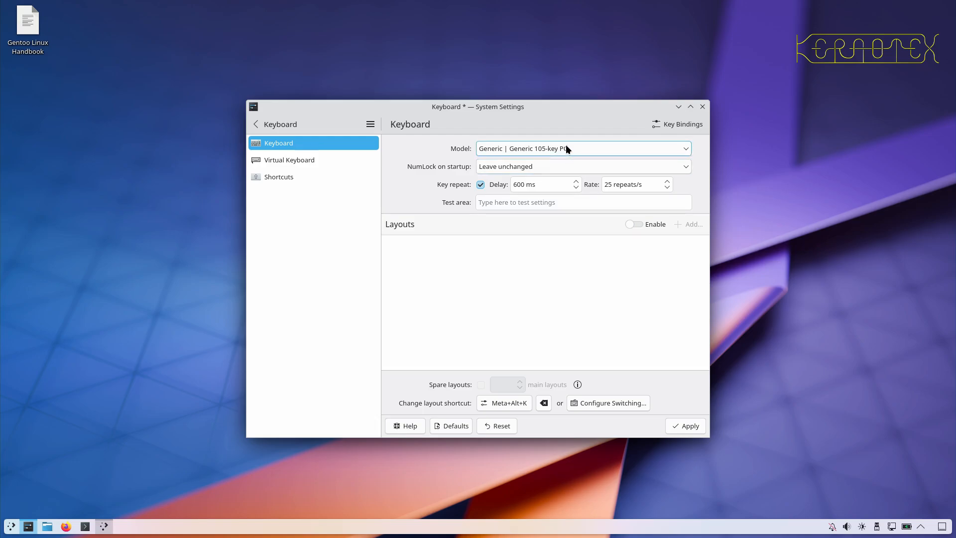
pyautogui.moveTo(565, 150)
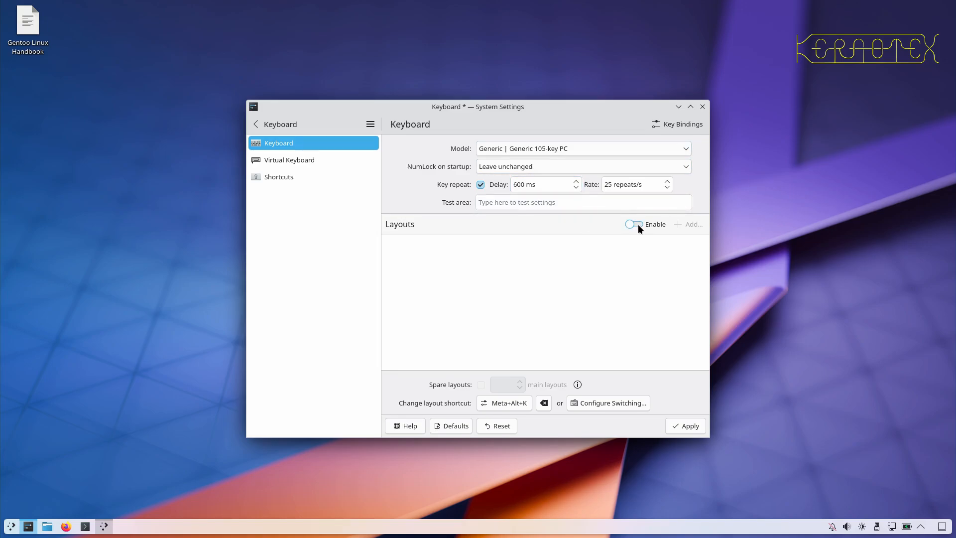
pyautogui.click(634, 225)
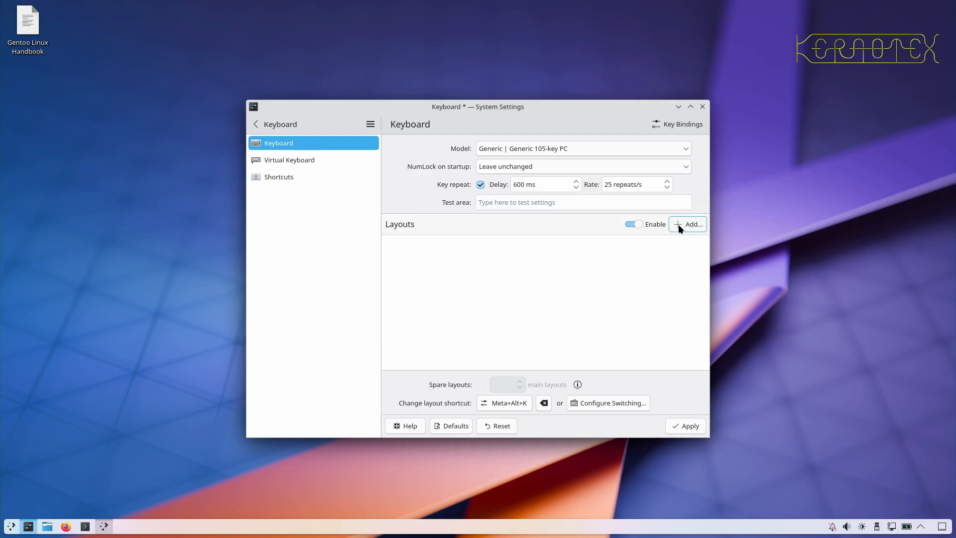
# Add the English (UK, extended, Windows) layout via a (UK) search.
pyautogui.click(687, 224)
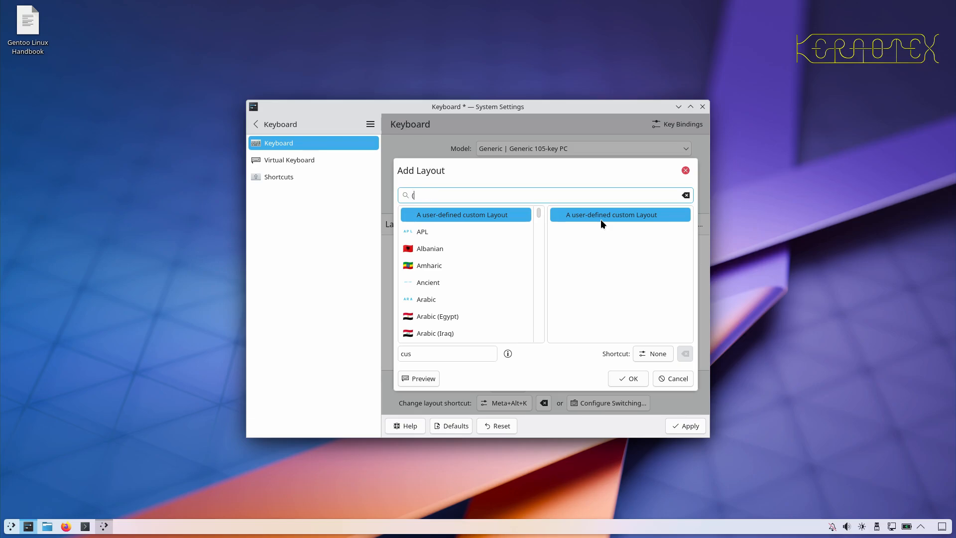
pyautogui.write('(UK)')
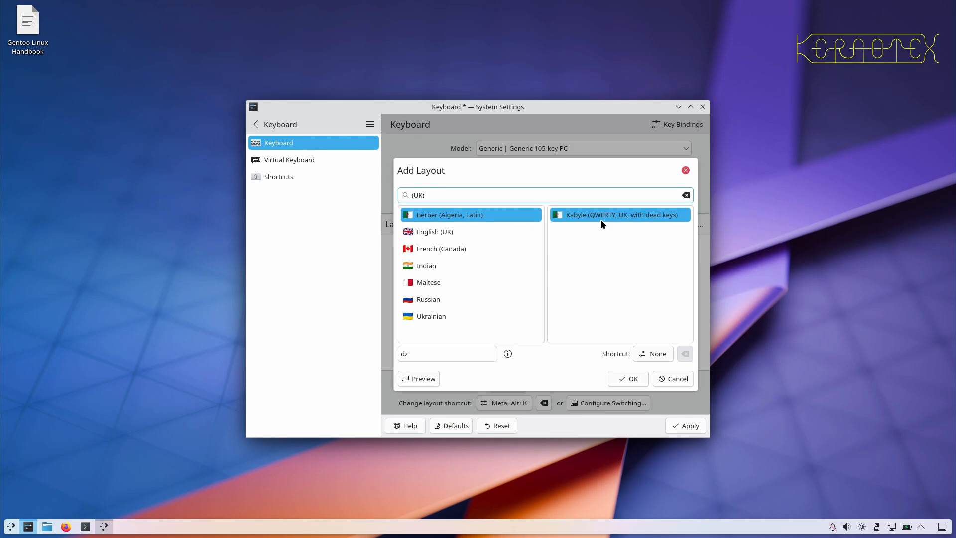
pyautogui.click(434, 231)
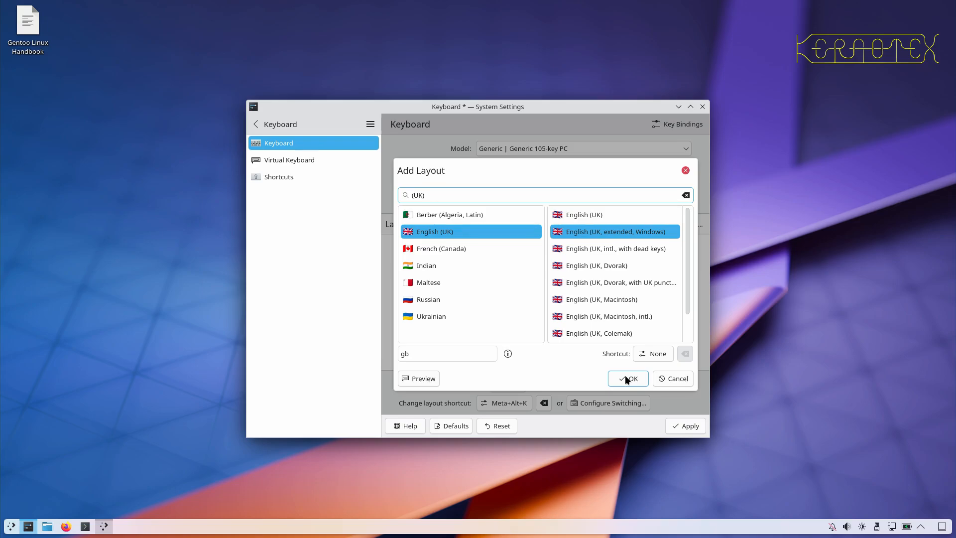
pyautogui.click(627, 378)
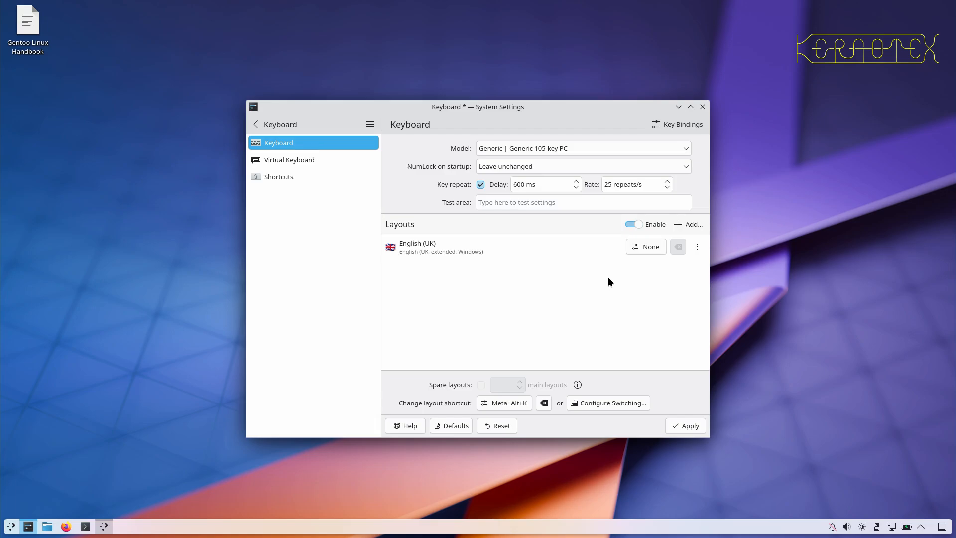
pyautogui.moveTo(623, 319)
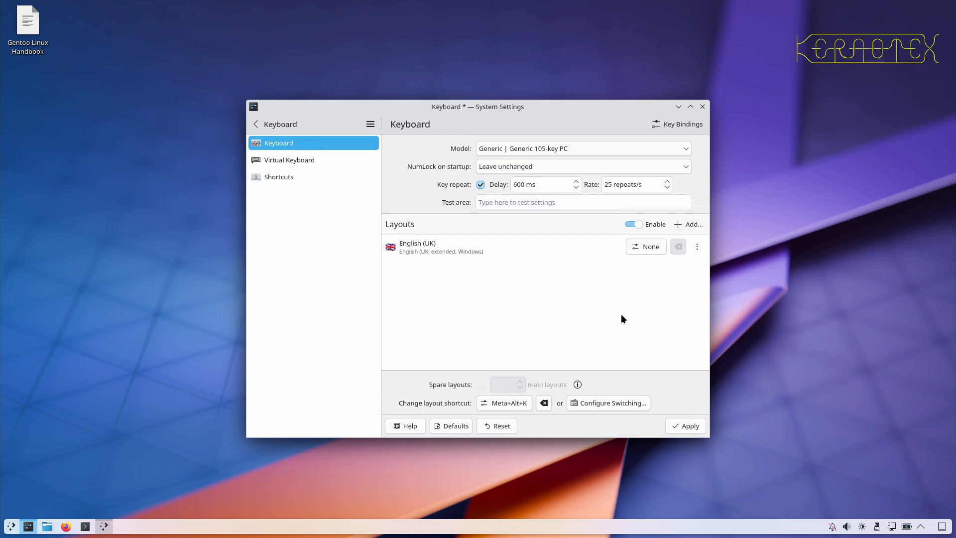
pyautogui.moveTo(670, 403)
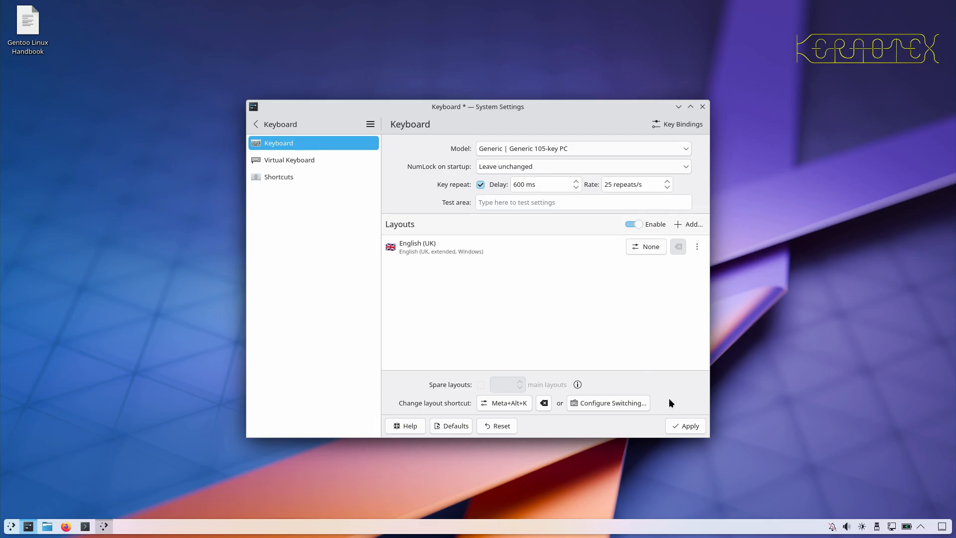
# Apply the keyboard changes, then close System Settings and the Welcome Center.
pyautogui.click(685, 426)
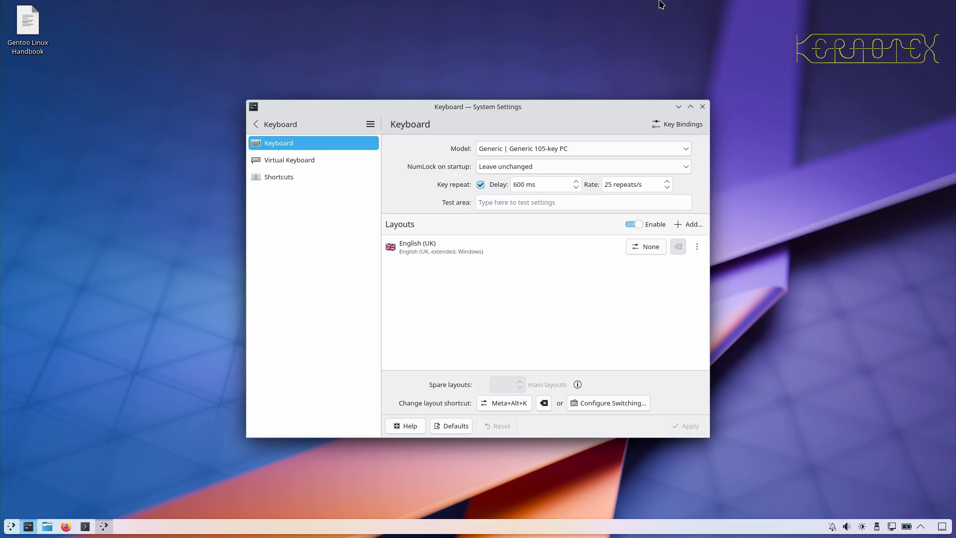
pyautogui.moveTo(702, 107)
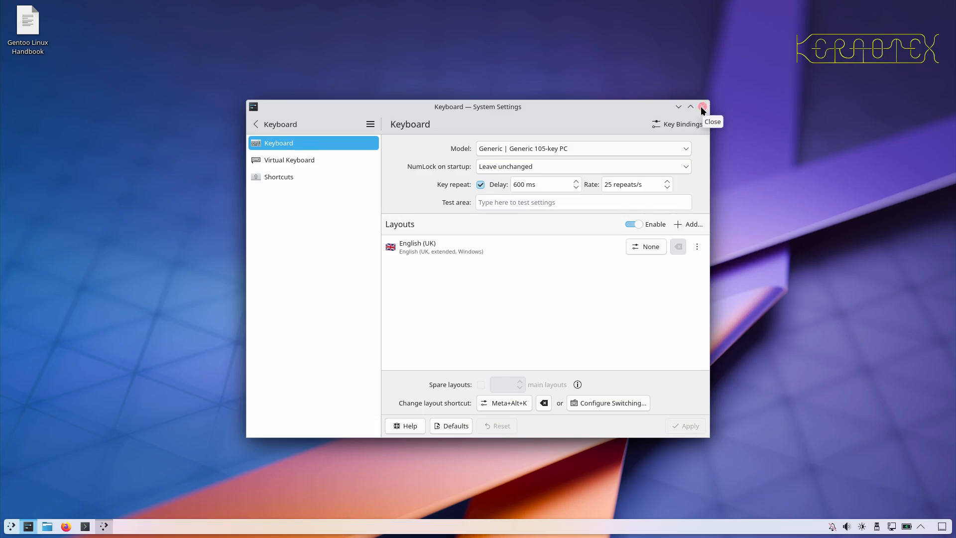
pyautogui.click(701, 107)
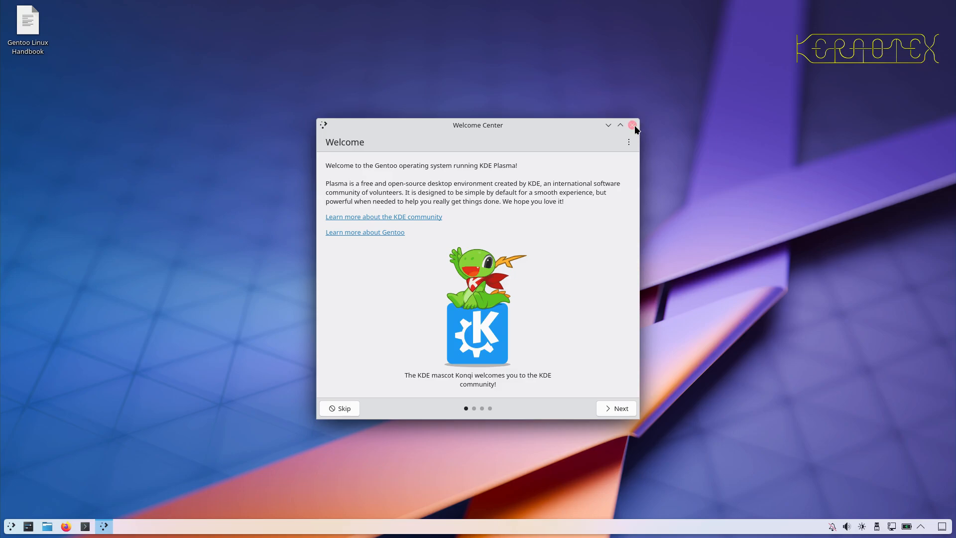
pyautogui.click(633, 125)
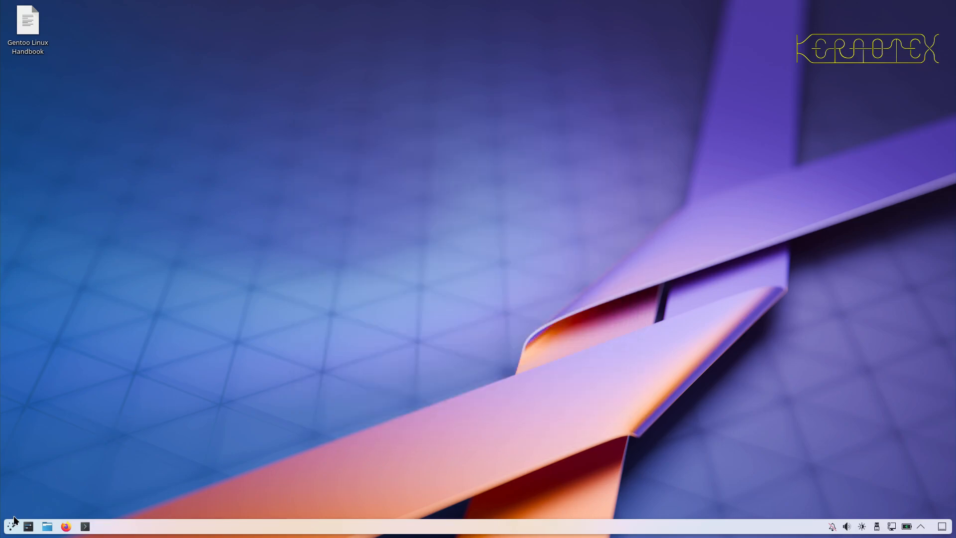
# Set Screen Locking's automatic lock to Never and apply it.
pyautogui.click(28, 527)
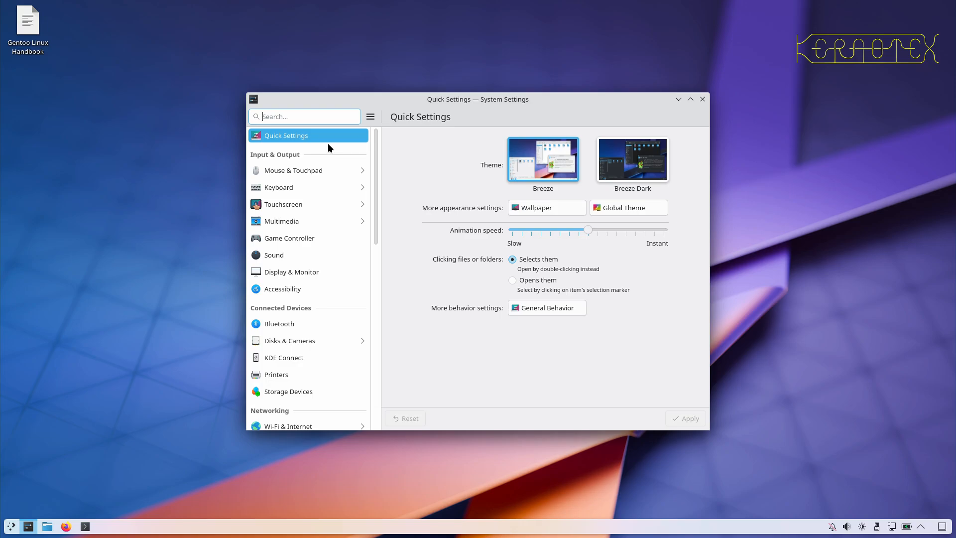
pyautogui.write('lock')
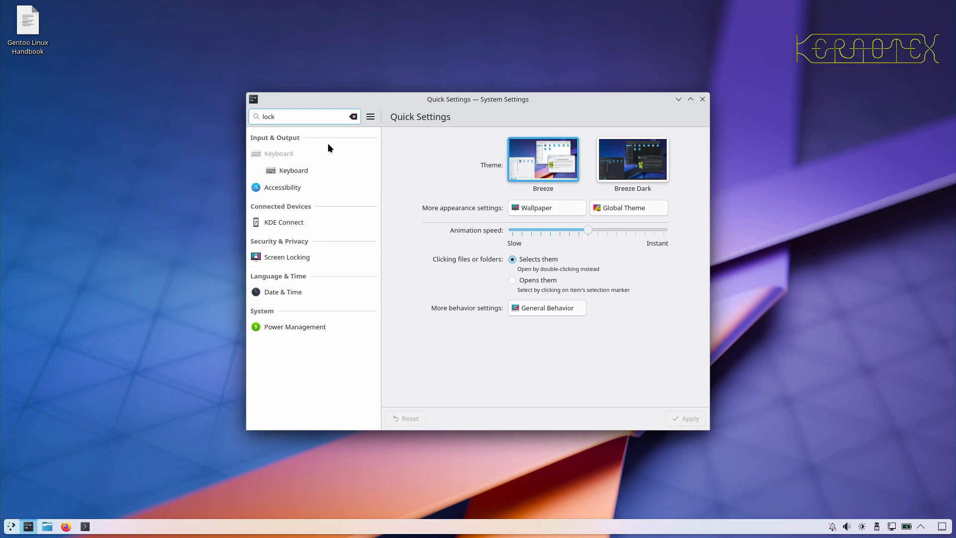
pyautogui.click(287, 257)
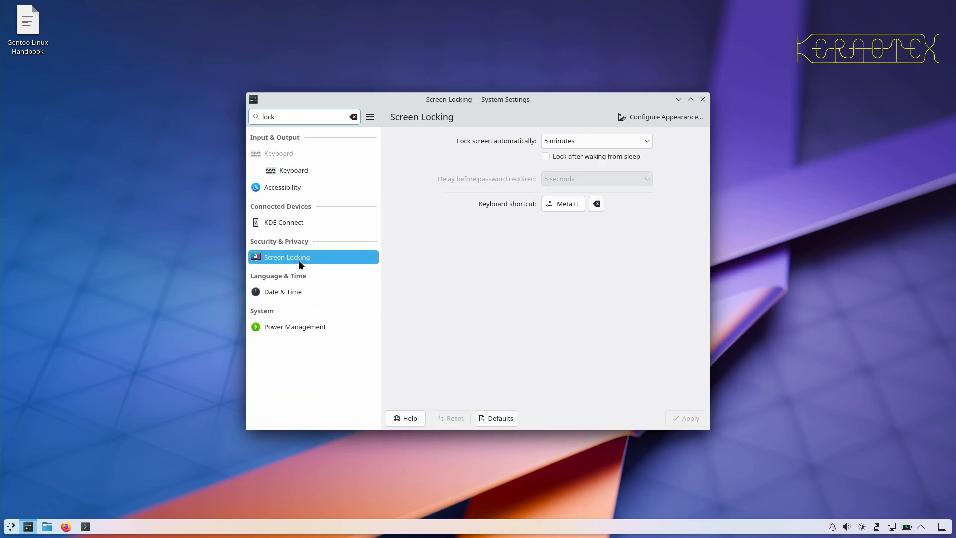
pyautogui.click(595, 141)
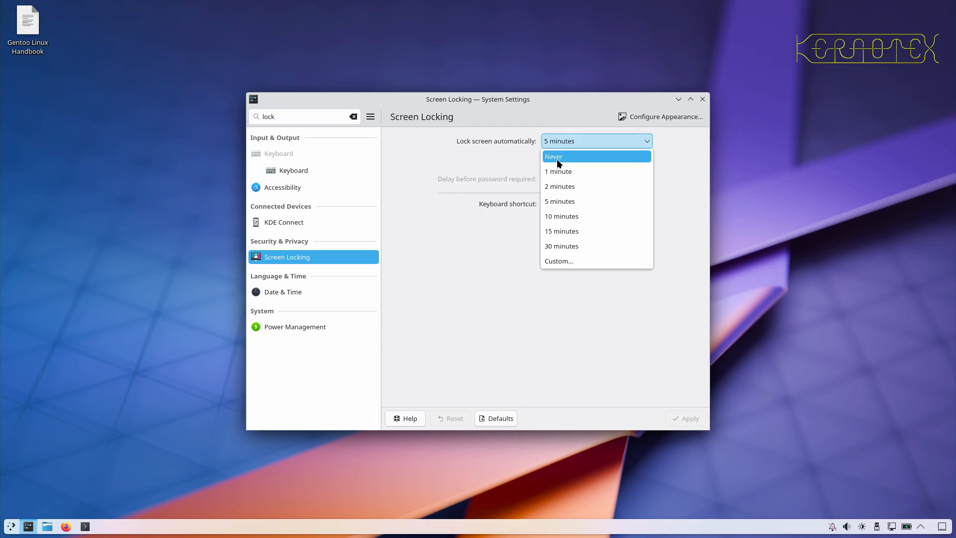
pyautogui.click(554, 156)
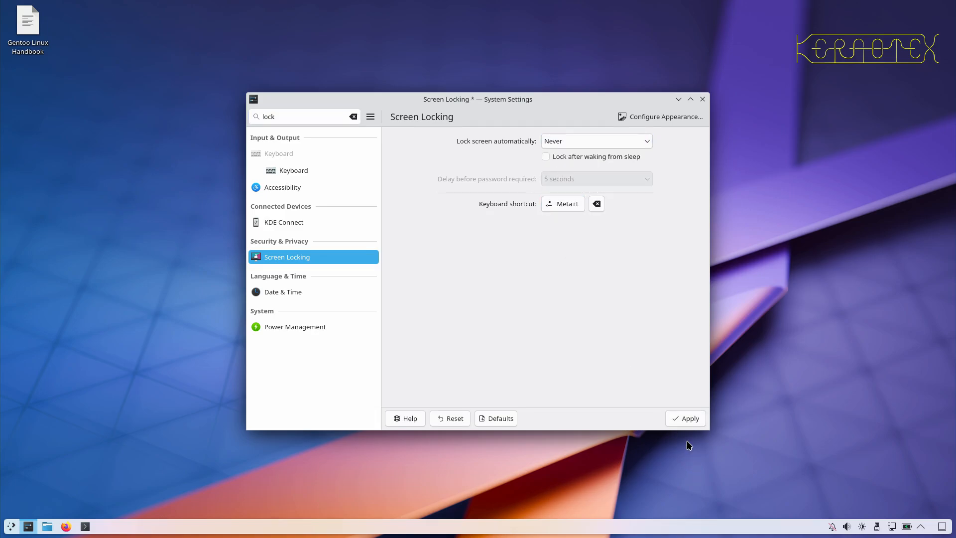
pyautogui.click(685, 418)
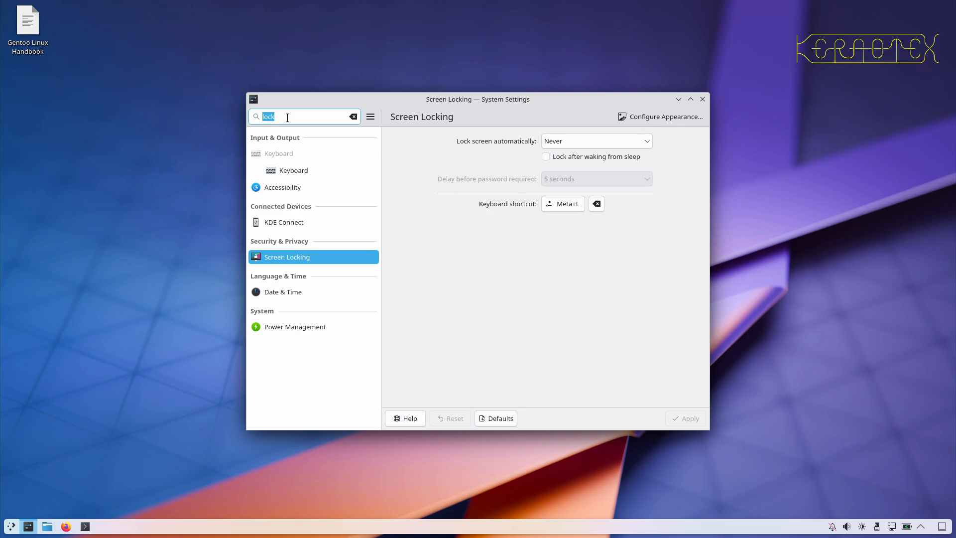
# Set dimming and screen turn-off to Never in Power Management and apply.
pyautogui.write('despkt')
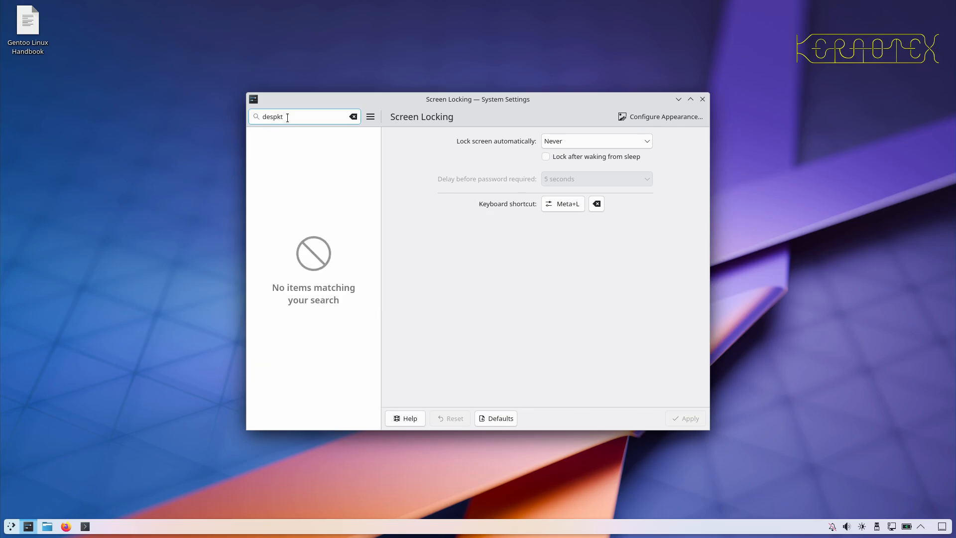
pyautogui.press('BackSpace')
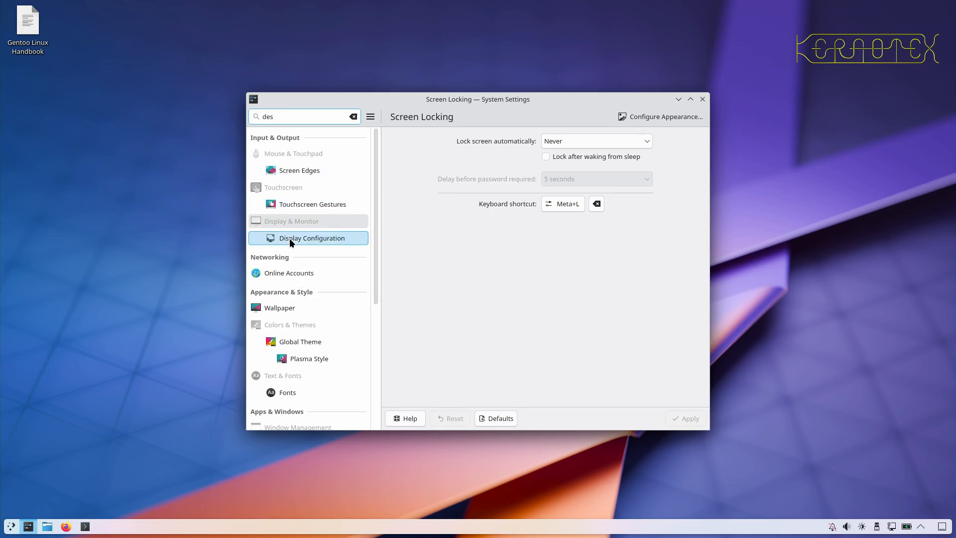
pyautogui.write('power')
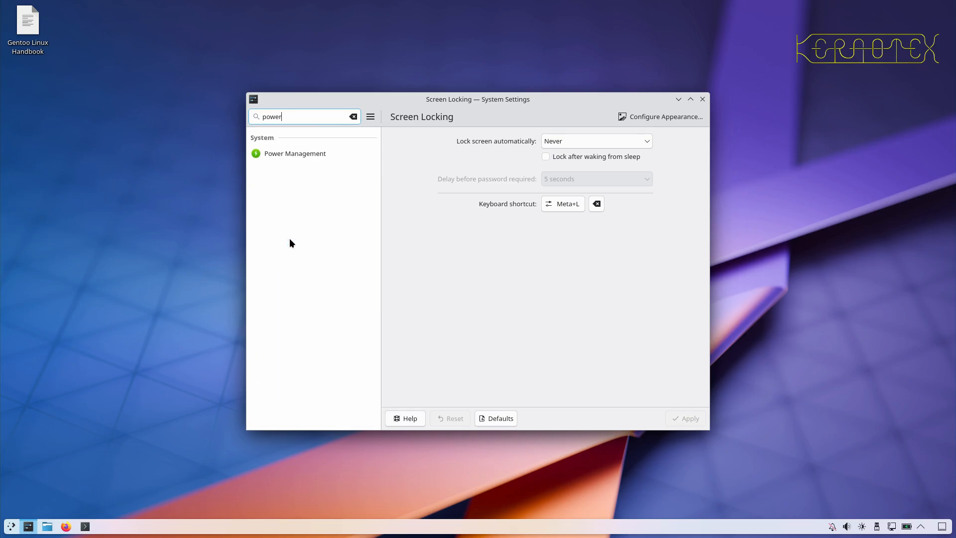
pyautogui.moveTo(293, 169)
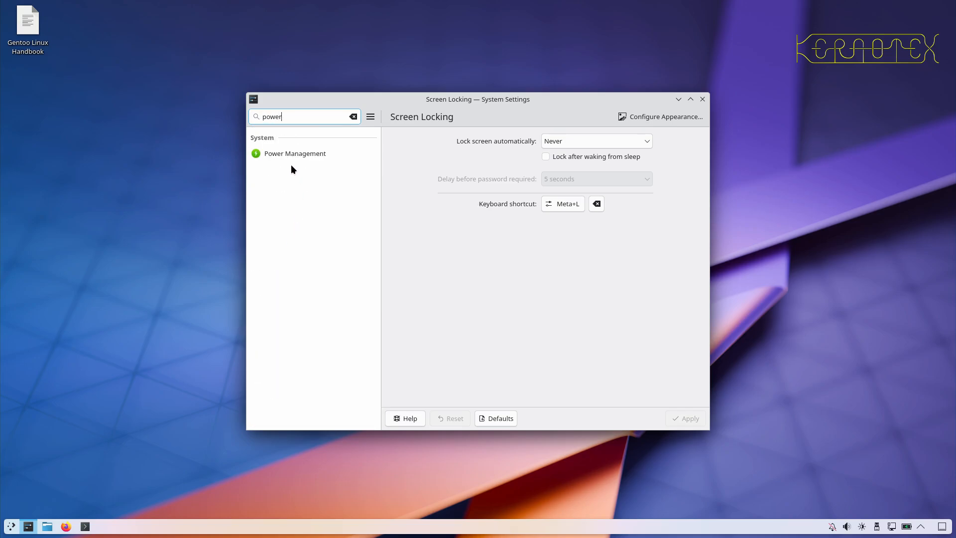
pyautogui.click(295, 153)
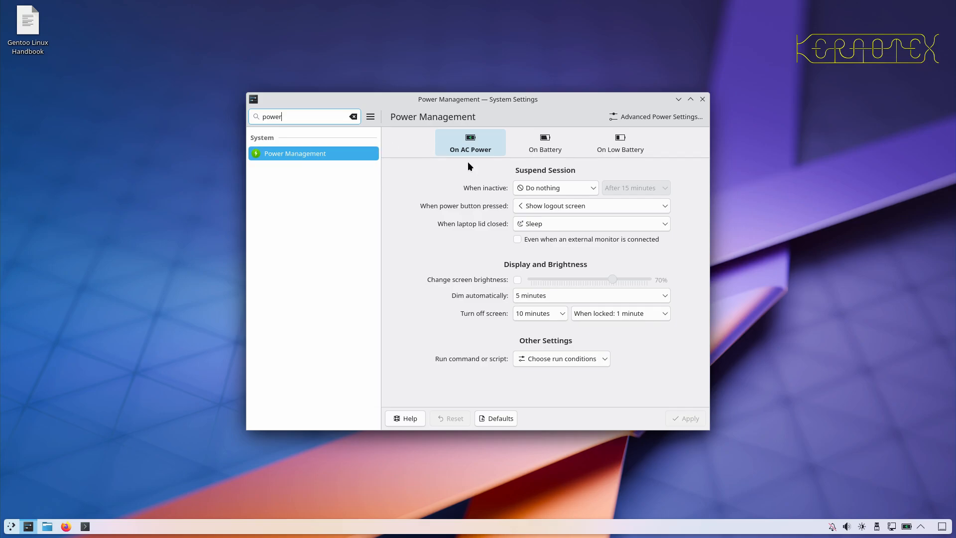
pyautogui.moveTo(540, 201)
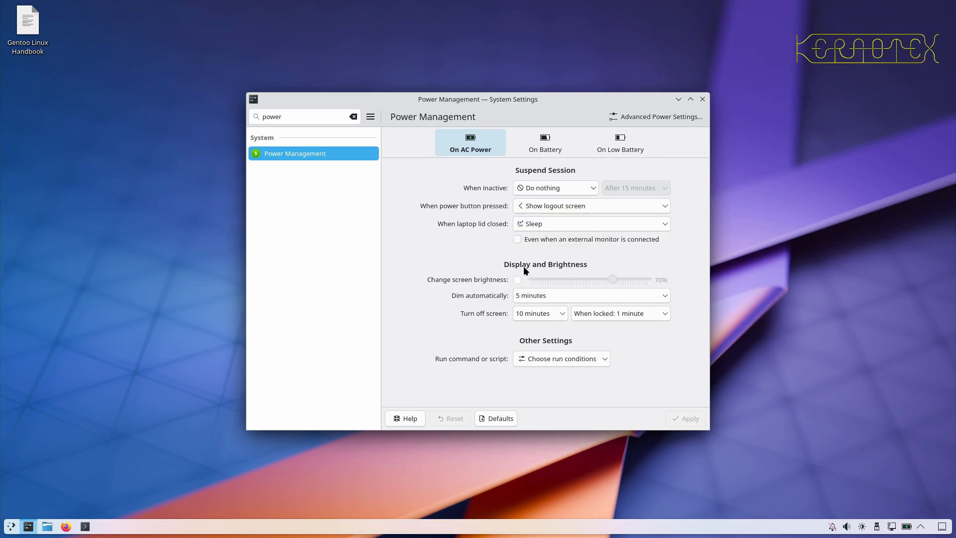
pyautogui.click(590, 295)
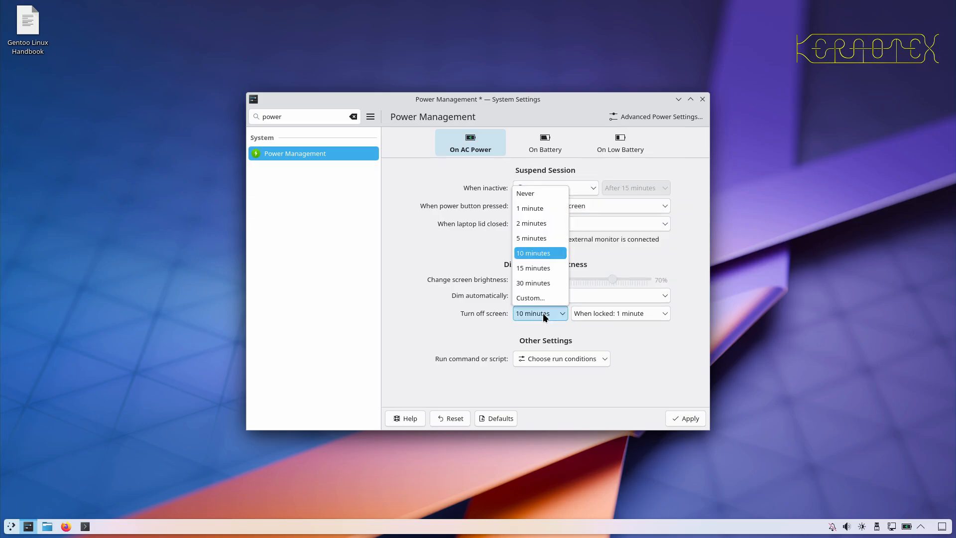
pyautogui.moveTo(539, 193)
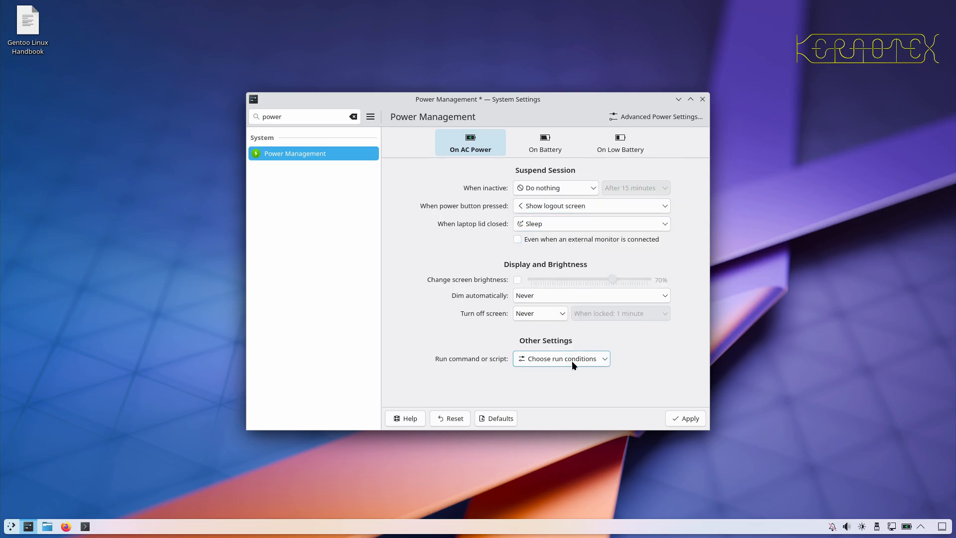
pyautogui.click(685, 418)
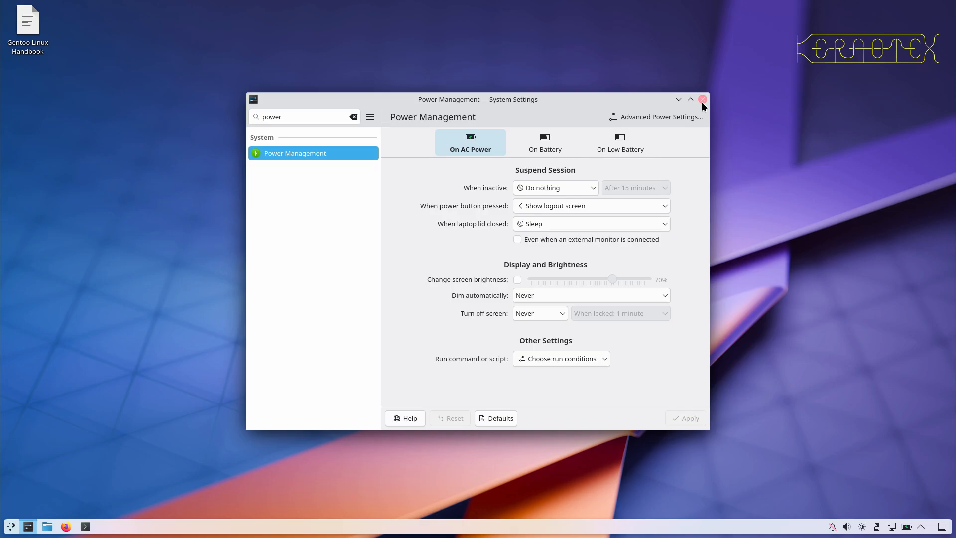
# Close System Settings and launch Firefox from the panel.
pyautogui.click(701, 99)
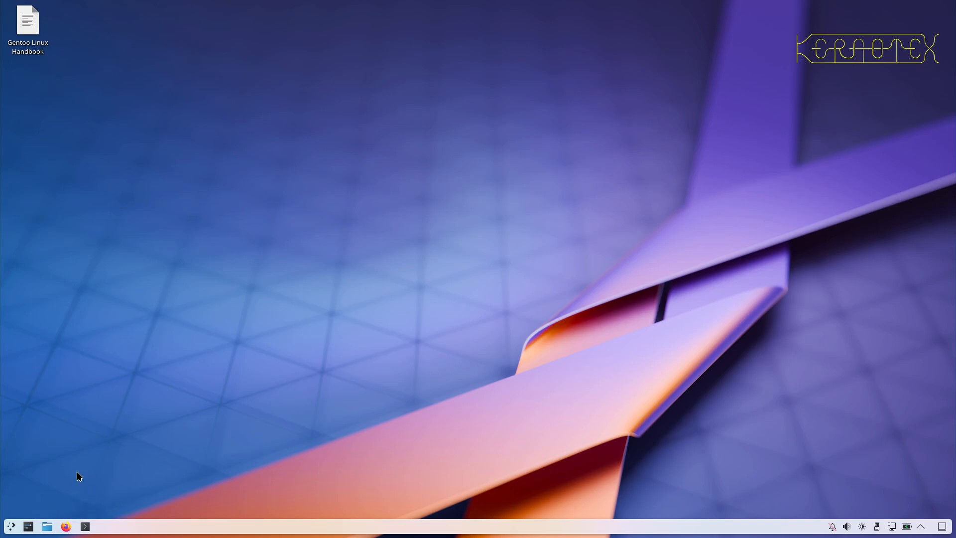
pyautogui.moveTo(113, 346)
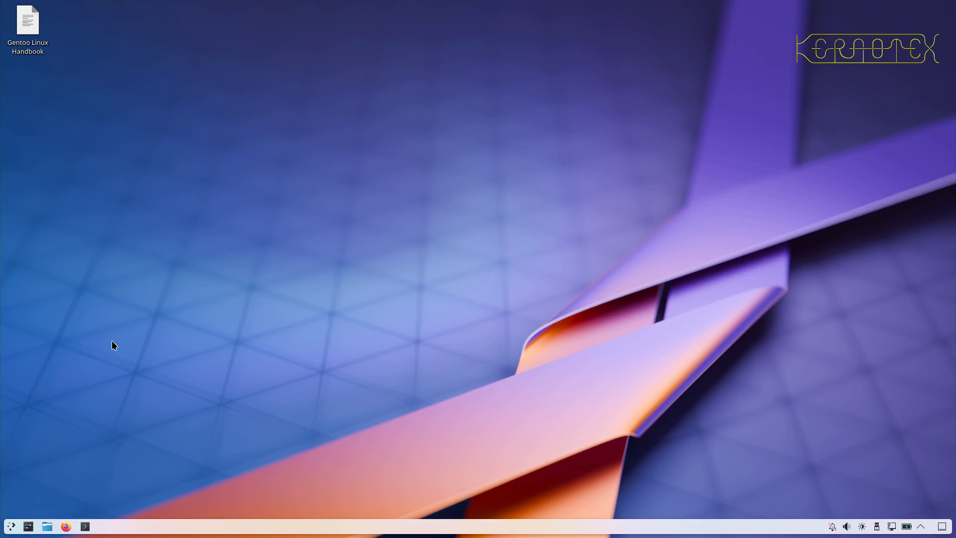
pyautogui.click(65, 526)
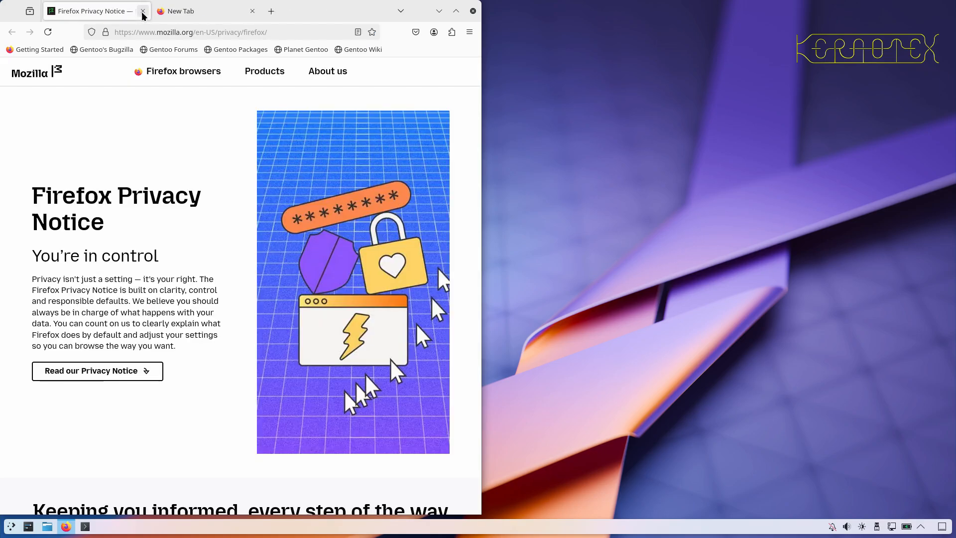
# Close the privacy notice tab and place a Konsole window in the right half.
pyautogui.click(143, 11)
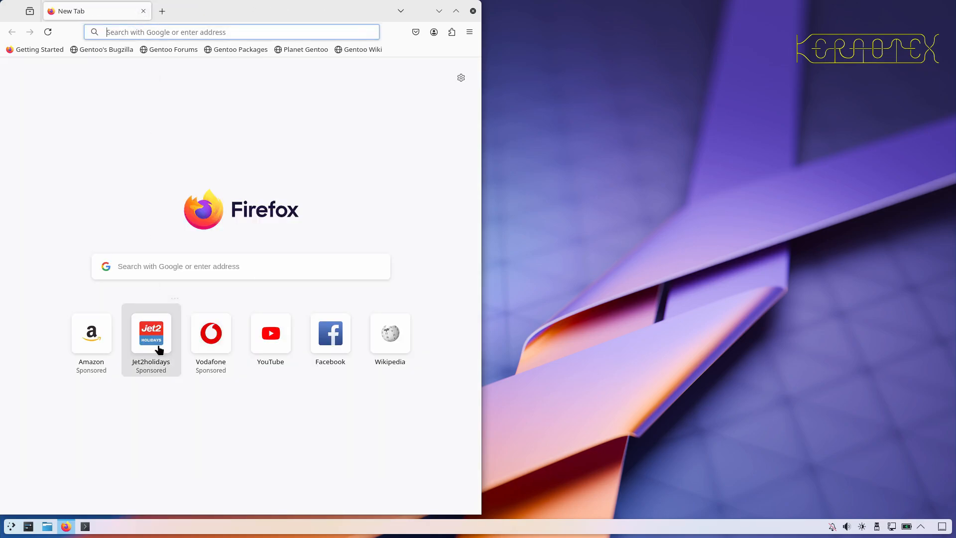
pyautogui.click(232, 31)
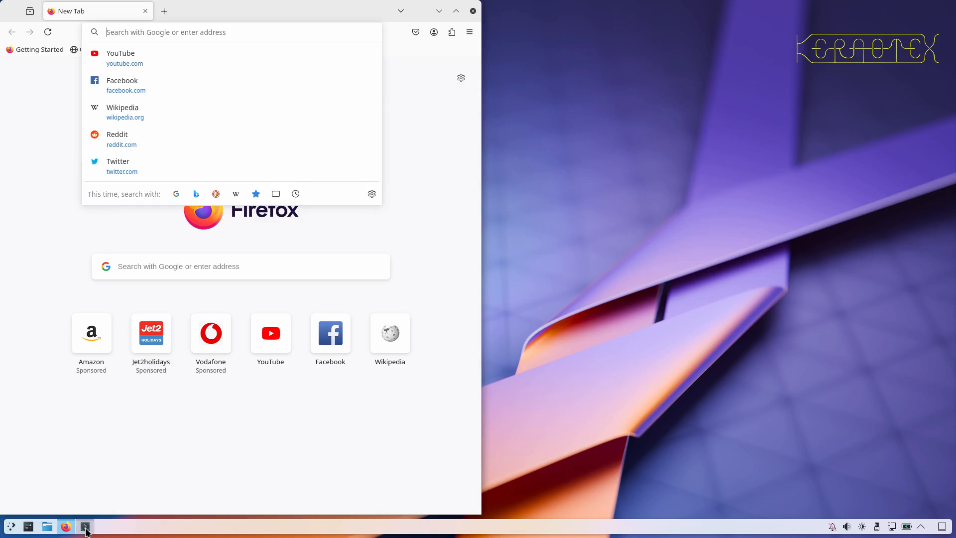
pyautogui.click(85, 526)
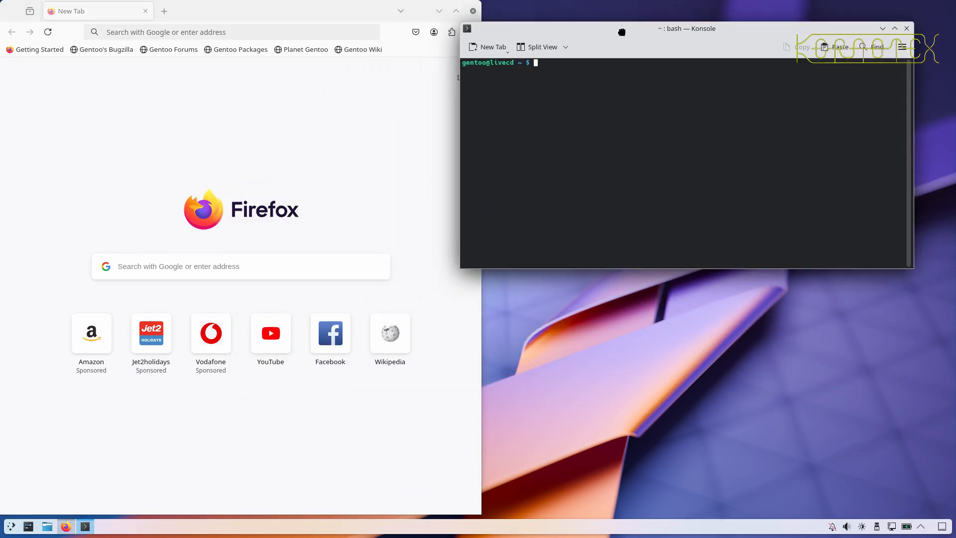
pyautogui.moveTo(686, 28); pyautogui.dragTo(708, 6)
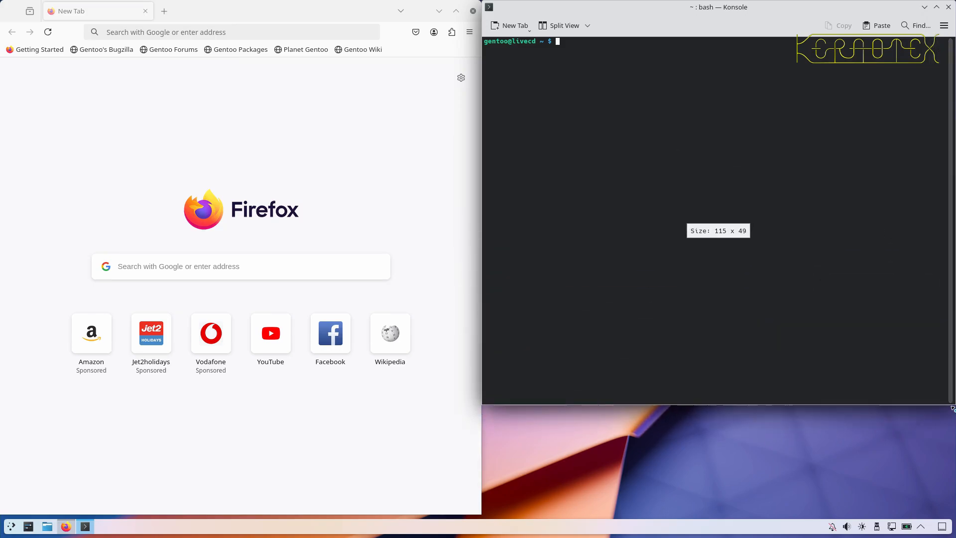
pyautogui.moveTo(951, 407); pyautogui.dragTo(950, 470)
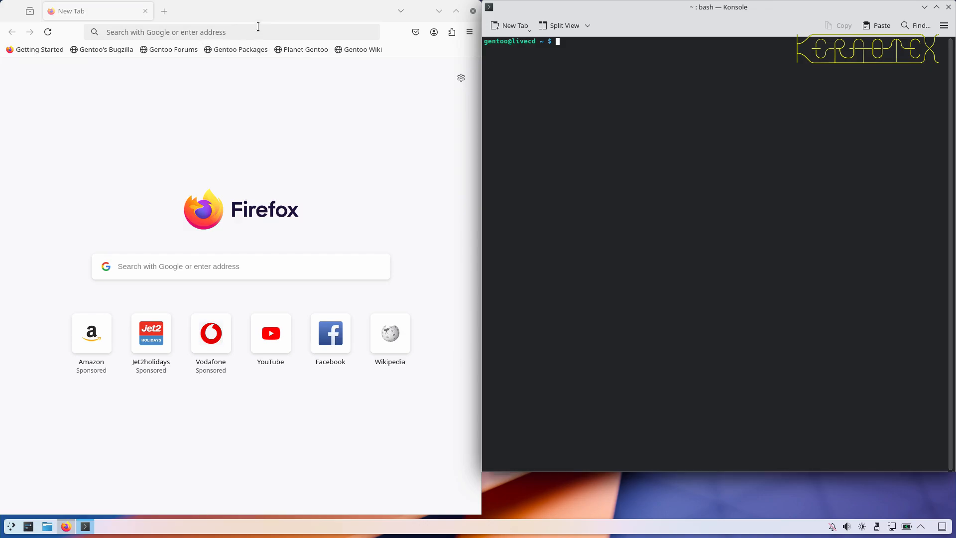
pyautogui.click(238, 32)
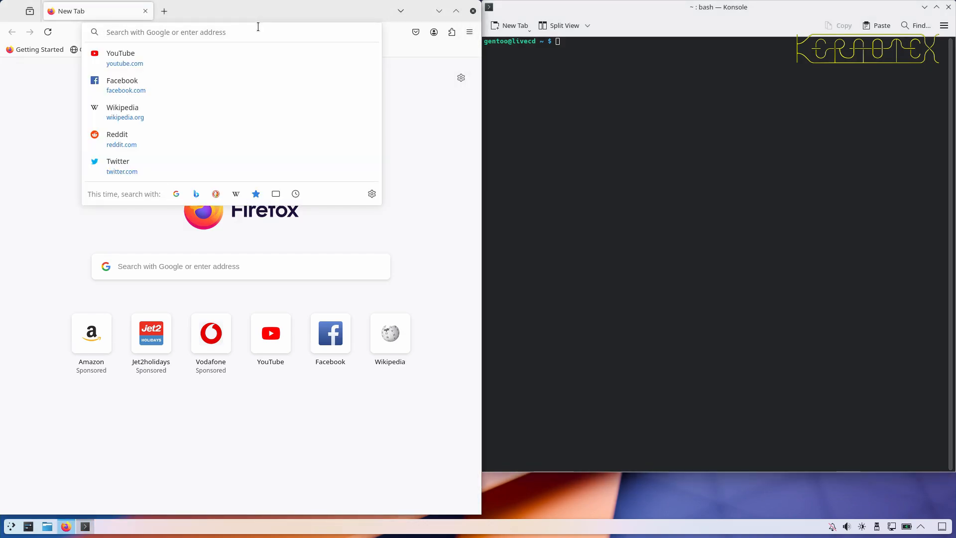
pyautogui.write('httt')
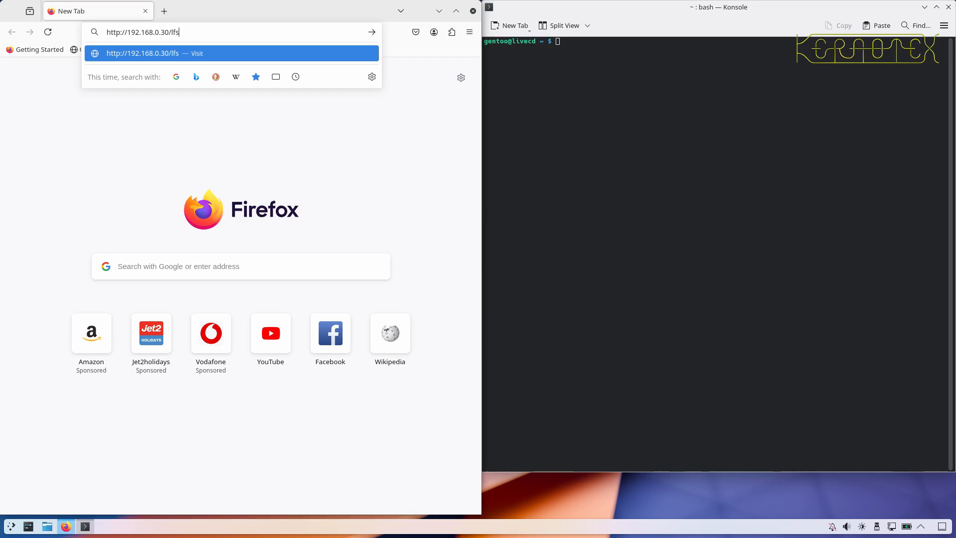
pyautogui.write('-12.3/')
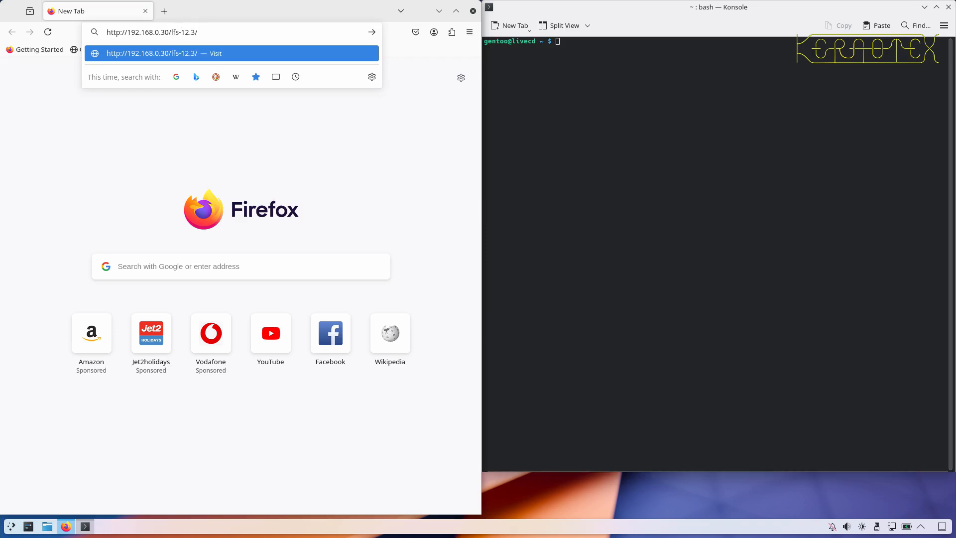
pyautogui.write('12.3')
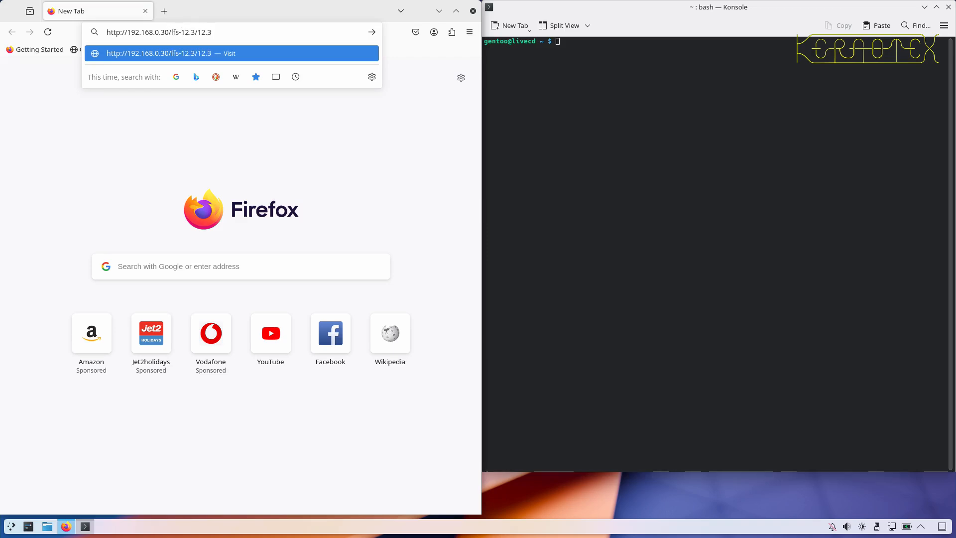
pyautogui.press('BackSpace')
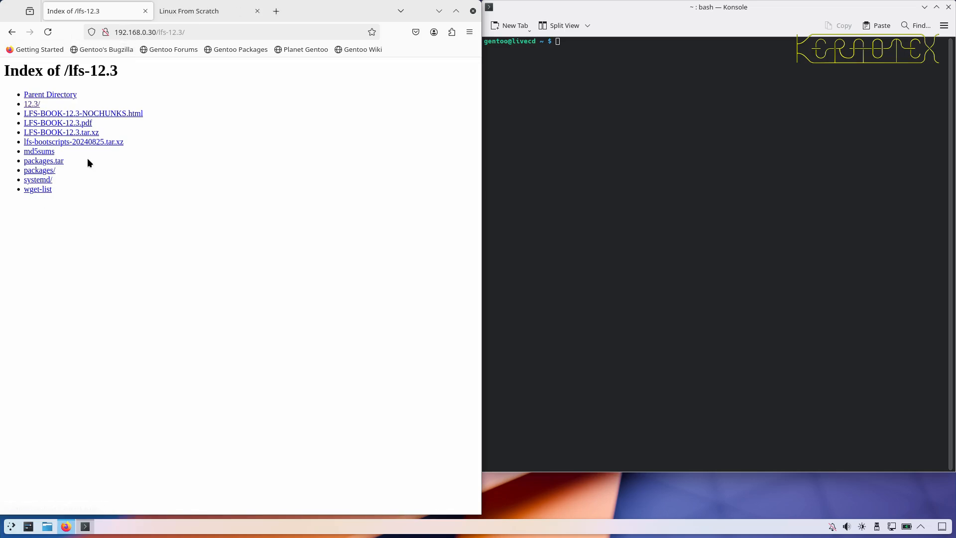
pyautogui.moveTo(44, 160)
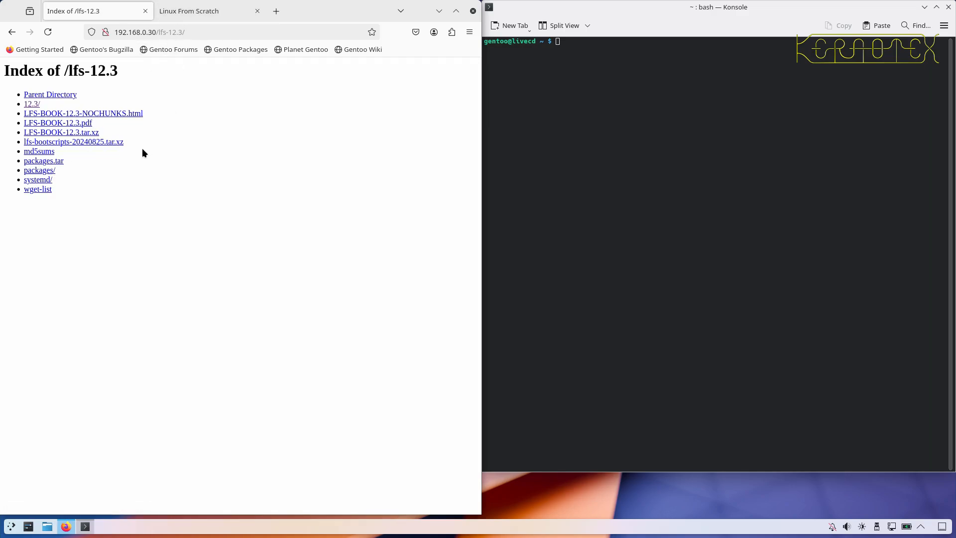
pyautogui.moveTo(123, 174)
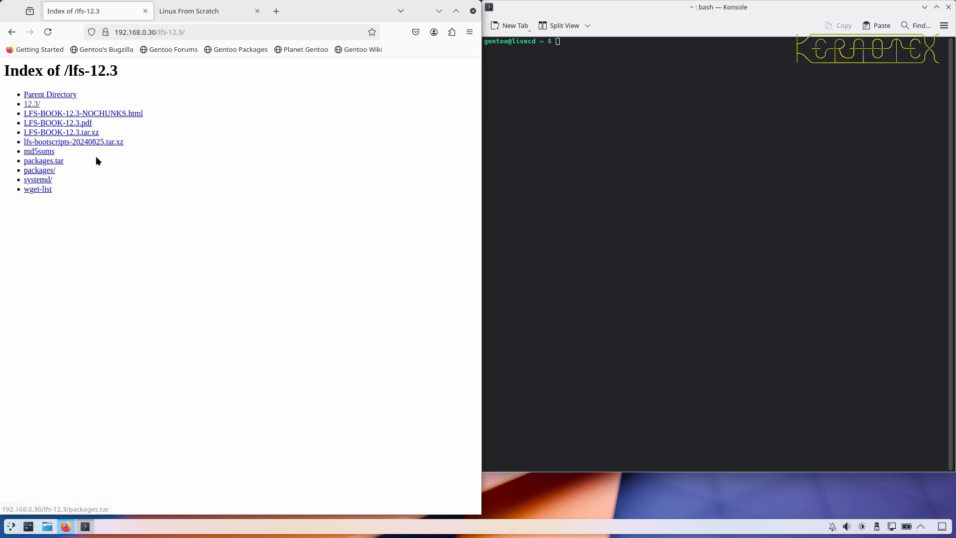
pyautogui.moveTo(202, 17)
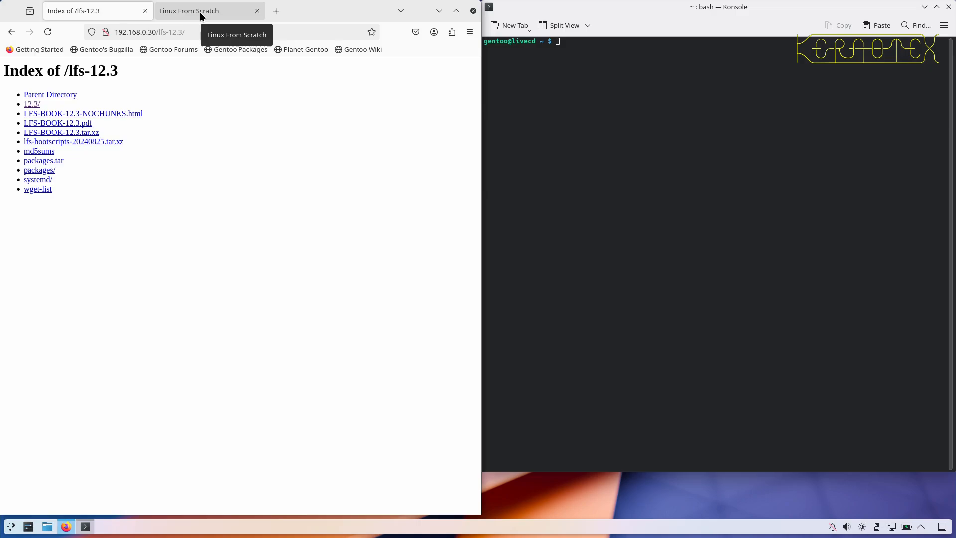
# Switch to the Linux From Scratch tab showing the 12.3 table of contents.
pyautogui.click(31, 104)
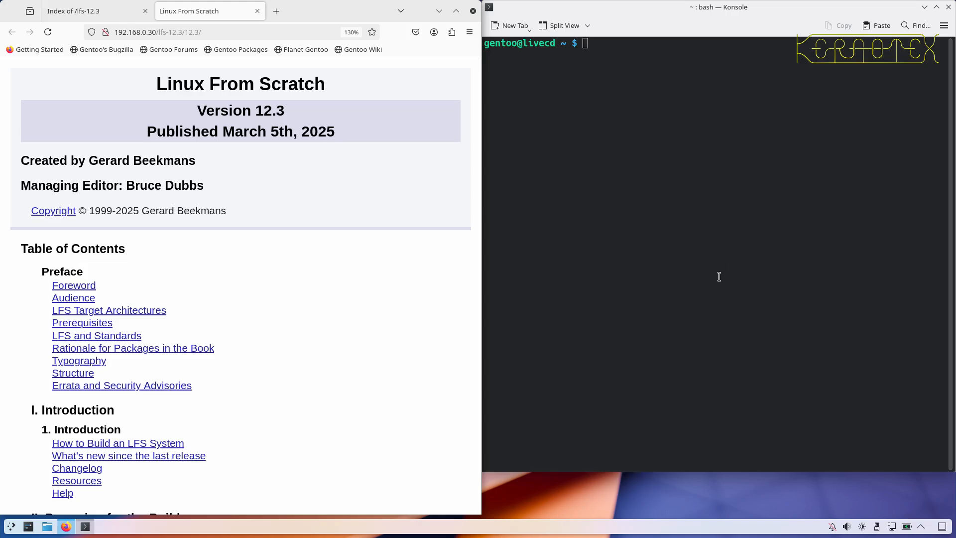
pyautogui.moveTo(715, 278)
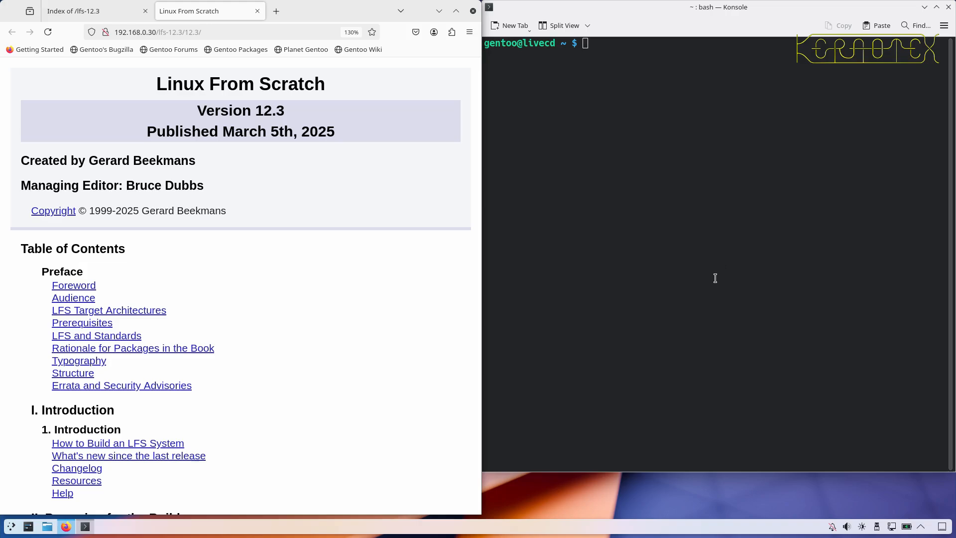
pyautogui.moveTo(718, 256)
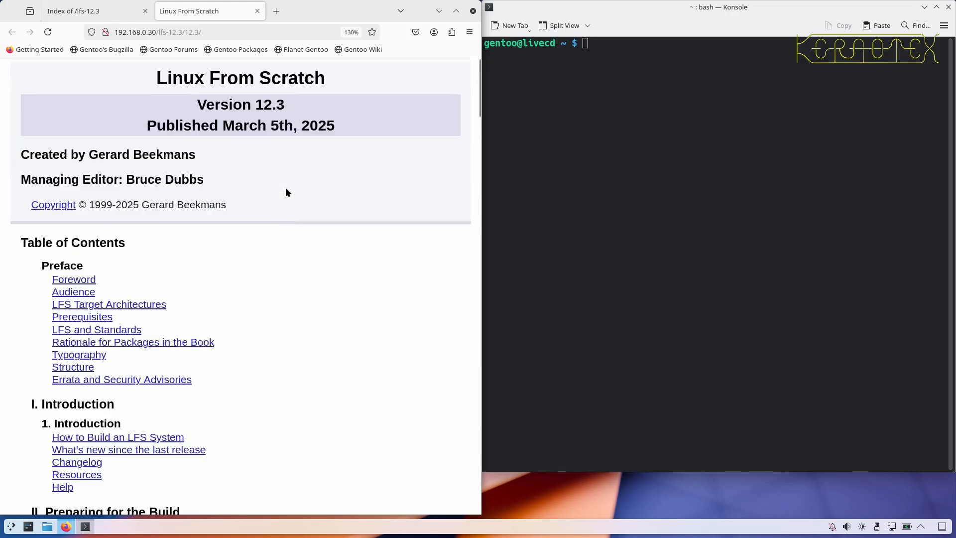
# Enter sudo su - in Konsole to get a root shell.
pyautogui.write('s')
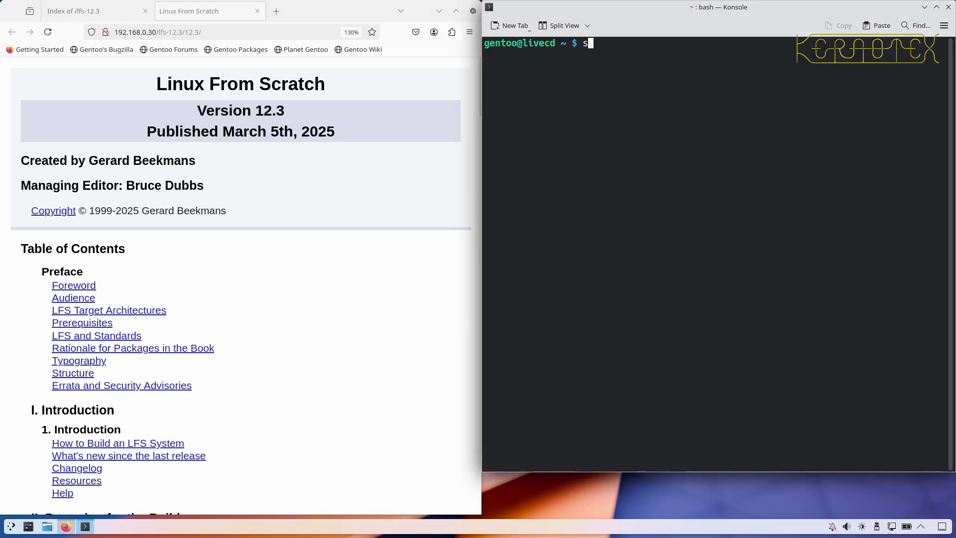
pyautogui.write('udo su -')
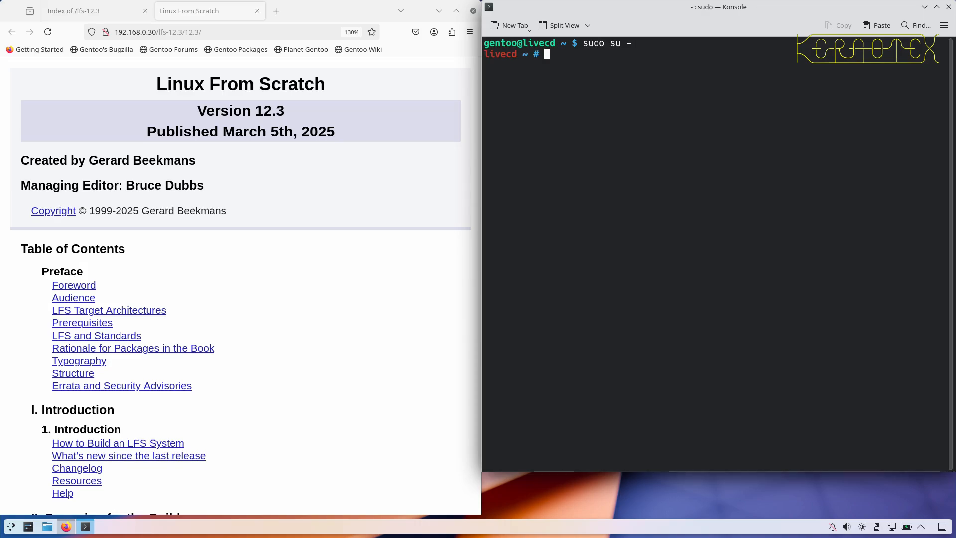
pyautogui.moveTo(522, 171)
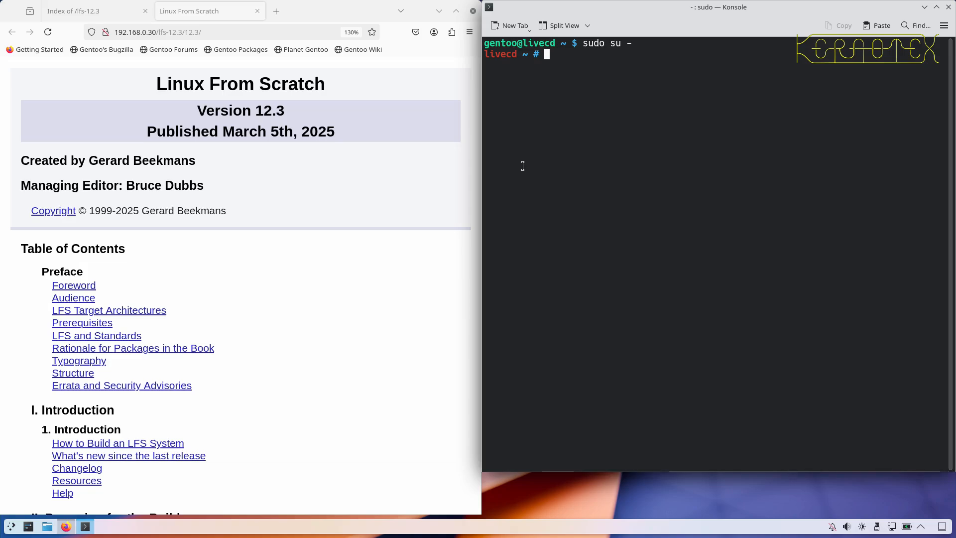
pyautogui.moveTo(311, 239)
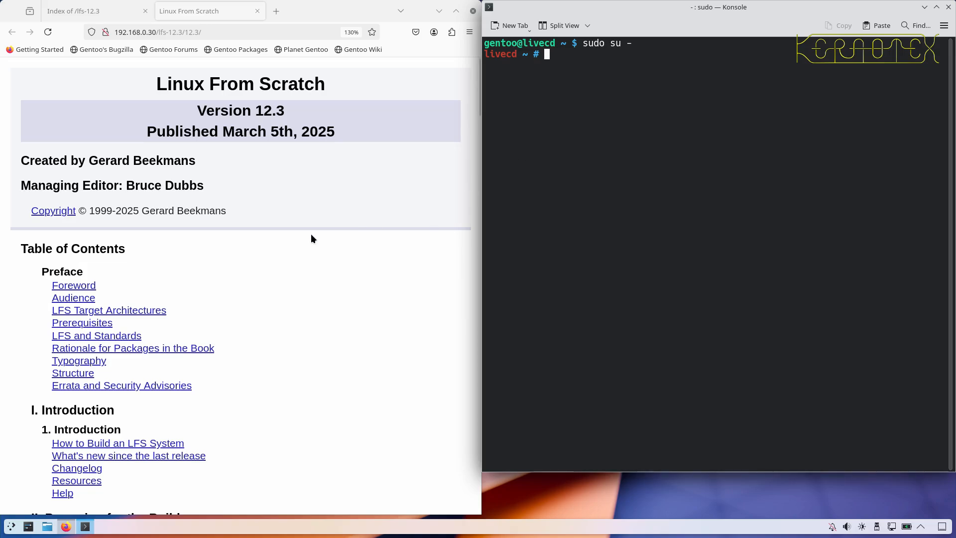
pyautogui.moveTo(73, 285)
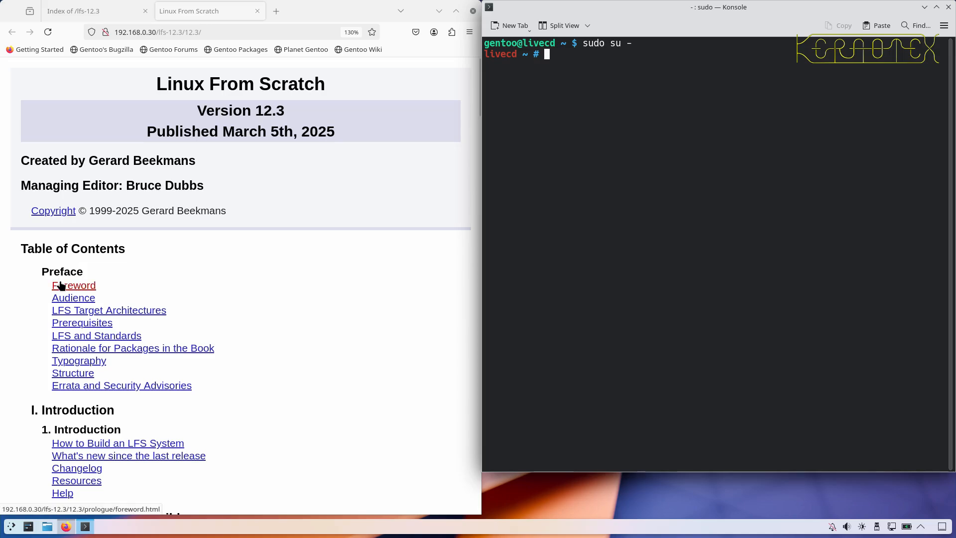
# Open the Foreword, go back to the LFS table of contents, and begin scrolling down.
pyautogui.click(73, 284)
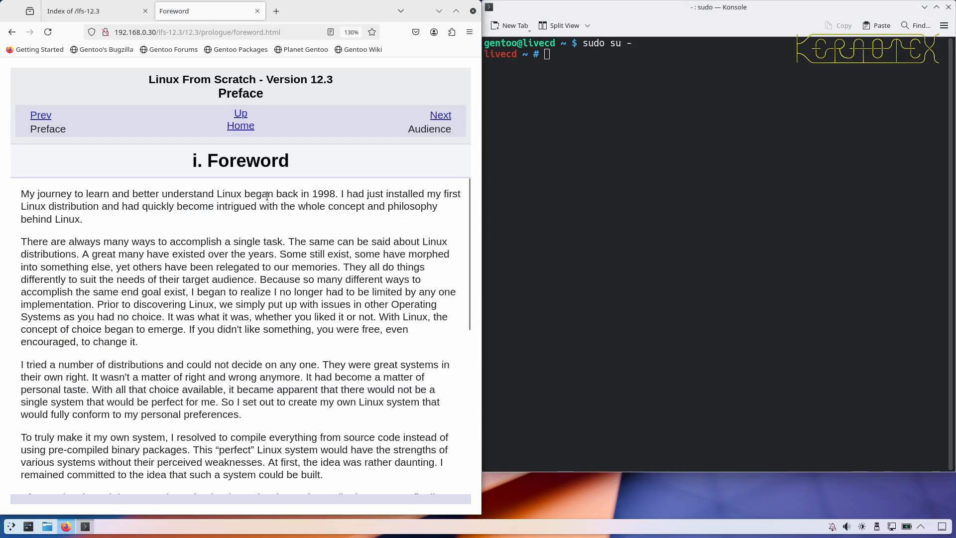
pyautogui.click(240, 125)
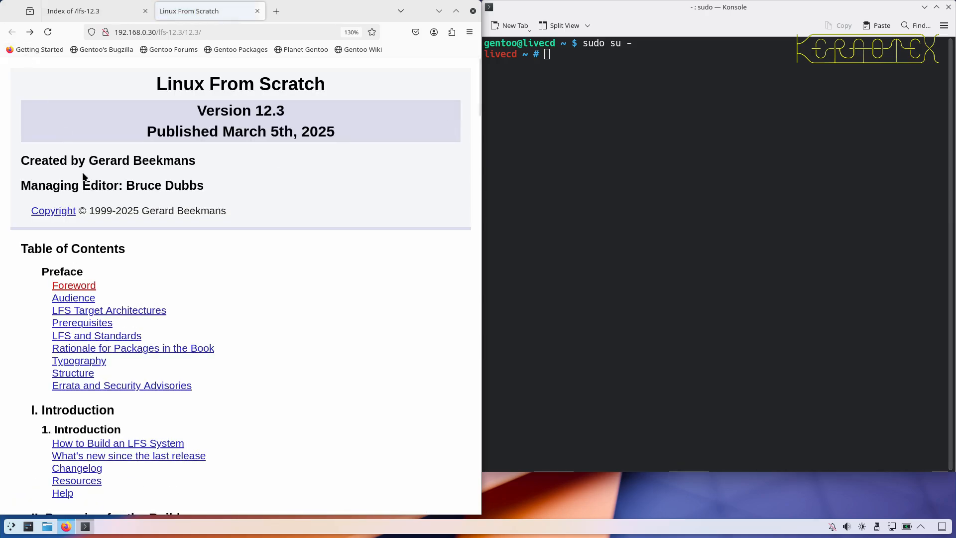
pyautogui.scroll(-3)
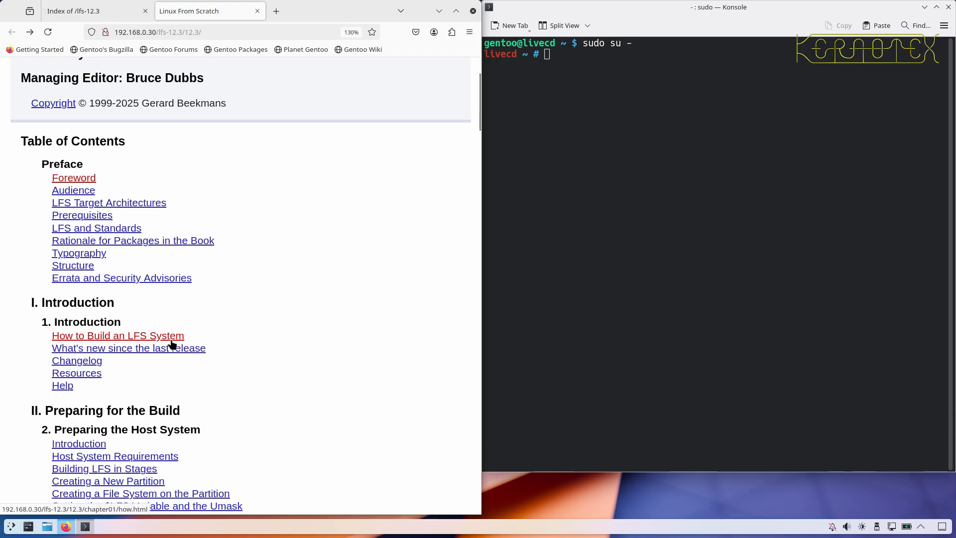
pyautogui.scroll(-3)
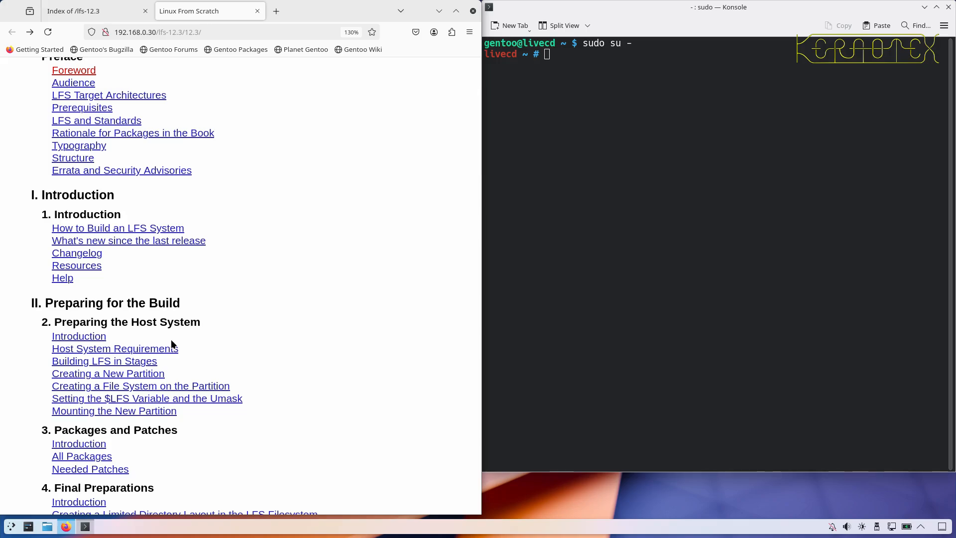
pyautogui.scroll(-3)
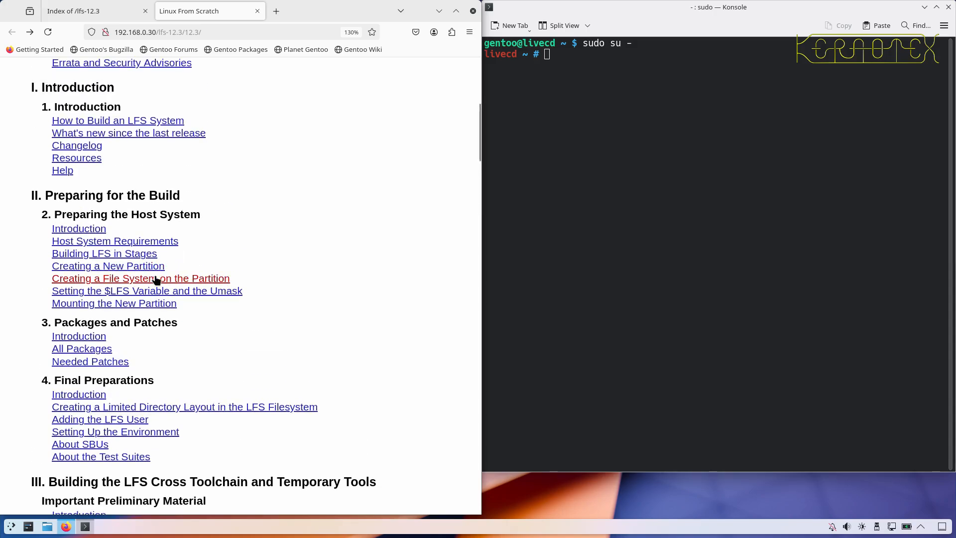
pyautogui.moveTo(169, 391)
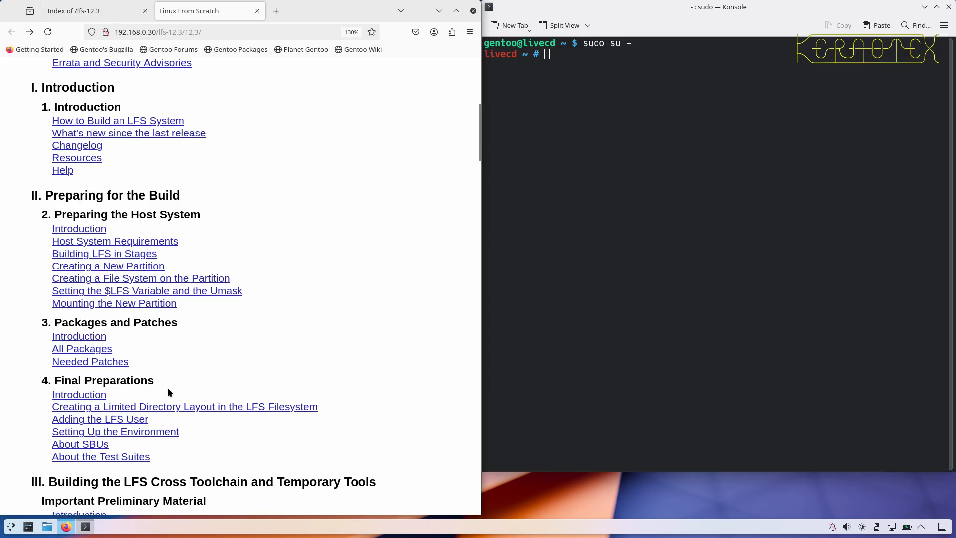
pyautogui.moveTo(198, 337)
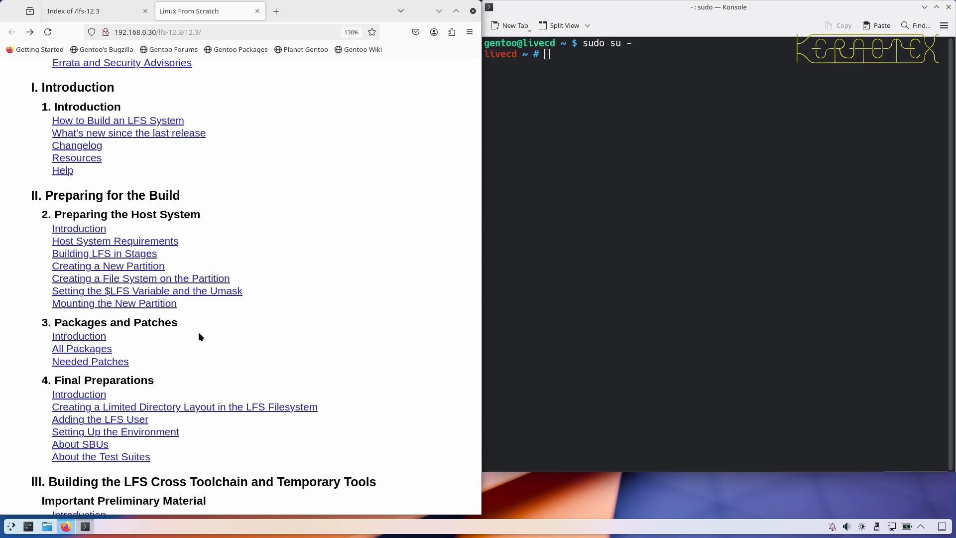
# Scroll further down the LFS 12.3 table of contents to the Appendices.
pyautogui.scroll(-3)
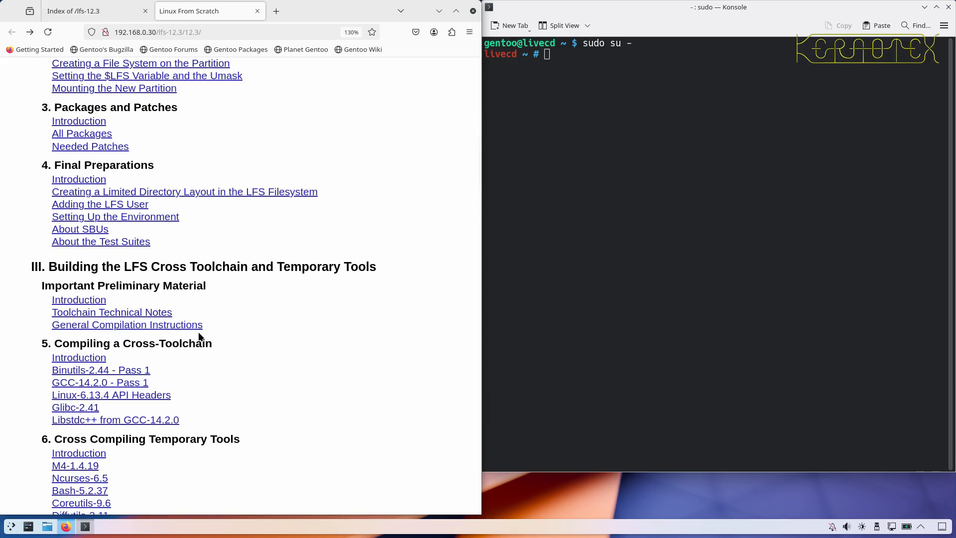
pyautogui.scroll(-3)
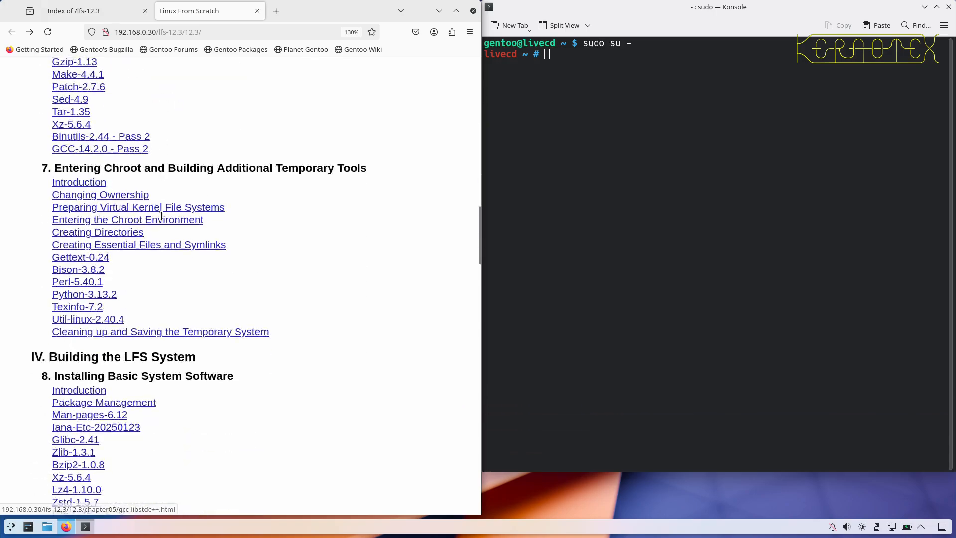
pyautogui.scroll(-3)
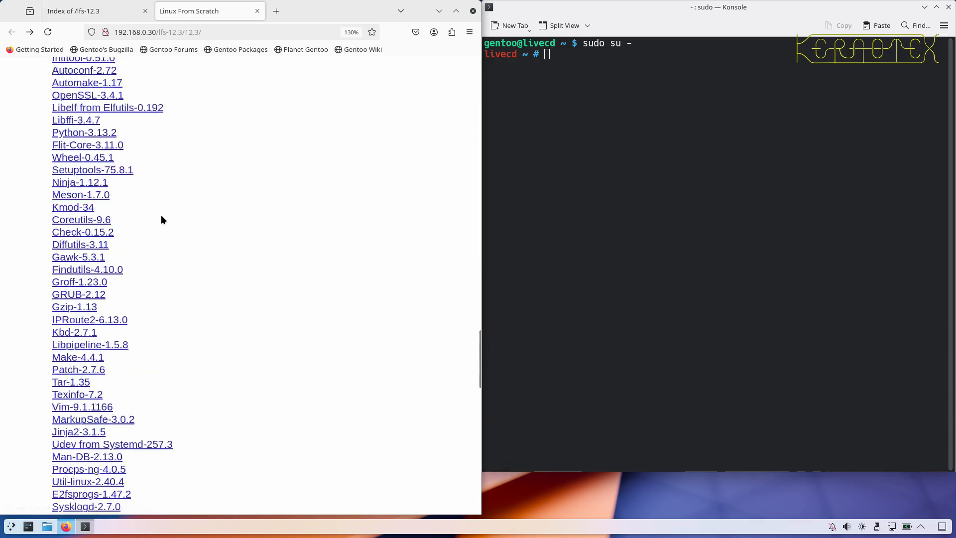
pyautogui.scroll(-3)
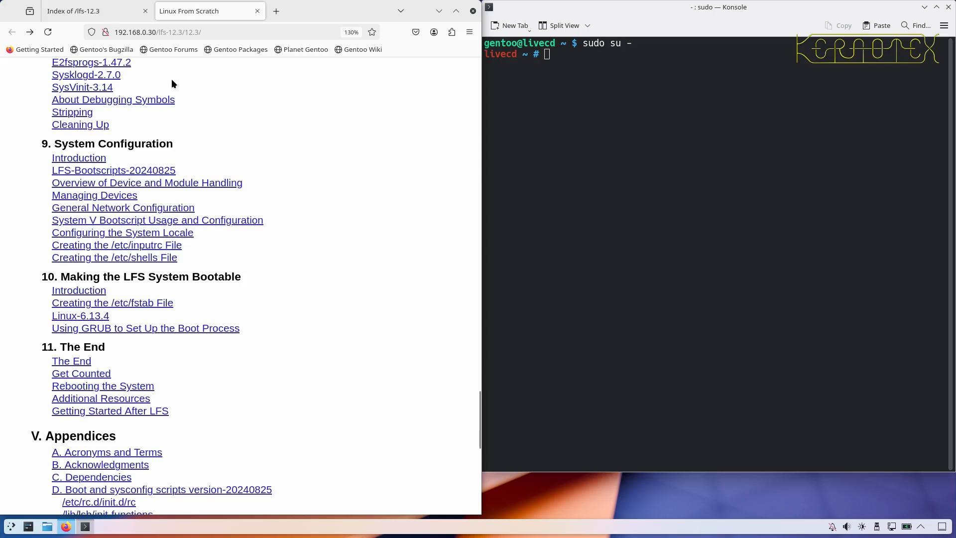
pyautogui.moveTo(177, 347)
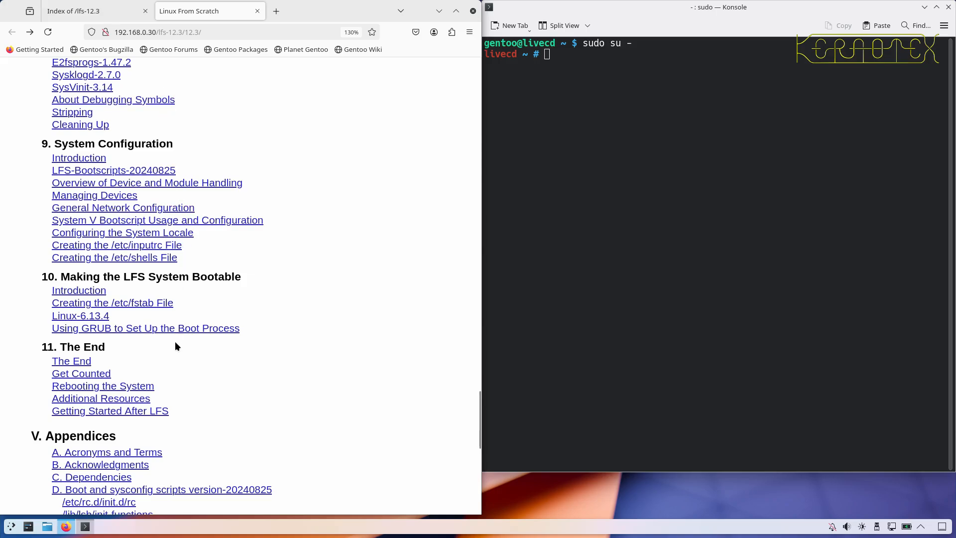
pyautogui.scroll(-3)
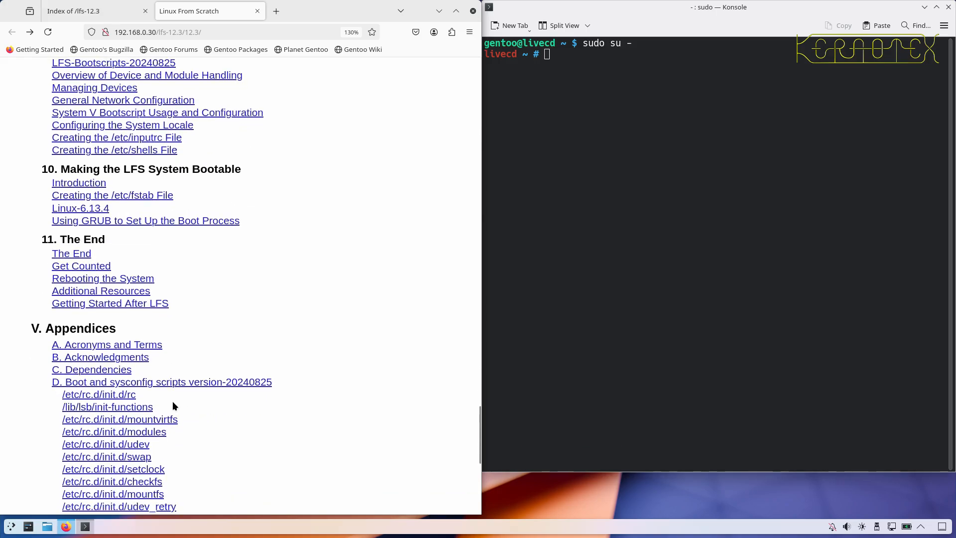
pyautogui.scroll(-3)
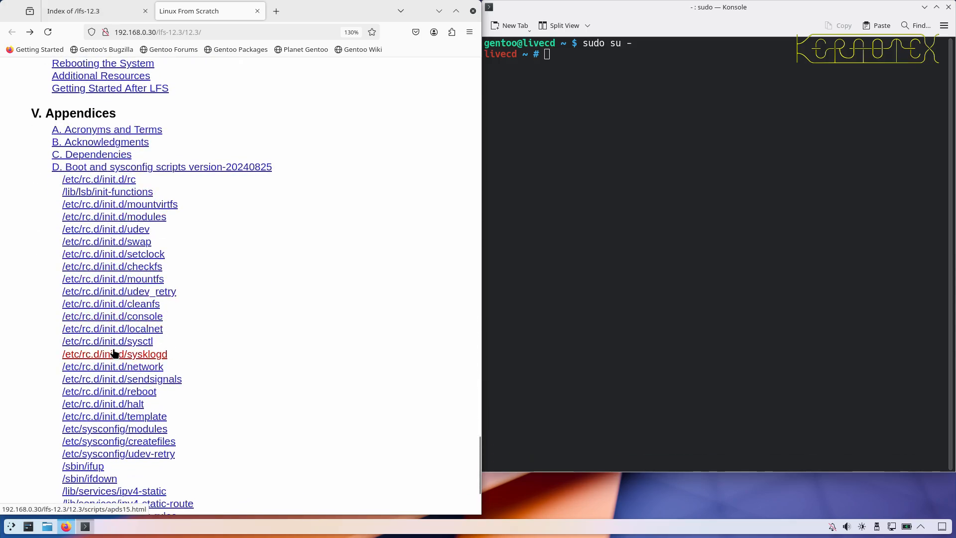
pyautogui.scroll(-3)
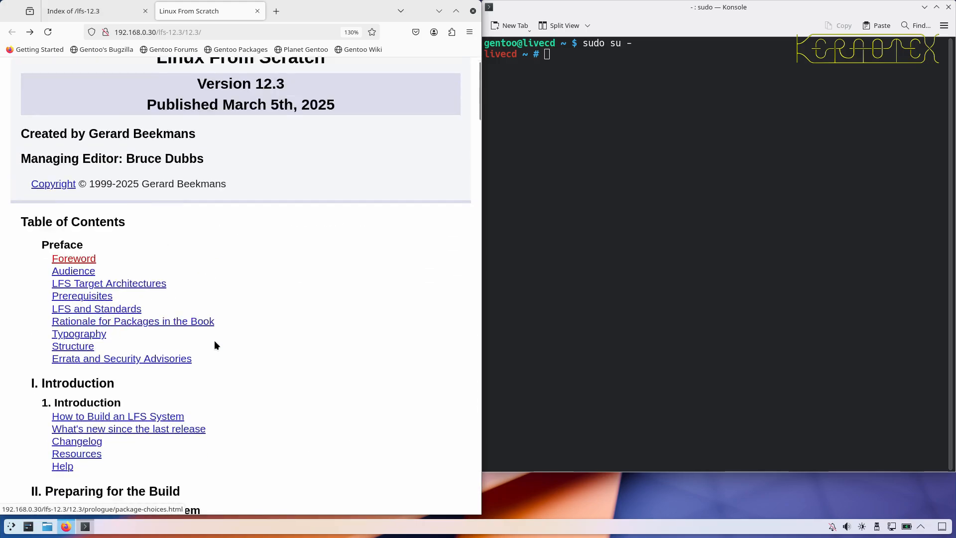
pyautogui.scroll(-3)
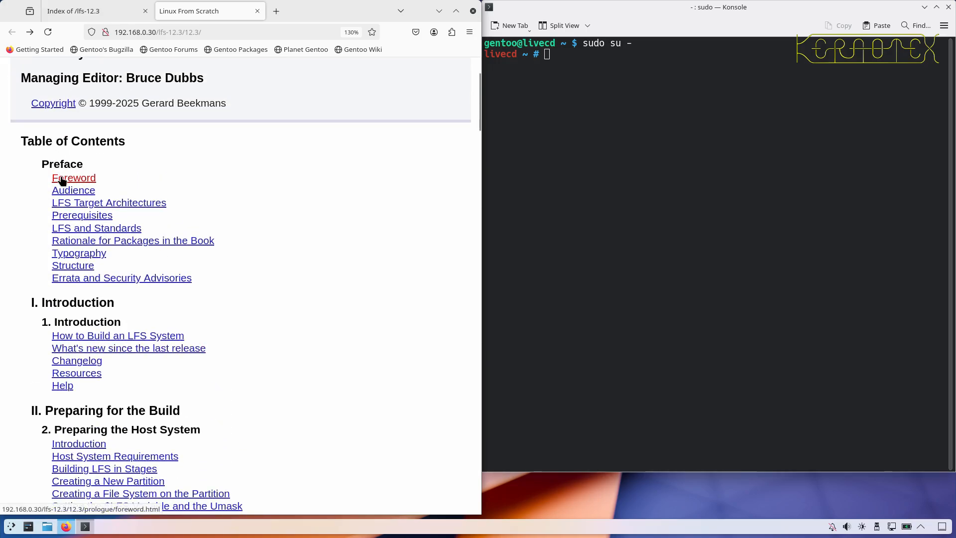
# Read Foreword and Audience, then reach LFS Target Architectures and scroll to its multilib note.
pyautogui.click(73, 178)
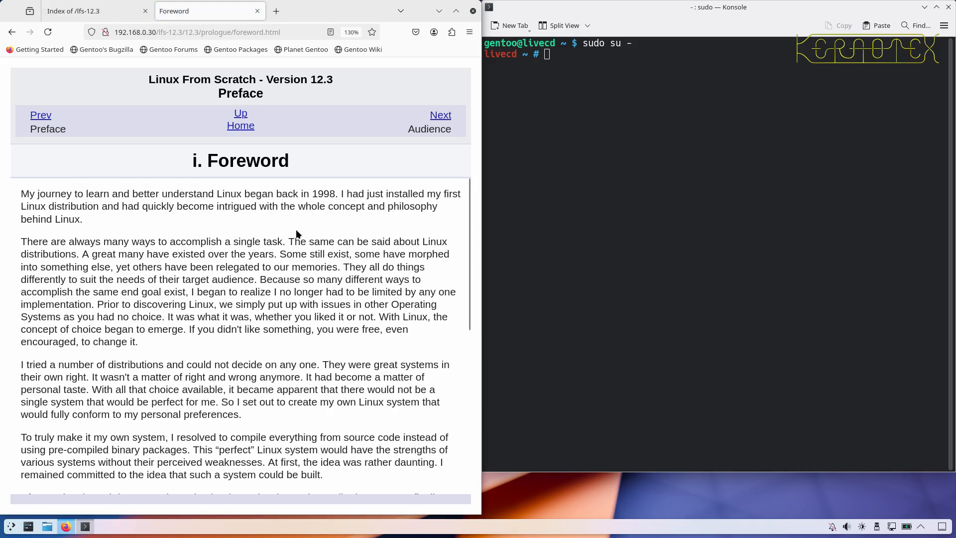
pyautogui.scroll(-3)
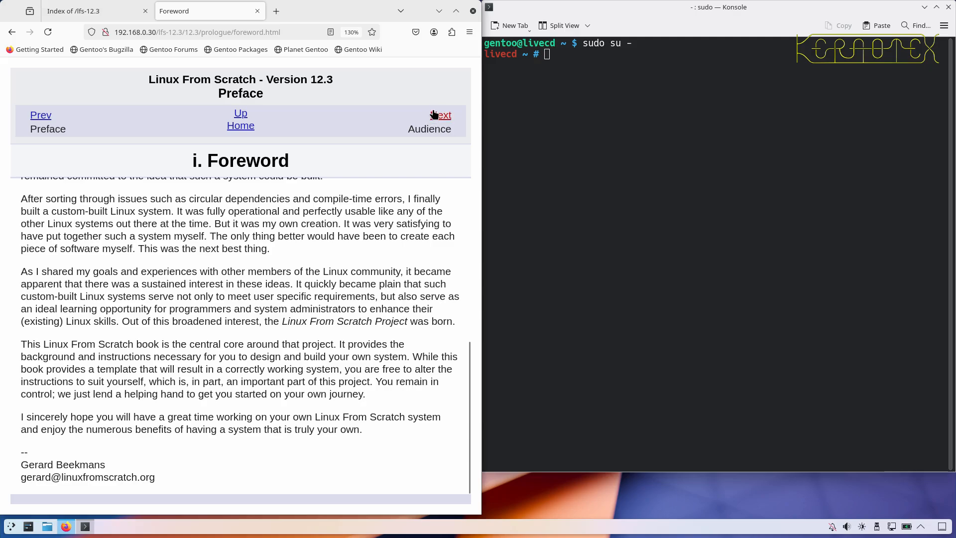
pyautogui.click(440, 115)
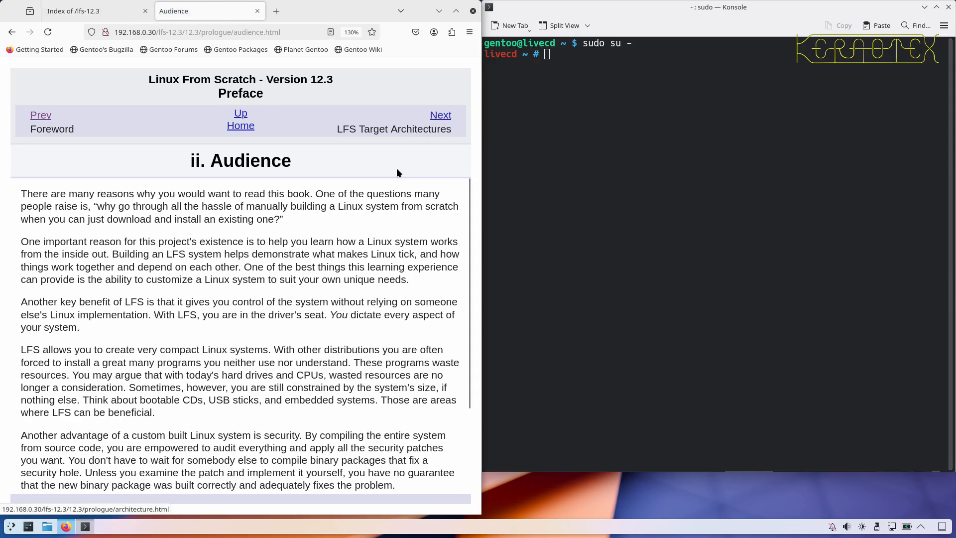
pyautogui.scroll(-3)
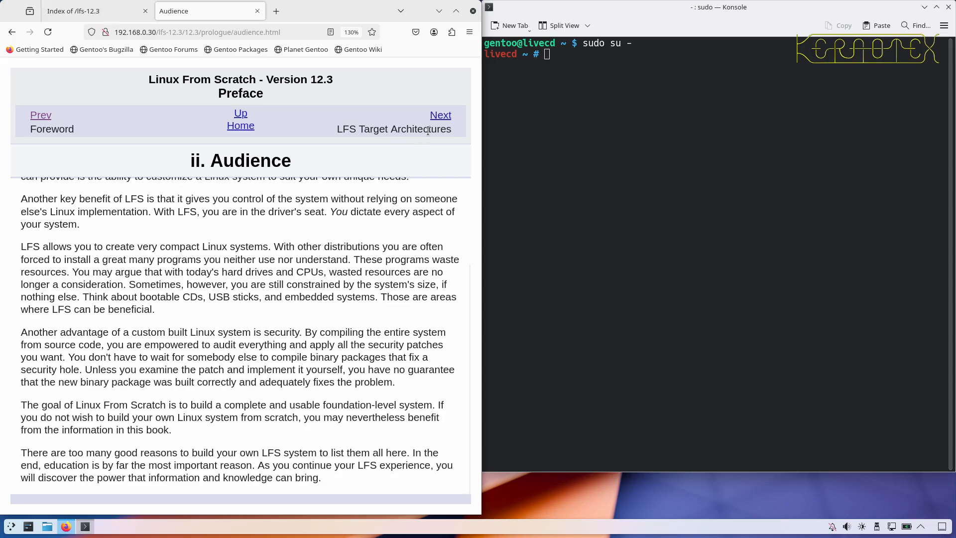
pyautogui.click(440, 114)
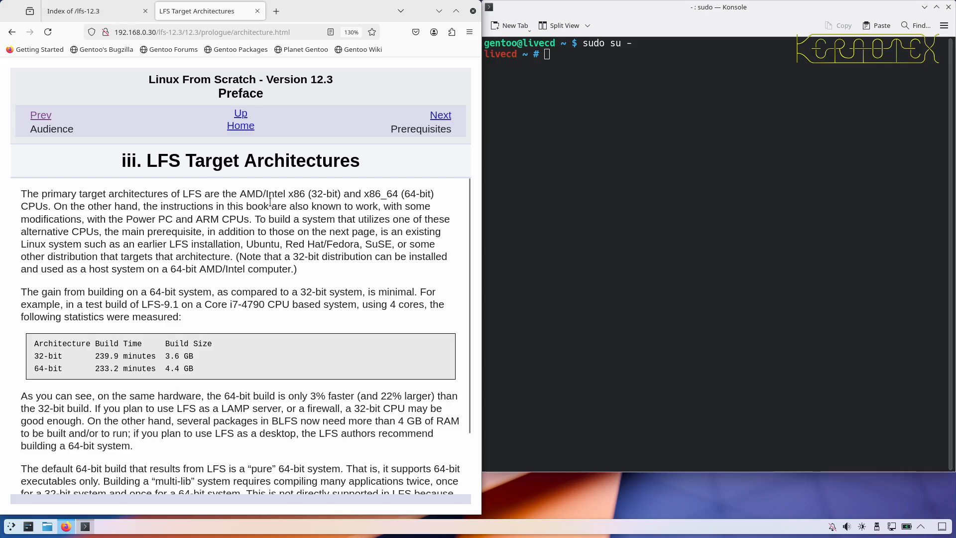
pyautogui.moveTo(283, 188)
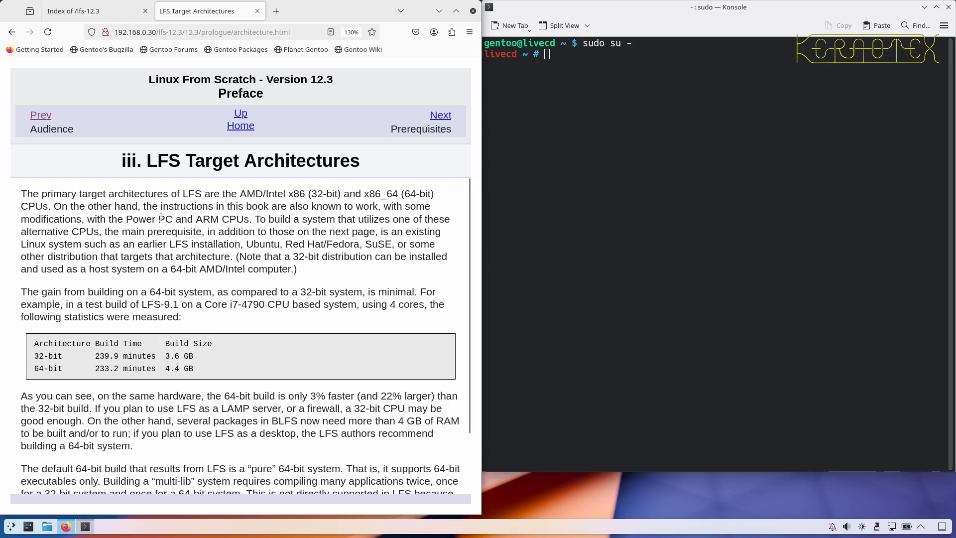
pyautogui.moveTo(145, 224)
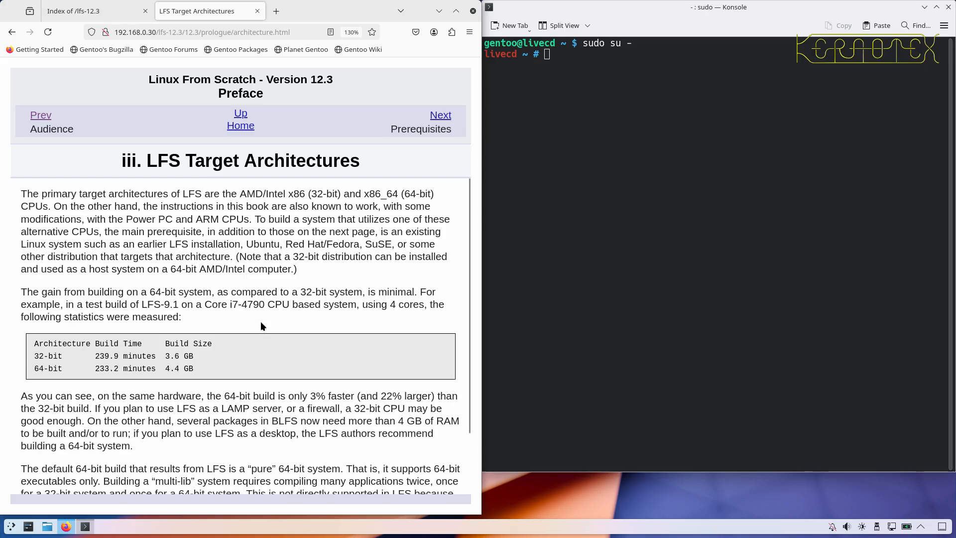
pyautogui.moveTo(139, 360)
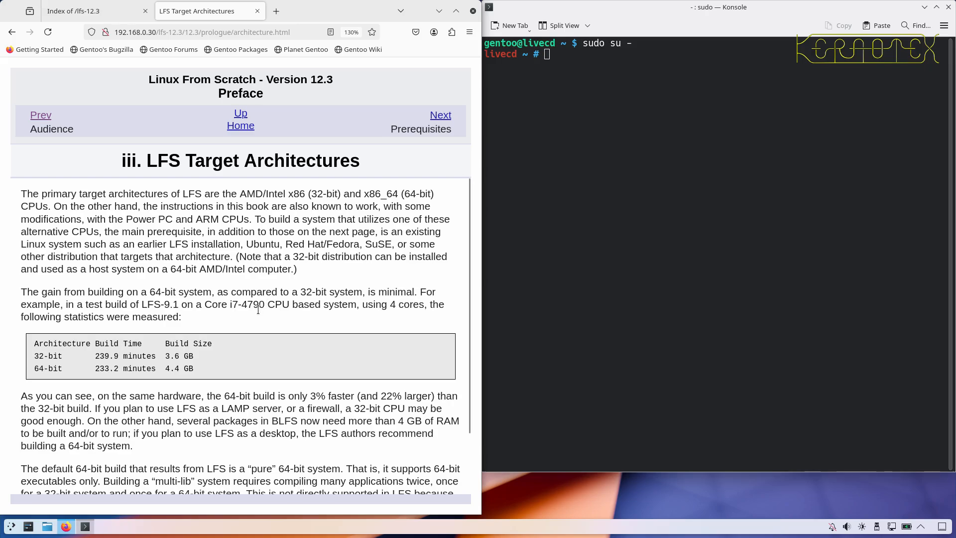
pyautogui.moveTo(244, 317)
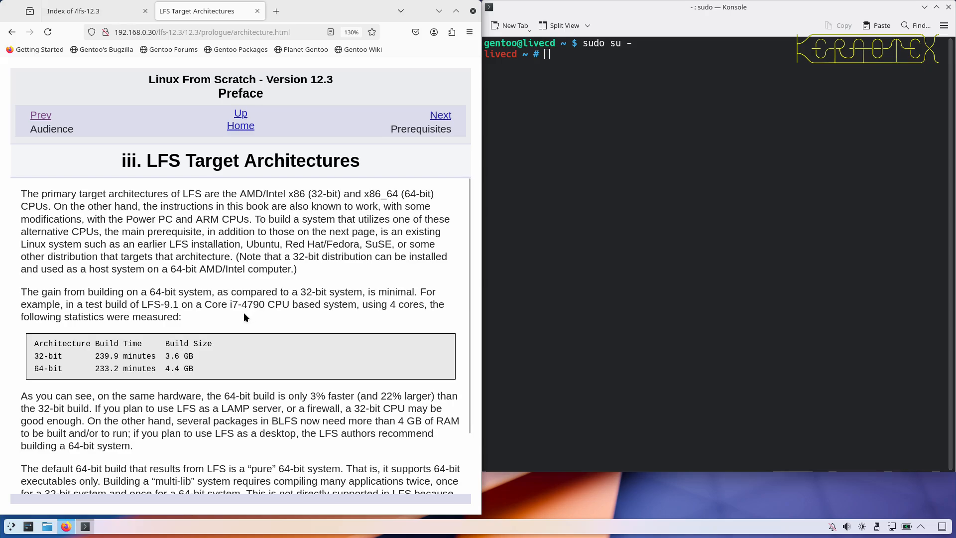
pyautogui.moveTo(206, 331)
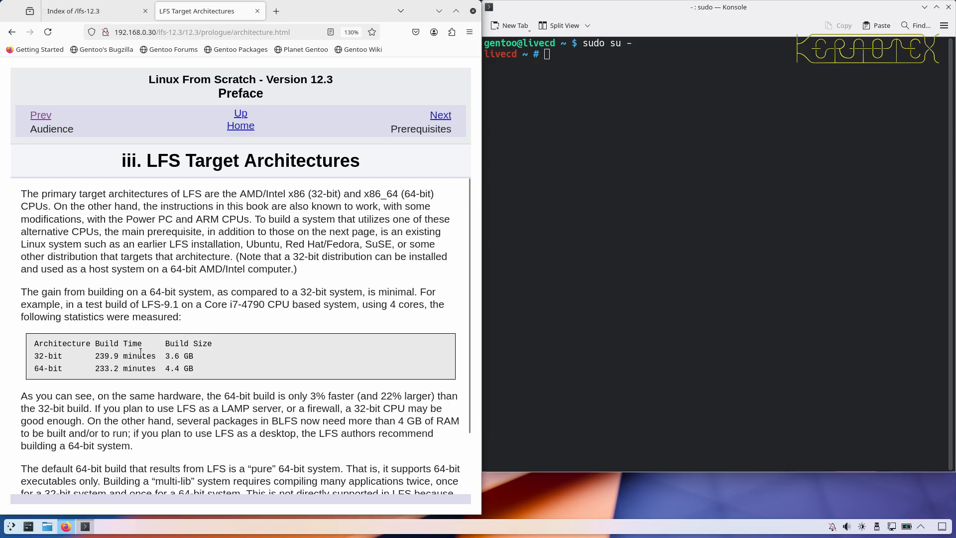
pyautogui.moveTo(128, 340)
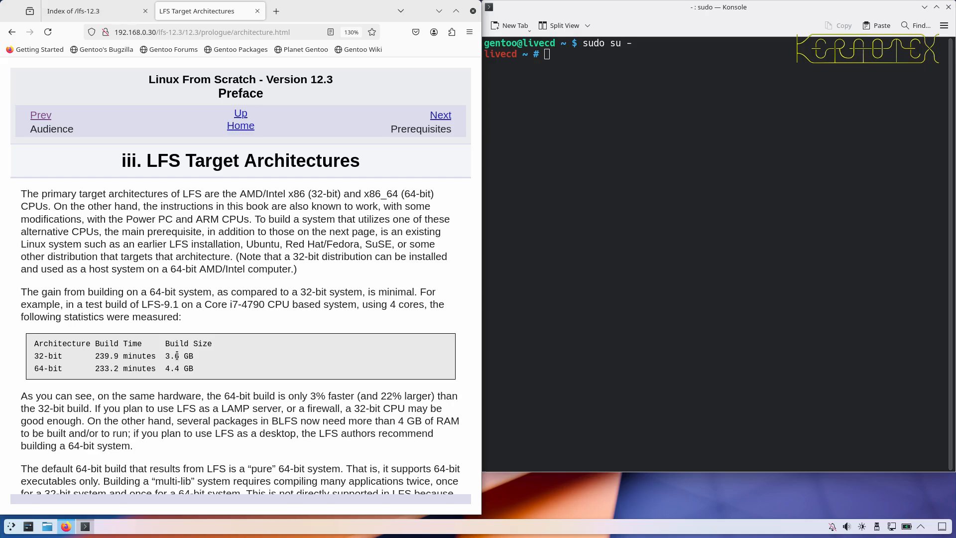
pyautogui.scroll(-3)
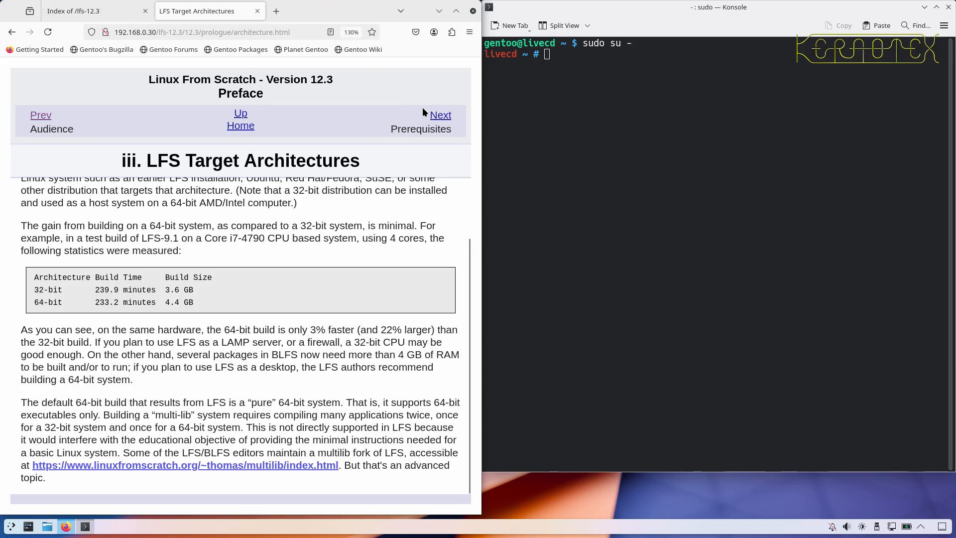
# Advance to the Prerequisites page and scroll through its recommended pre-reading articles.
pyautogui.click(440, 114)
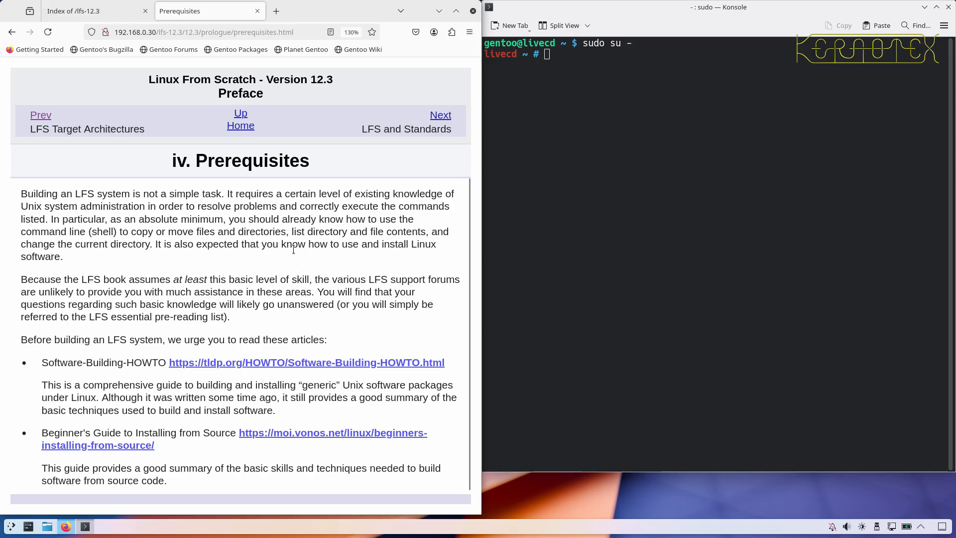
pyautogui.moveTo(299, 350)
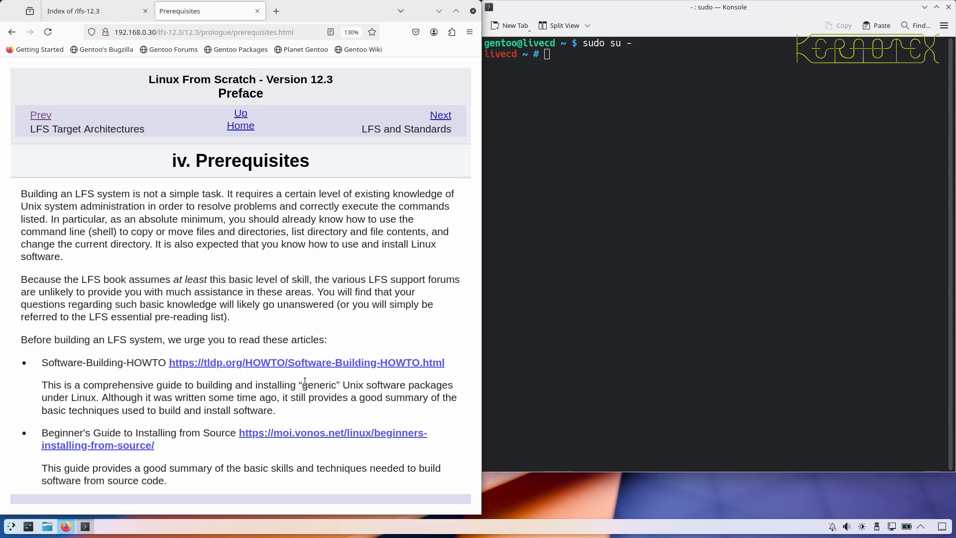
pyautogui.scroll(-3)
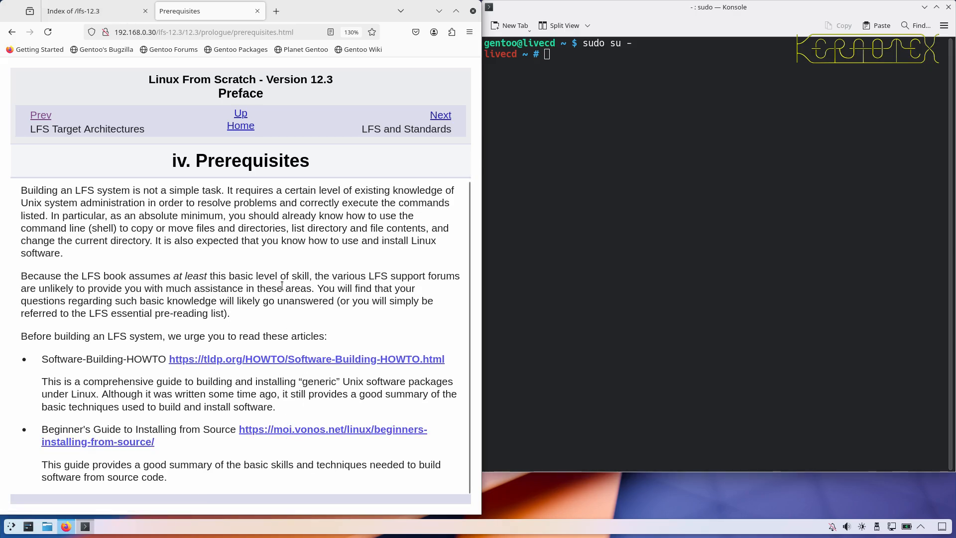
pyautogui.moveTo(342, 267)
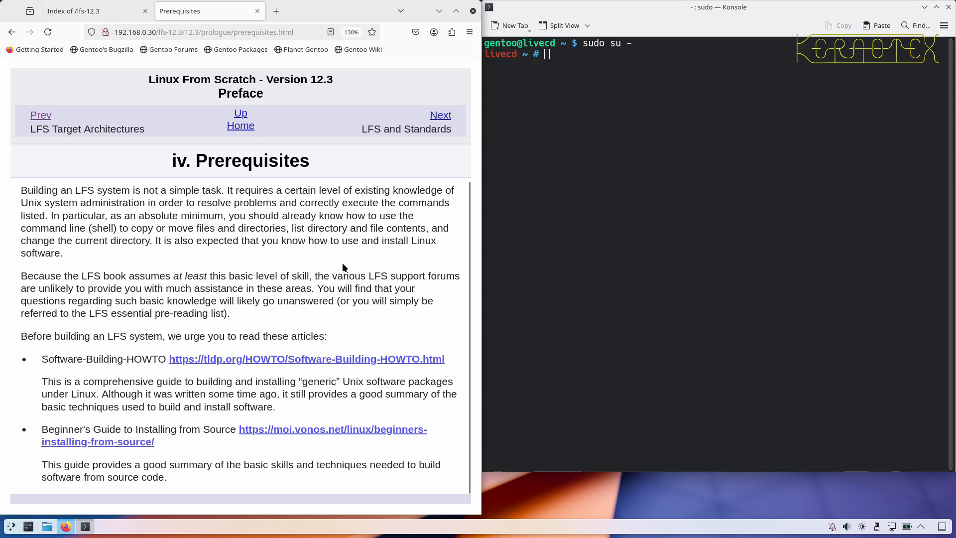
pyautogui.moveTo(340, 255)
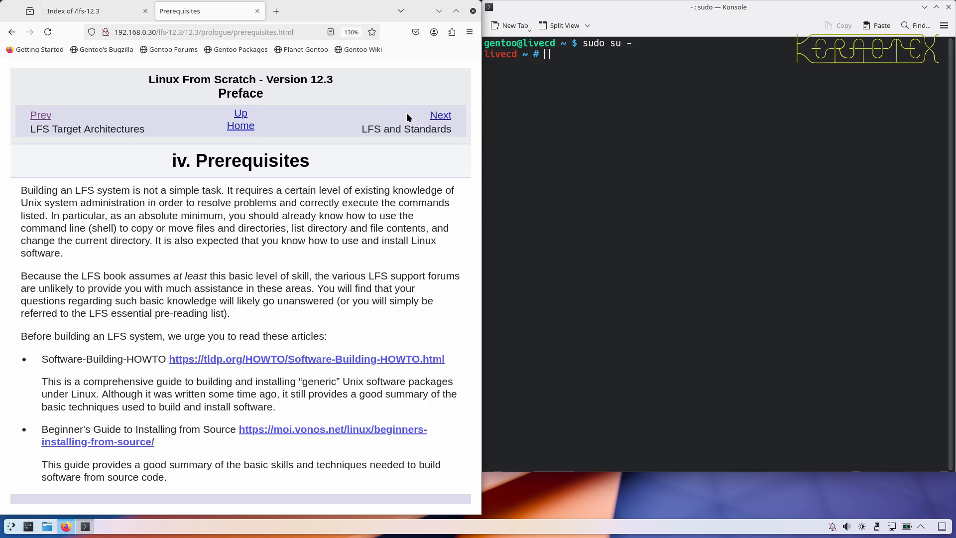
# Open 'LFS and Standards' and scroll to the LSB components LFS doesn't supply.
pyautogui.click(440, 115)
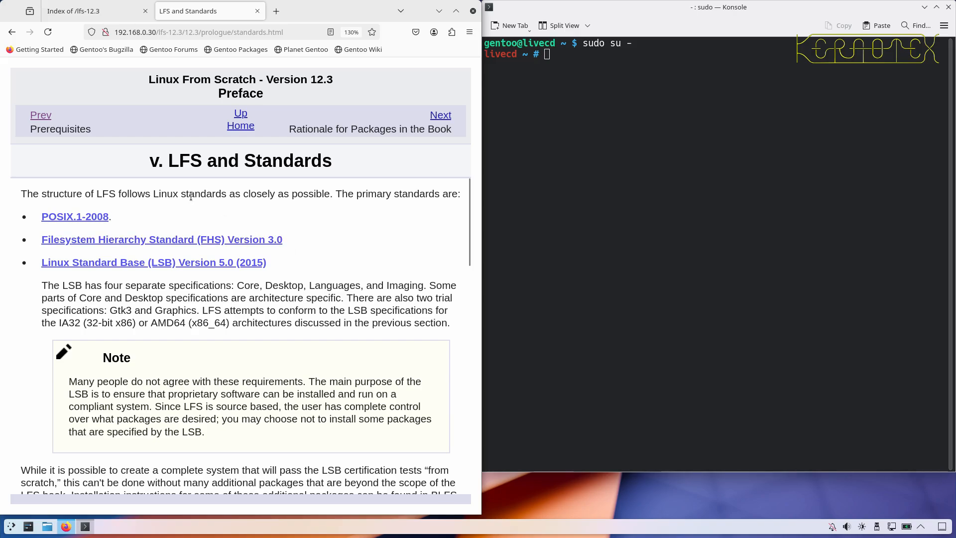
pyautogui.scroll(-3)
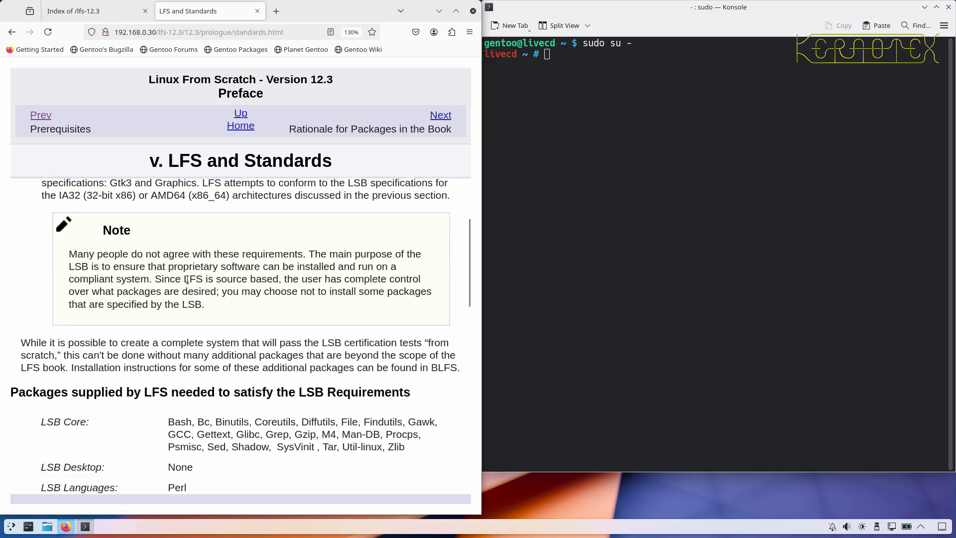
pyautogui.scroll(-3)
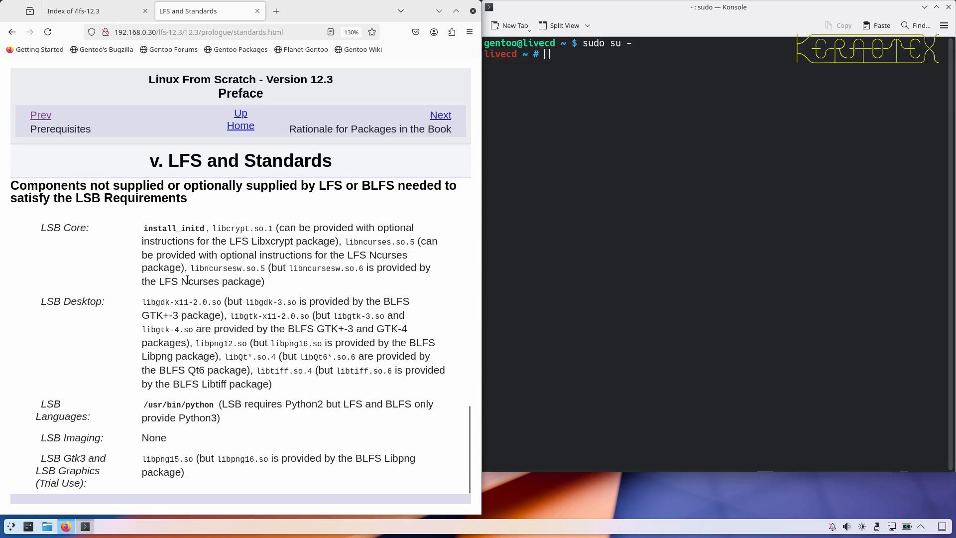
pyautogui.moveTo(257, 436)
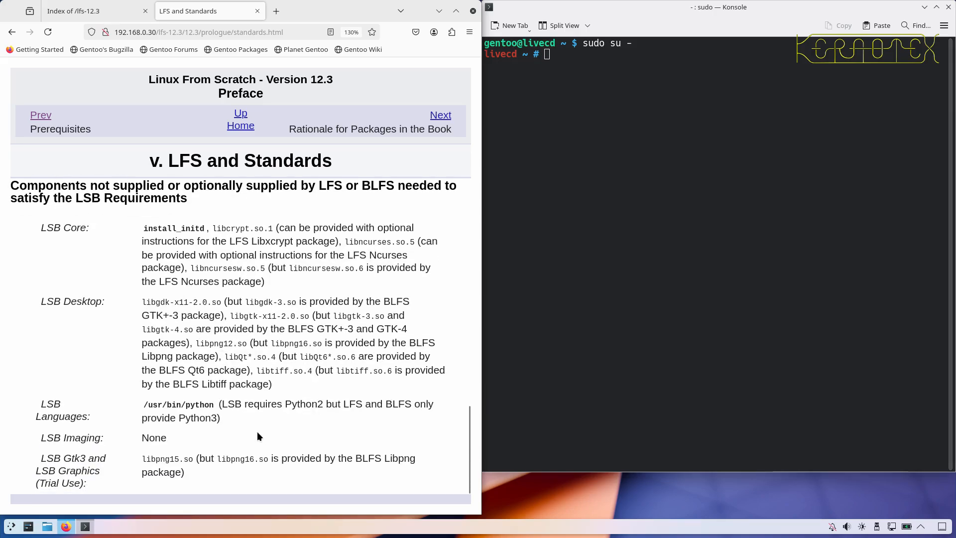
pyautogui.moveTo(414, 165)
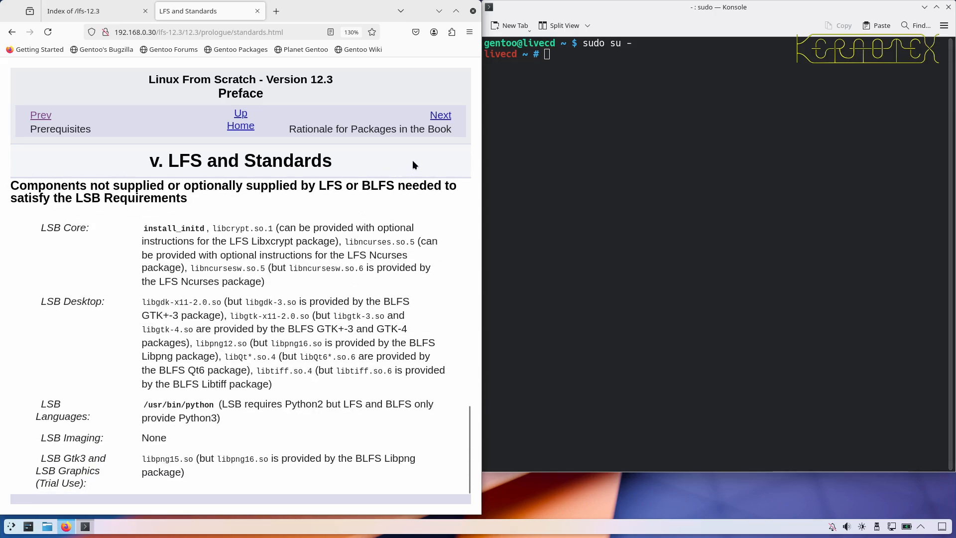
# Open 'Rationale for Packages in the Book' and scroll down to XZ Utils and Zstd.
pyautogui.click(440, 114)
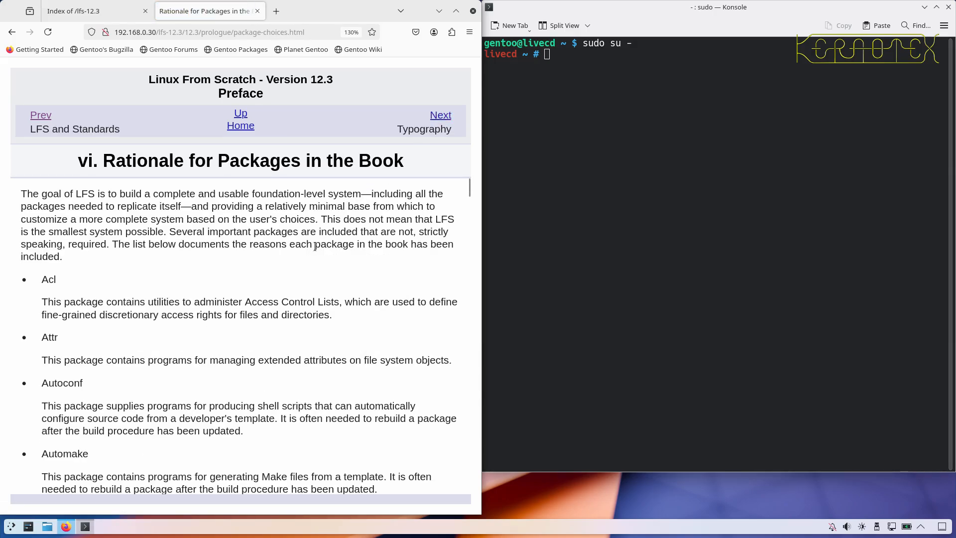
pyautogui.scroll(-3)
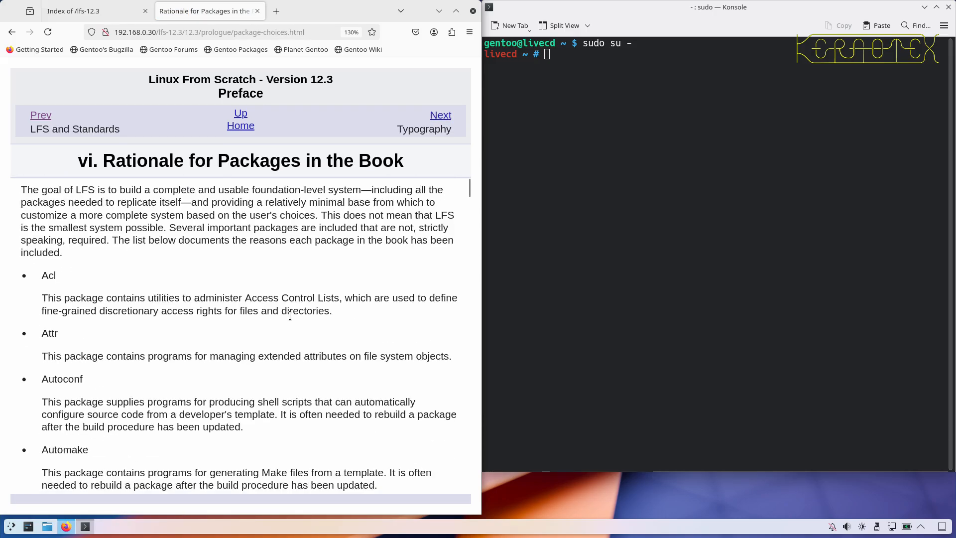
pyautogui.scroll(-3)
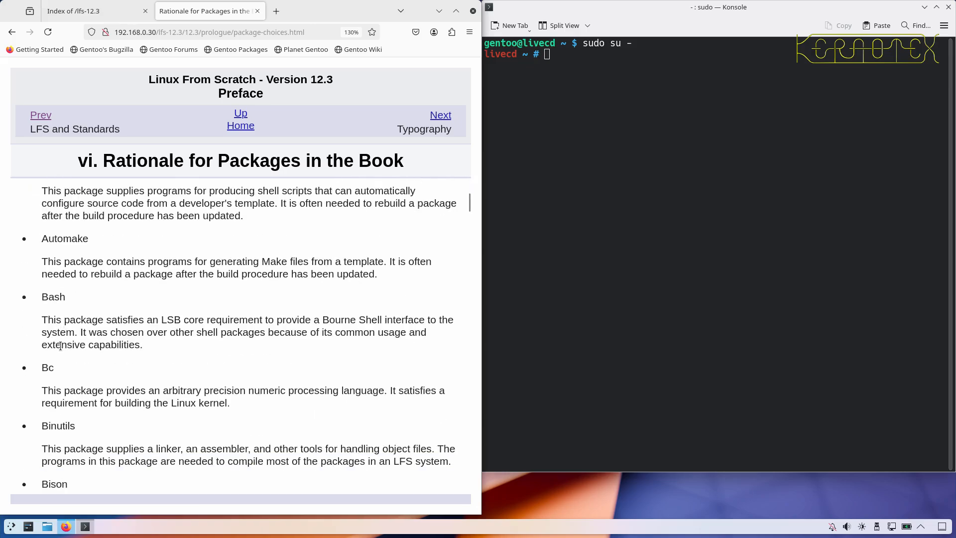
pyautogui.scroll(-3)
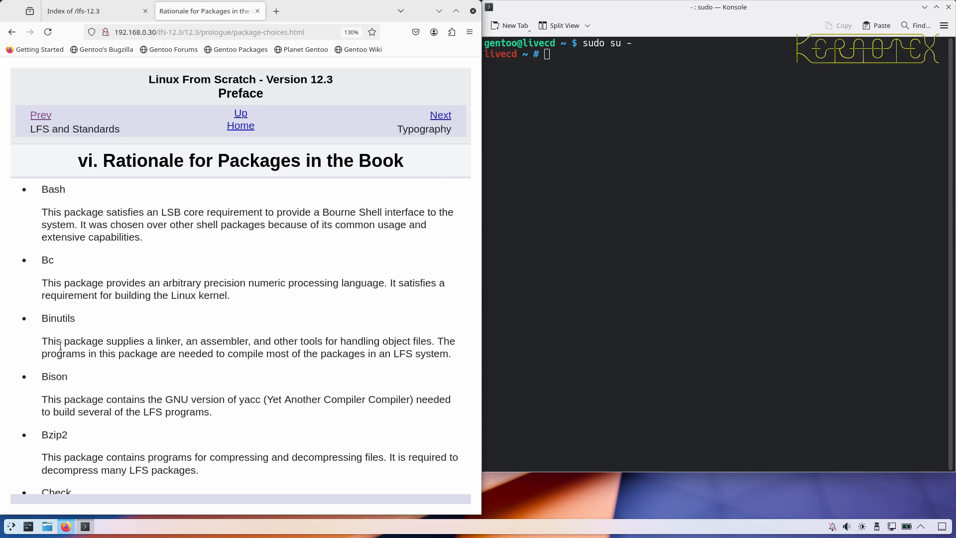
pyautogui.scroll(-3)
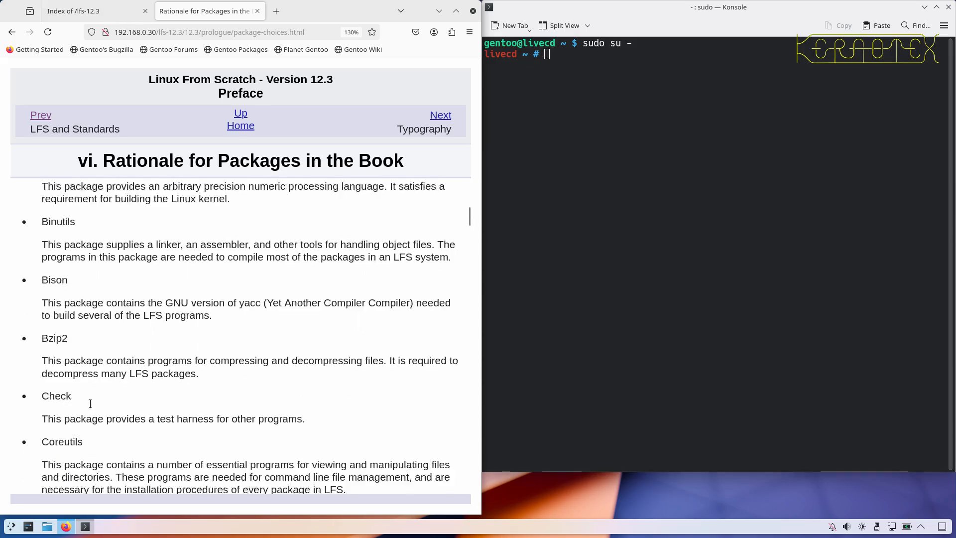
pyautogui.scroll(-3)
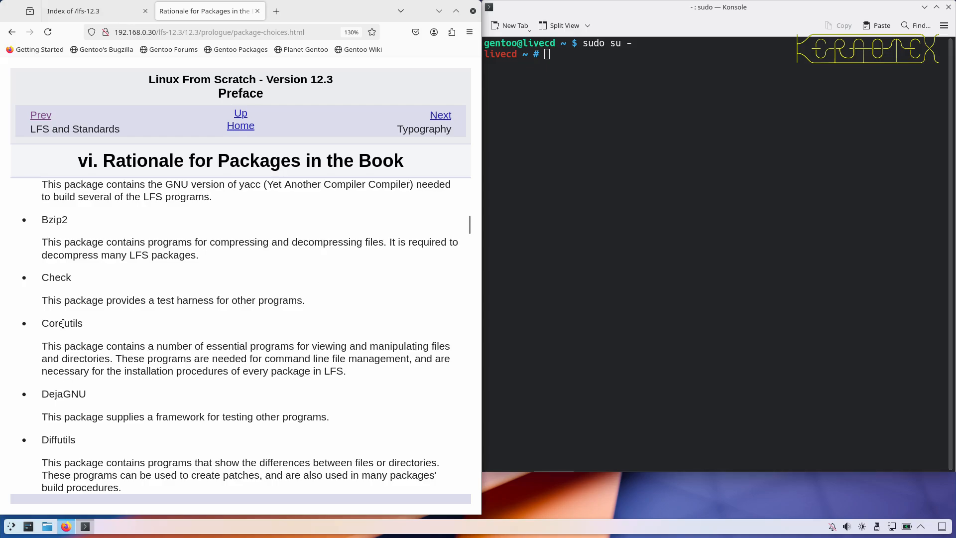
pyautogui.scroll(-3)
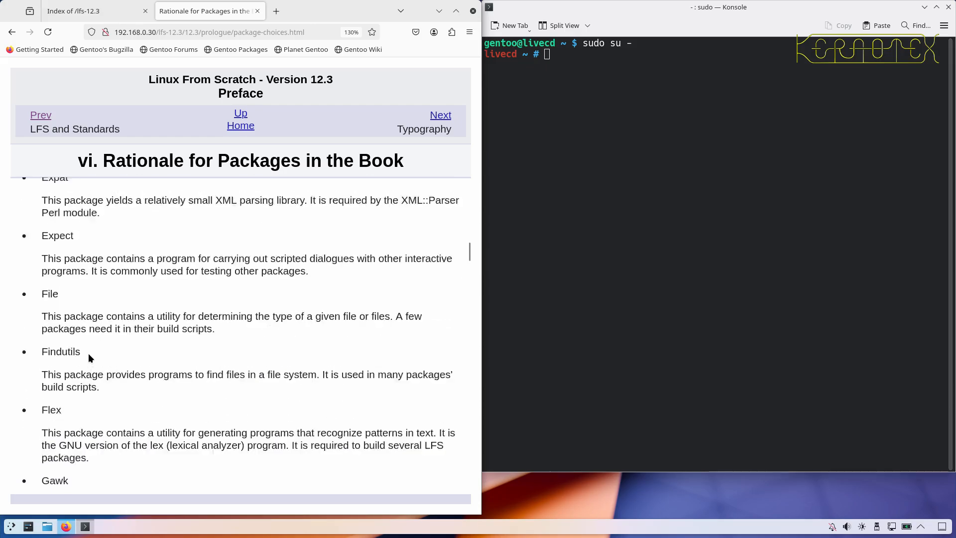
pyautogui.scroll(-3)
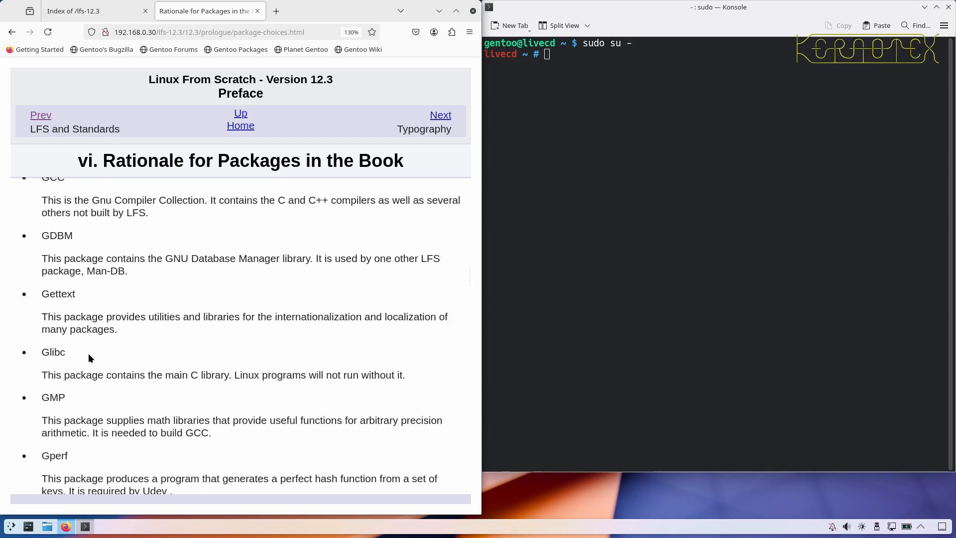
pyautogui.scroll(-3)
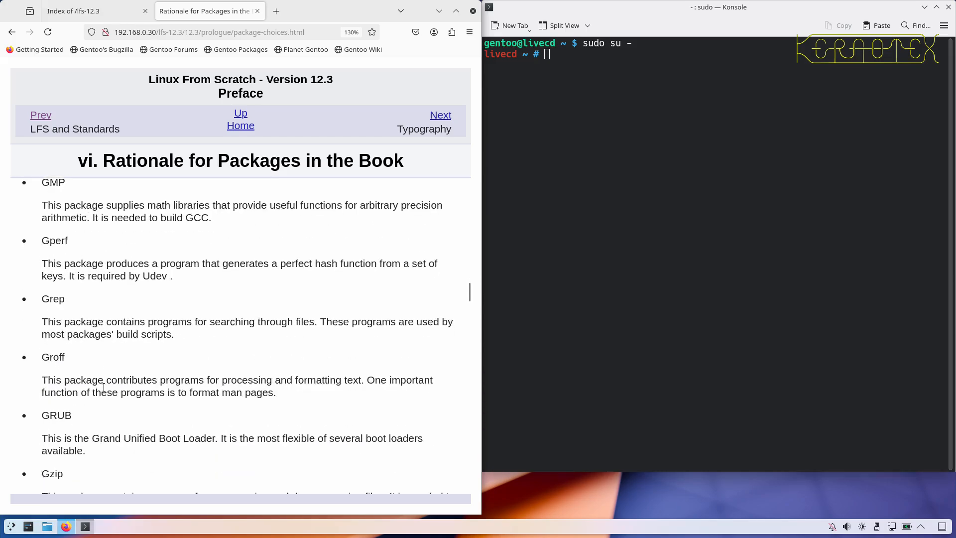
pyautogui.scroll(-3)
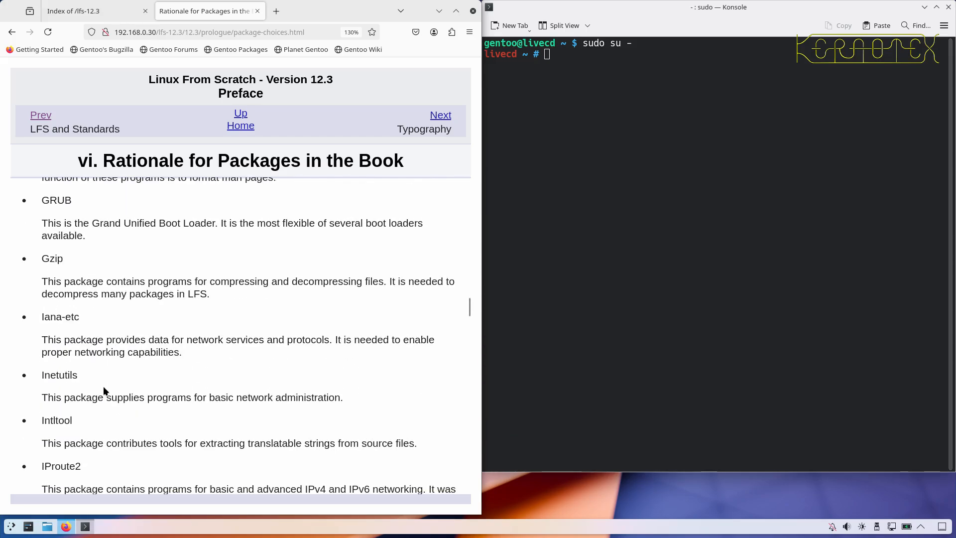
pyautogui.scroll(-3)
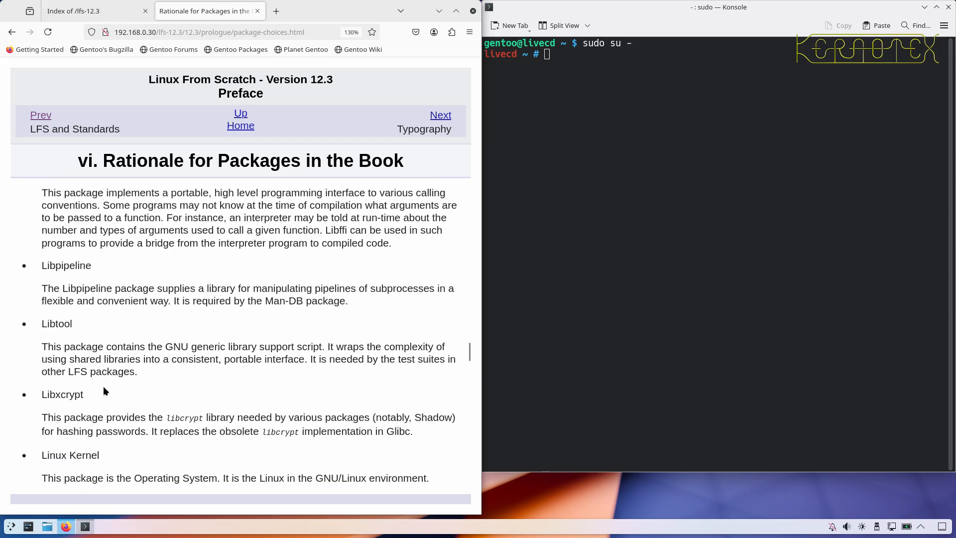
pyautogui.scroll(-3)
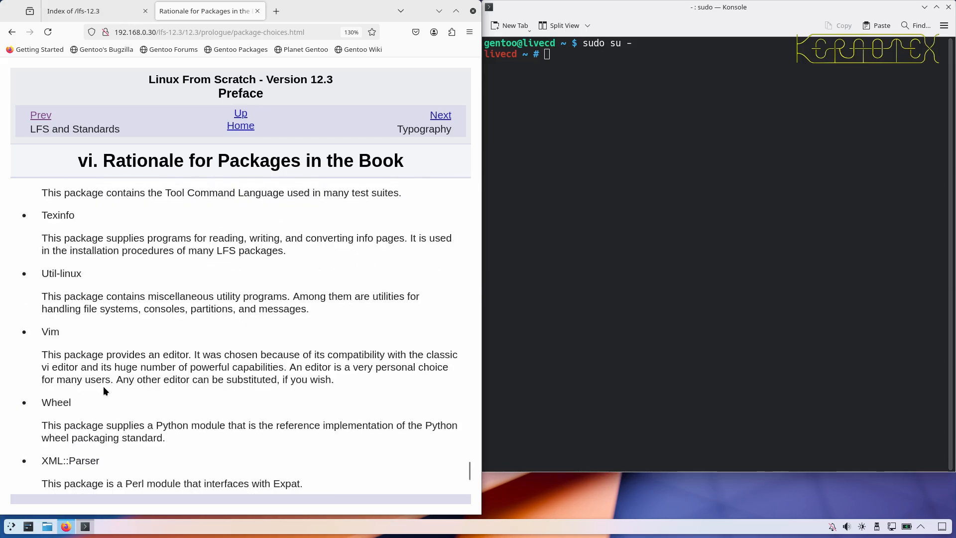
pyautogui.scroll(-3)
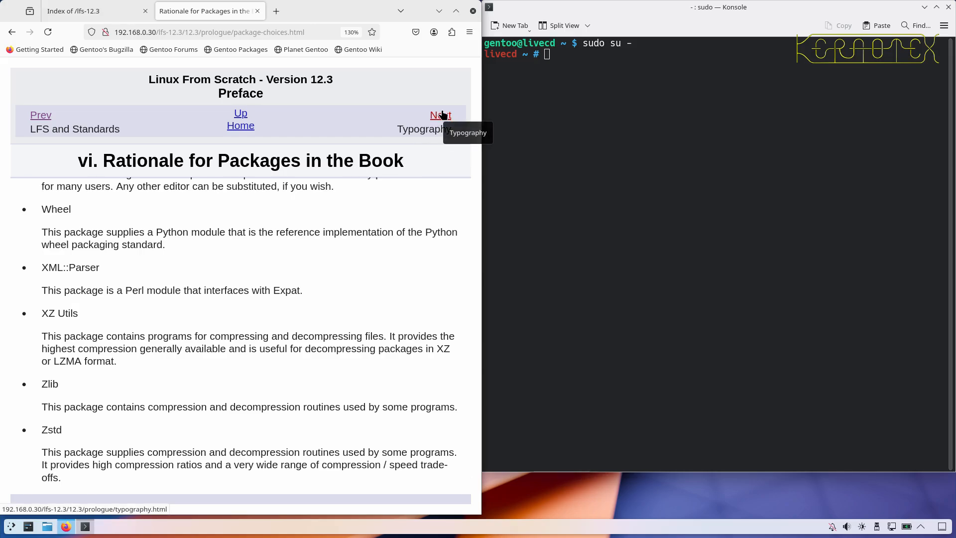
# Open the Typography page and scroll to the passwd(5) man page example.
pyautogui.click(440, 114)
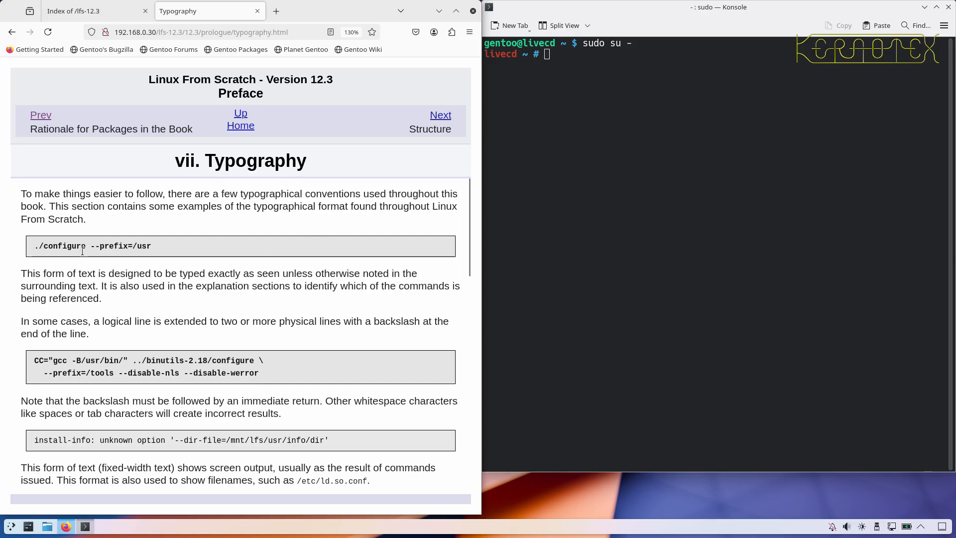
pyautogui.moveTo(117, 359)
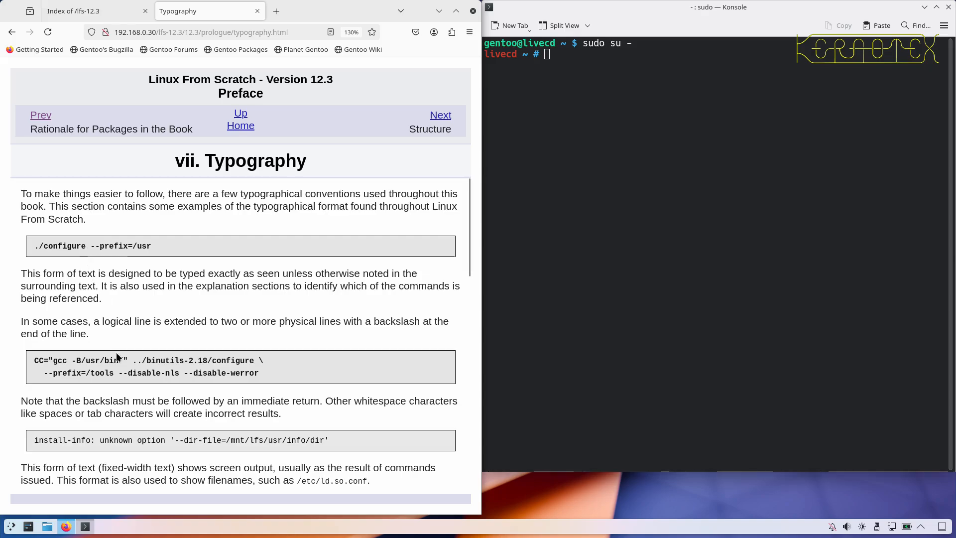
pyautogui.moveTo(122, 388)
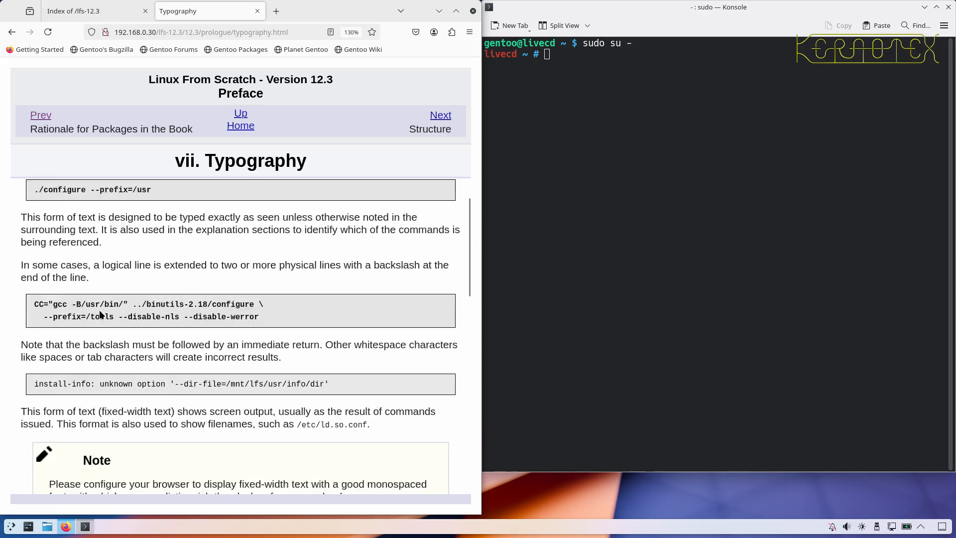
pyautogui.scroll(-3)
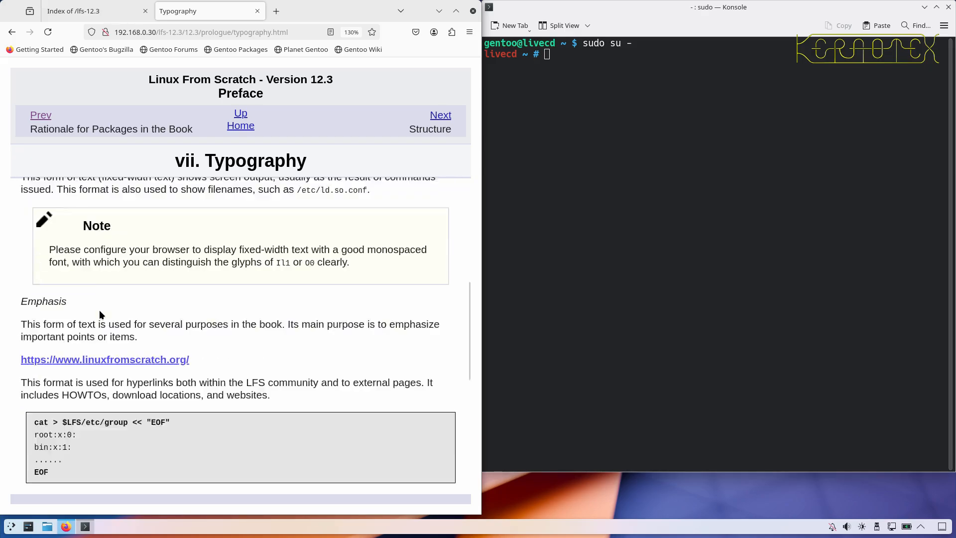
pyautogui.scroll(-3)
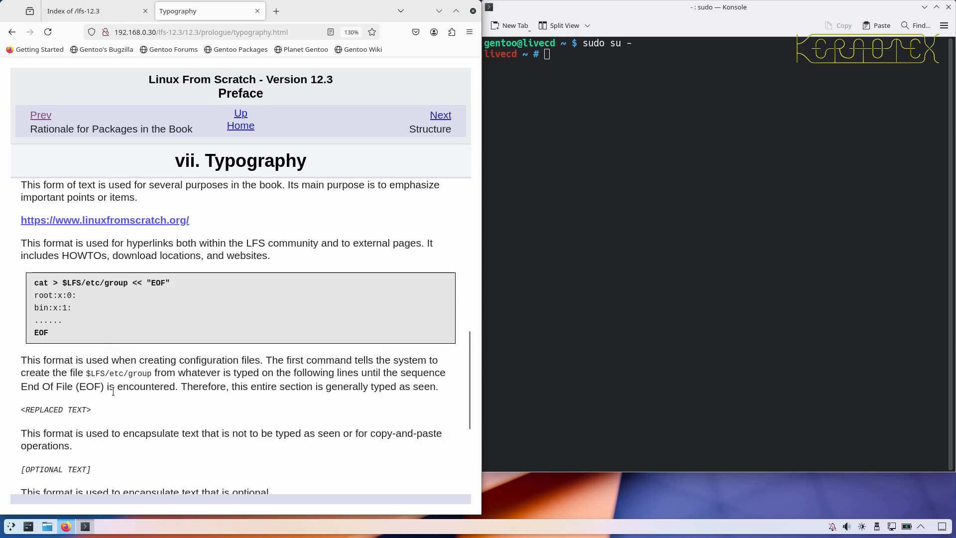
pyautogui.scroll(-3)
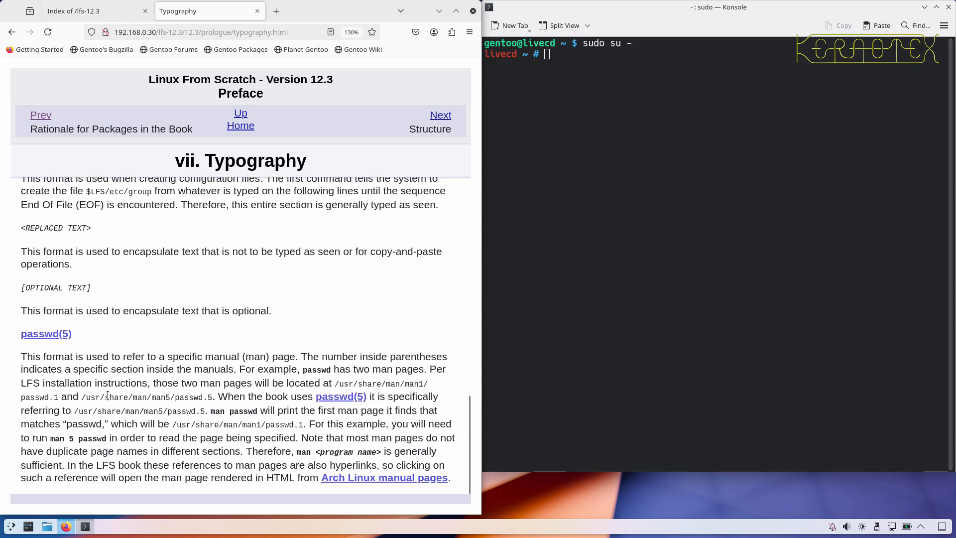
# Open viii. Structure and scroll down to Part V - Appendices.
pyautogui.click(439, 115)
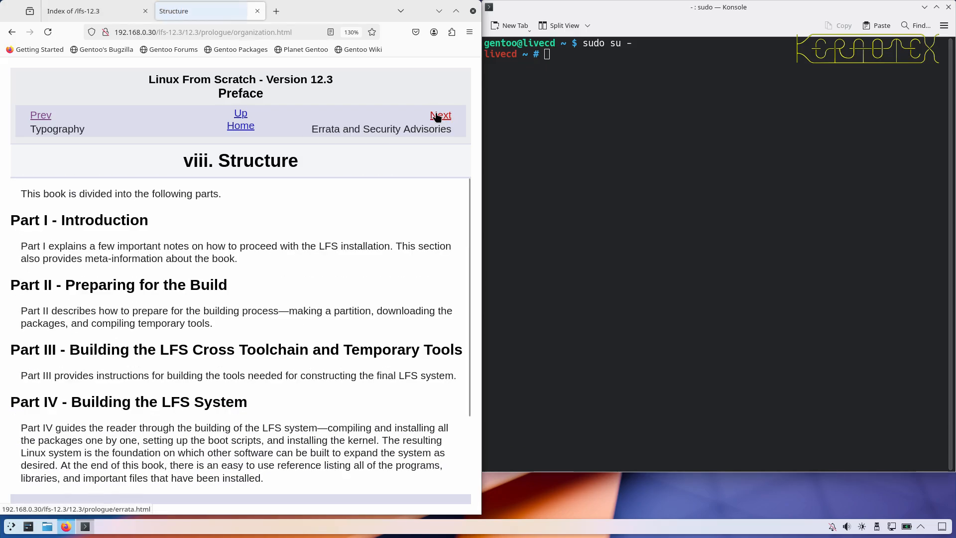
pyautogui.scroll(-3)
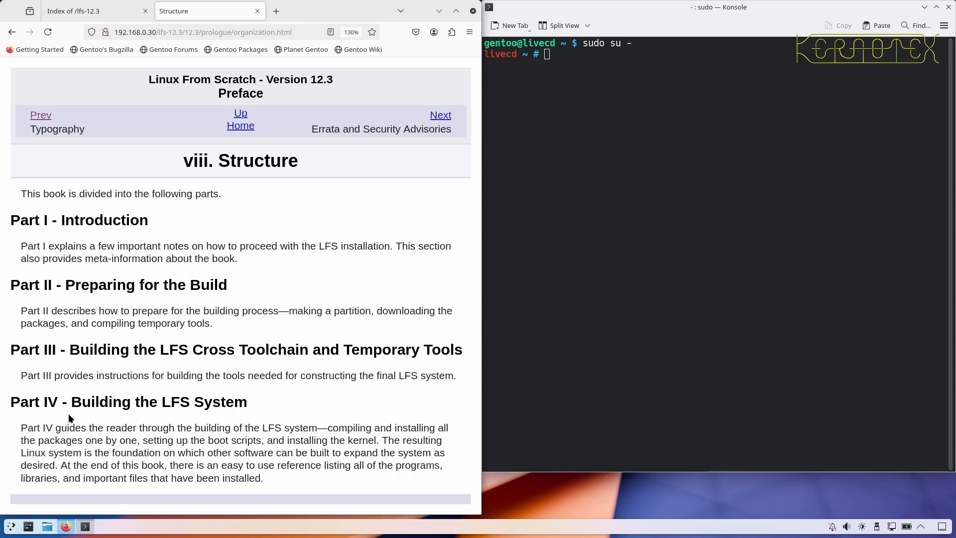
pyautogui.scroll(-3)
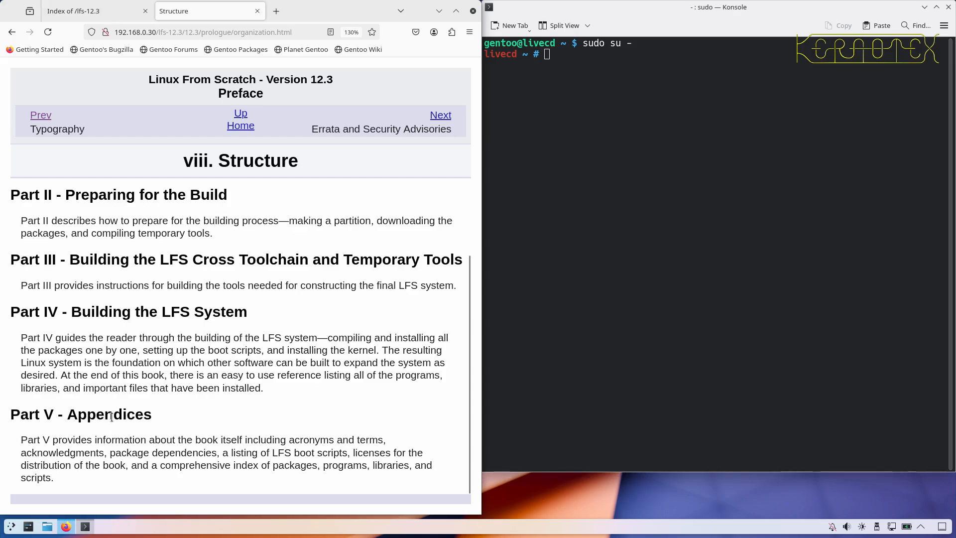
pyautogui.moveTo(440, 119)
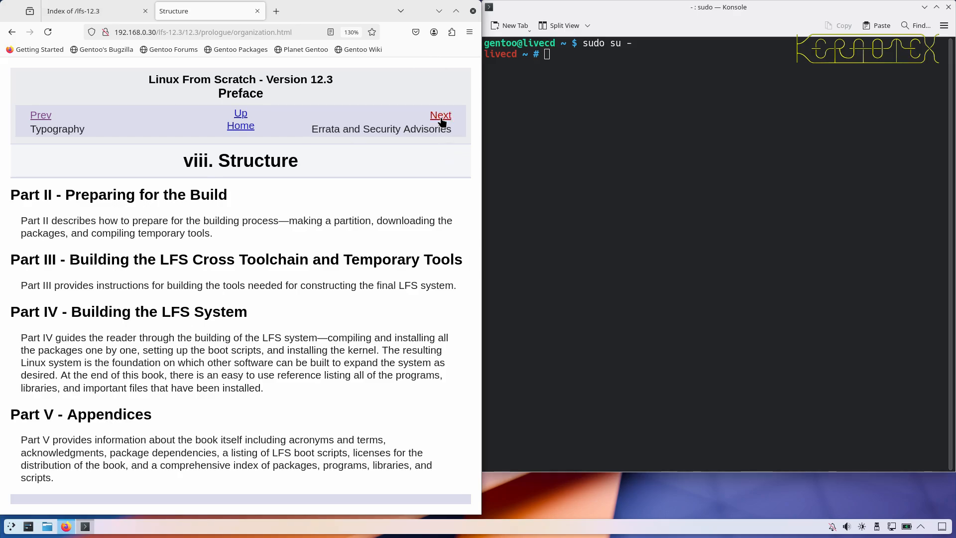
# Advance to ix. Errata and Security Advisories with the header's Next link.
pyautogui.click(440, 115)
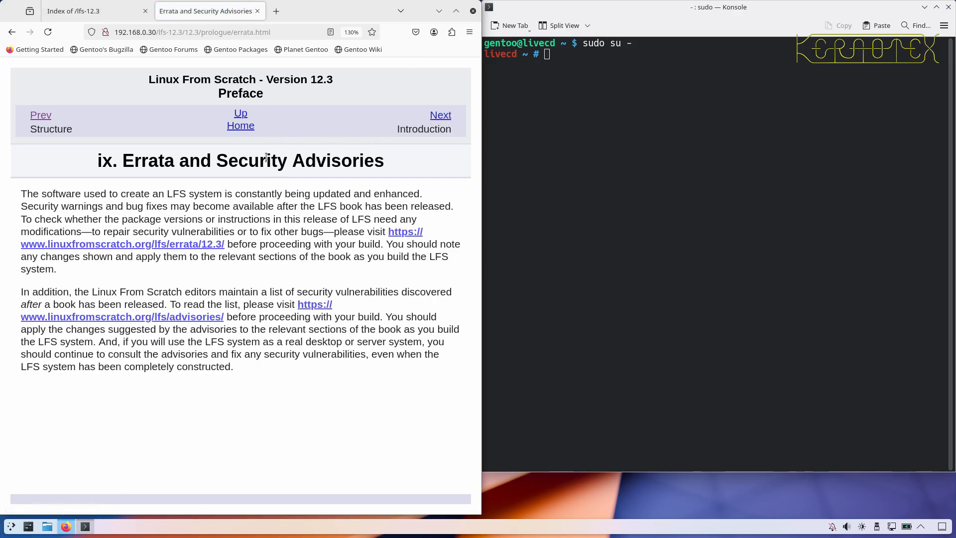
pyautogui.moveTo(272, 187)
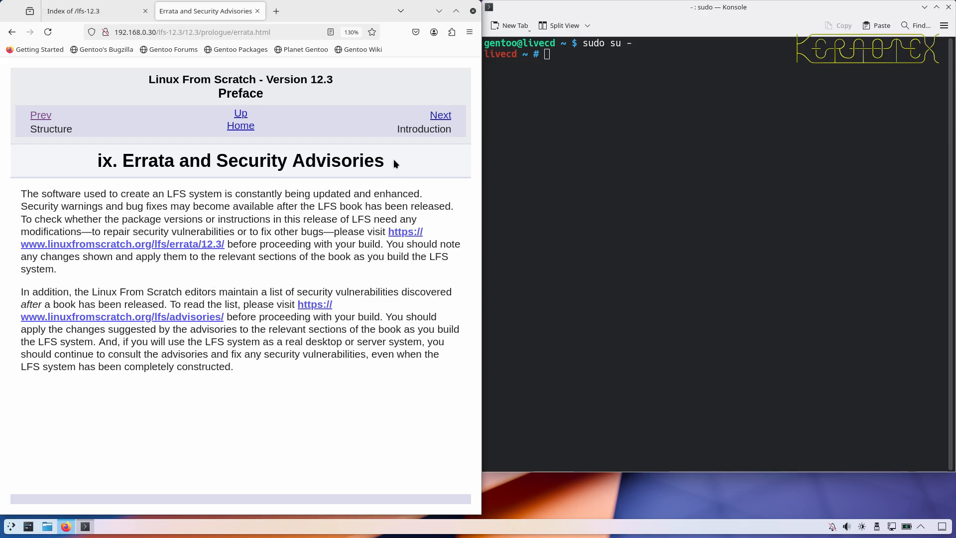
pyautogui.moveTo(439, 115)
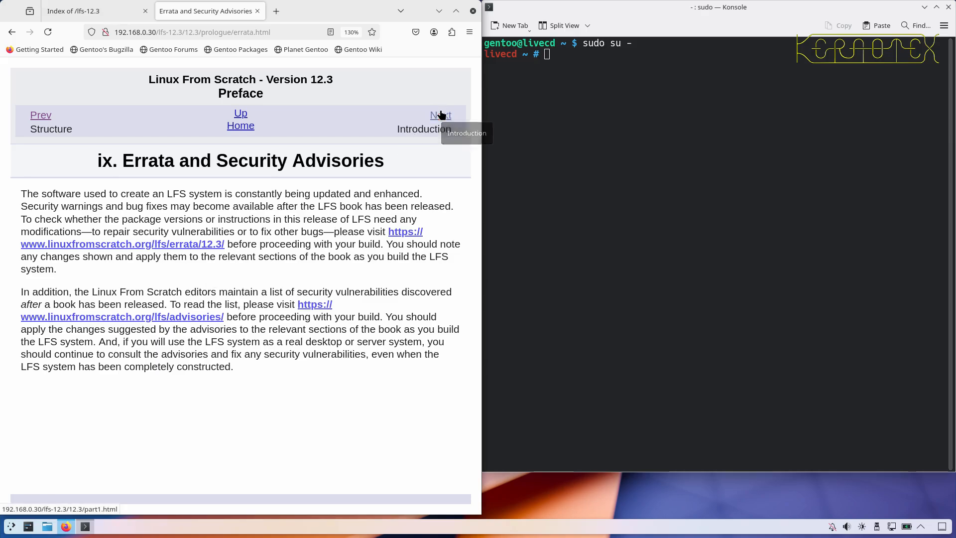
# Pass Part I Introduction into 1.1 How to Build an LFS System and scroll to its summary.
pyautogui.click(440, 115)
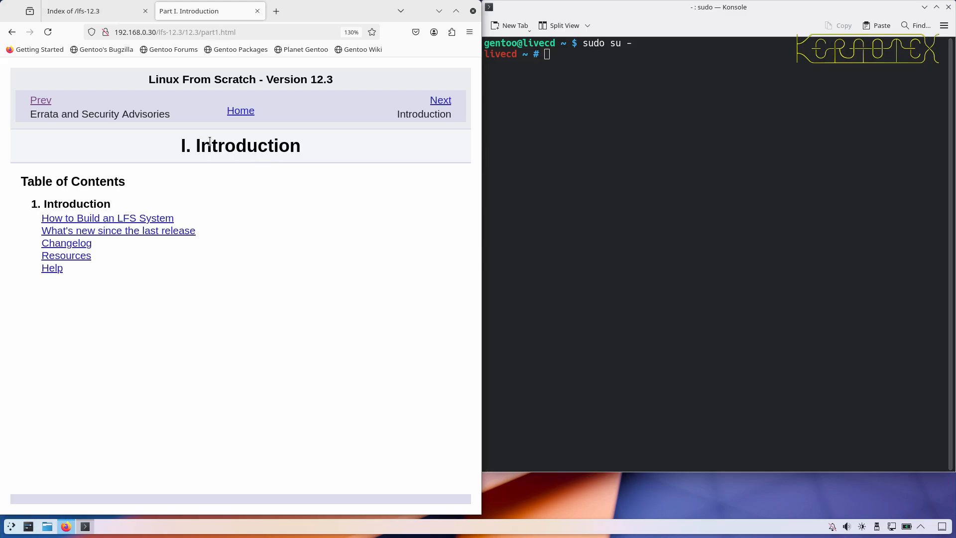
pyautogui.moveTo(354, 126)
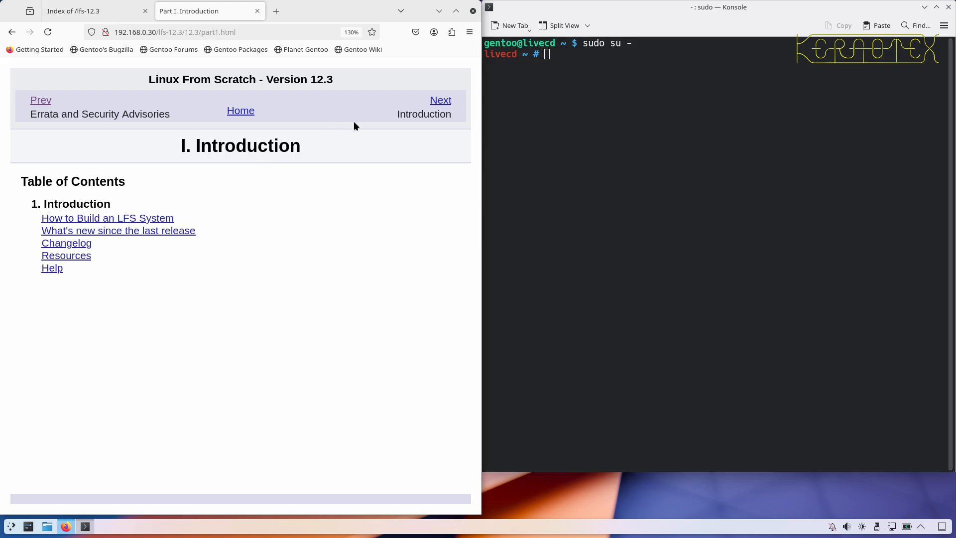
pyautogui.click(440, 100)
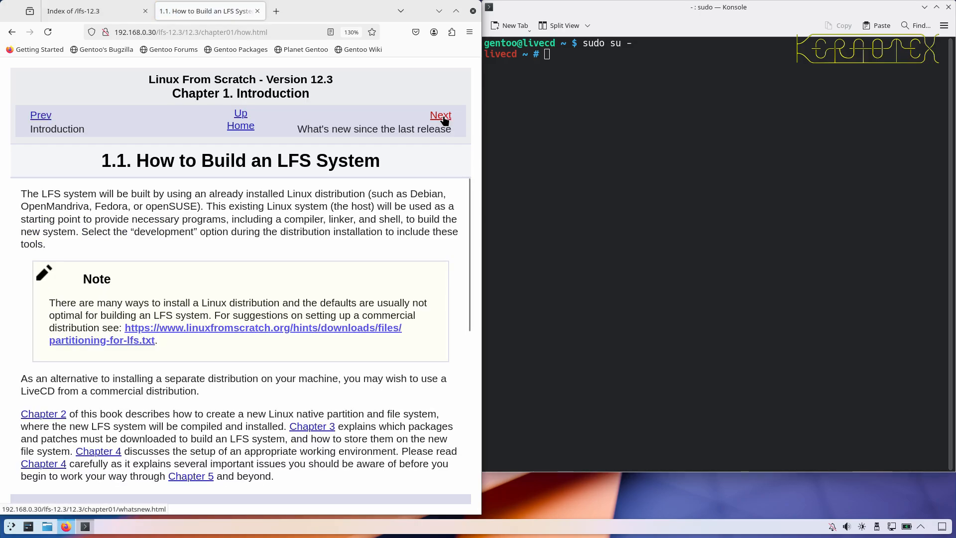
pyautogui.scroll(-3)
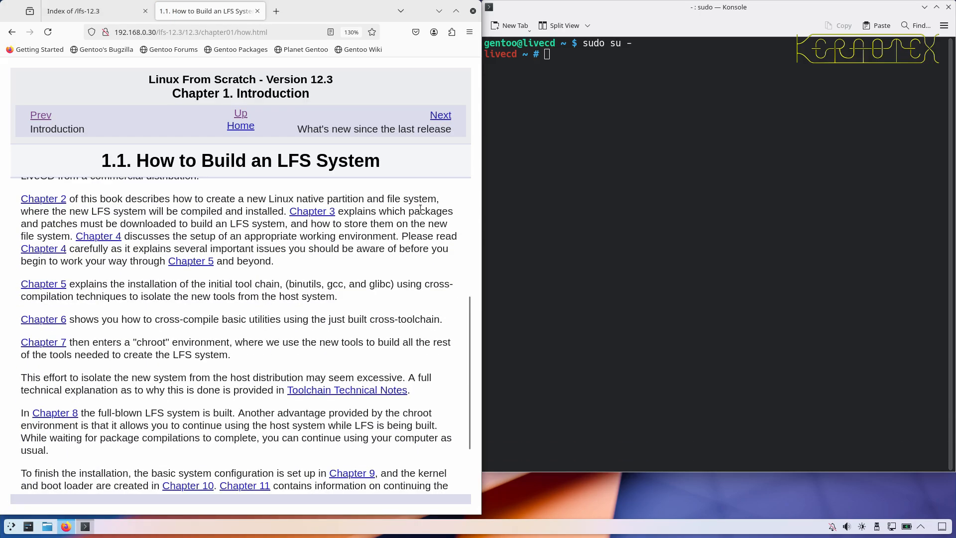
pyautogui.scroll(-3)
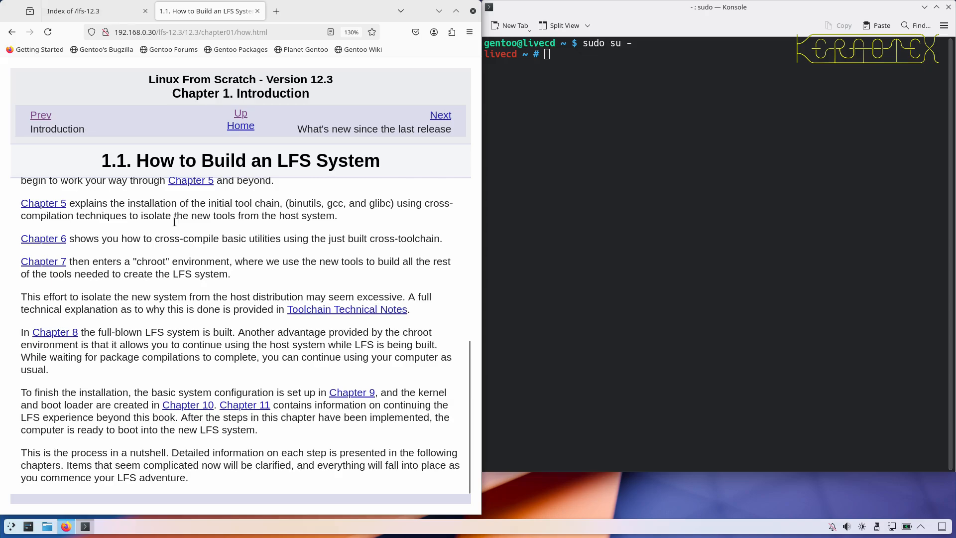
pyautogui.moveTo(146, 231)
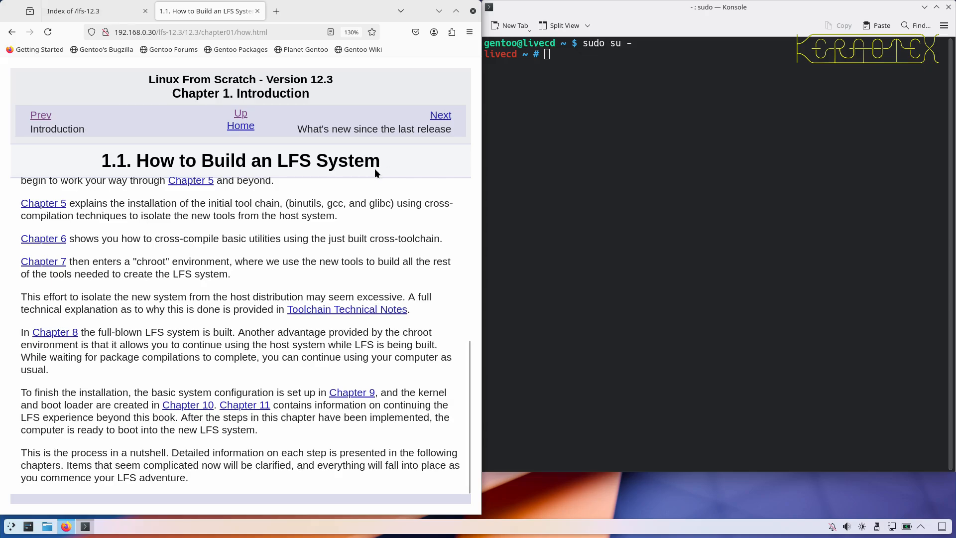
# Skim 1.2 What's new, then open 1.3 Changelog and scroll to the LFS-12.2 entry.
pyautogui.click(439, 114)
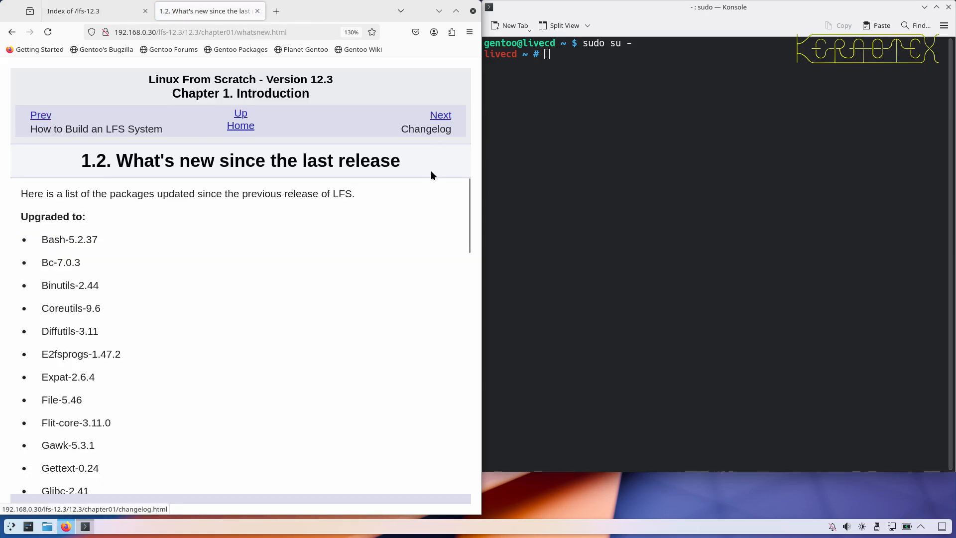
pyautogui.scroll(-3)
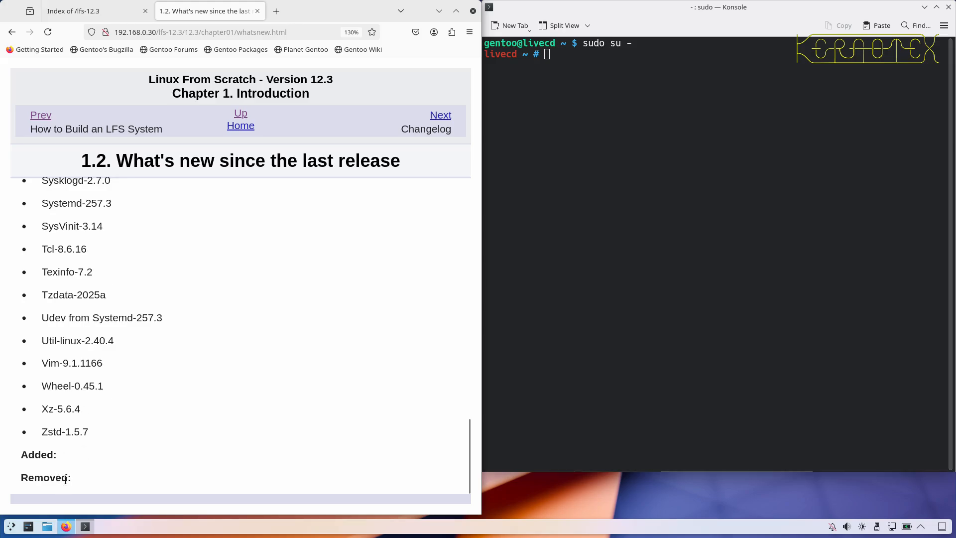
pyautogui.moveTo(441, 115)
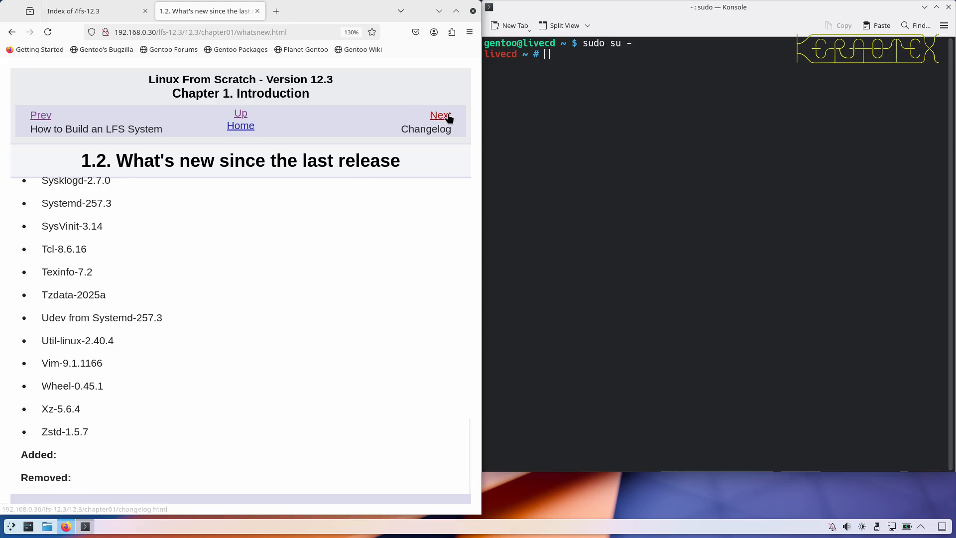
pyautogui.click(440, 115)
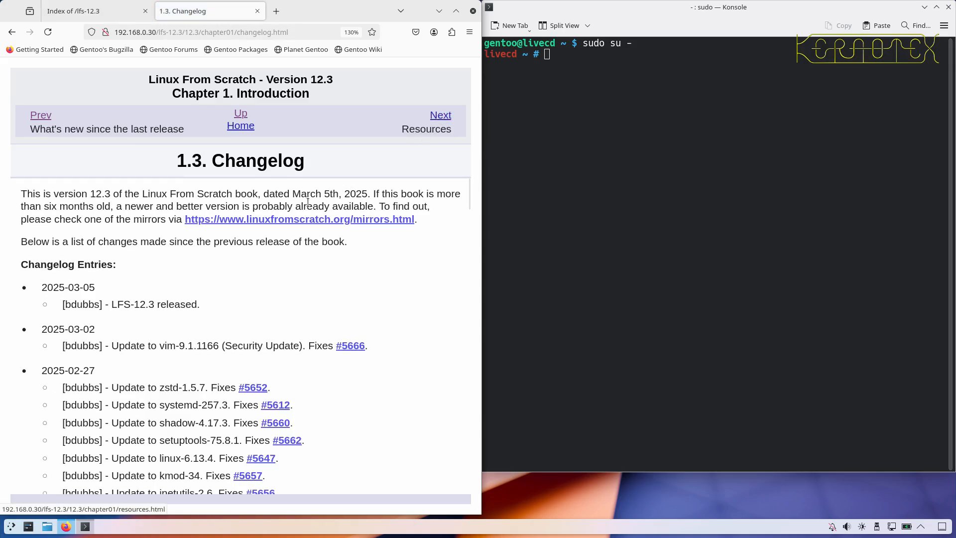
pyautogui.scroll(-3)
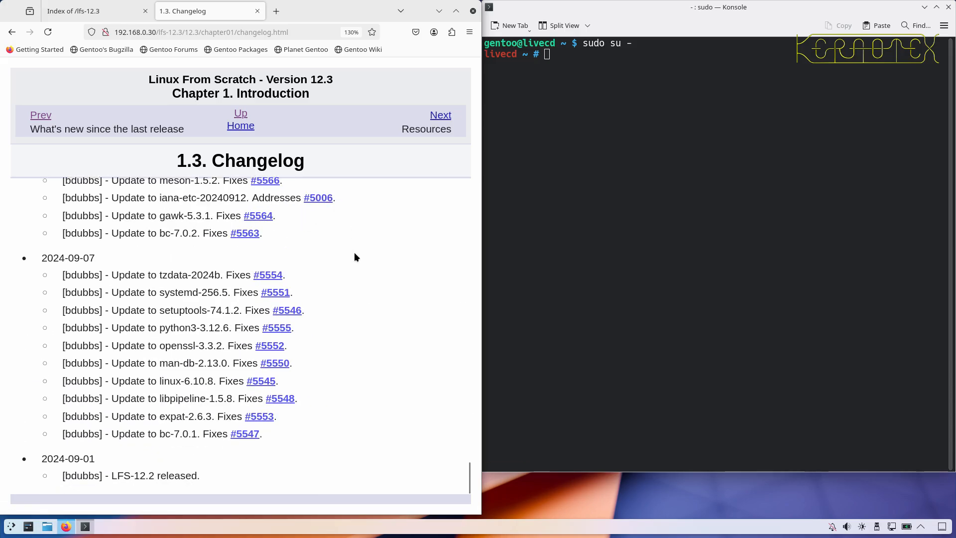
pyautogui.moveTo(439, 115)
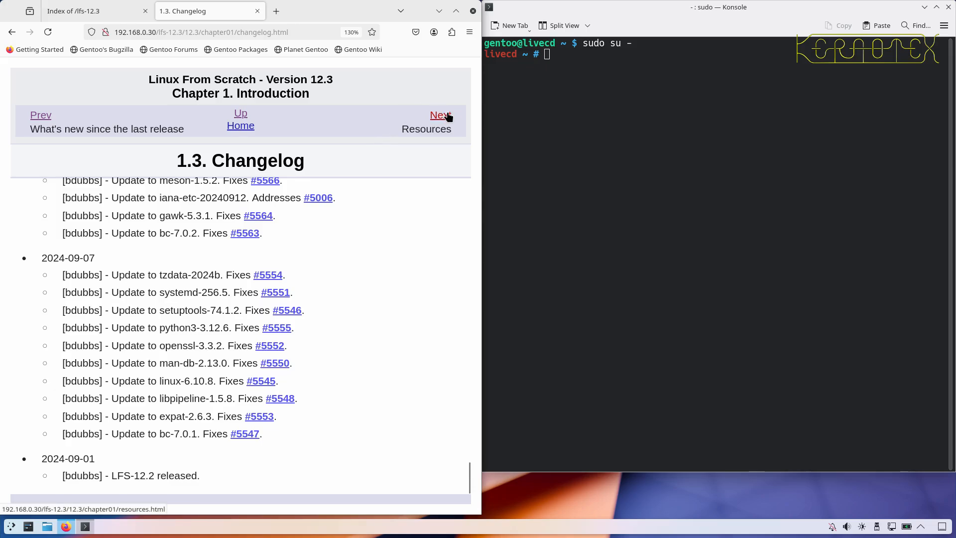
# Advance to 1.4 Resources and read down to Mirror Sites and Contact Information.
pyautogui.click(439, 114)
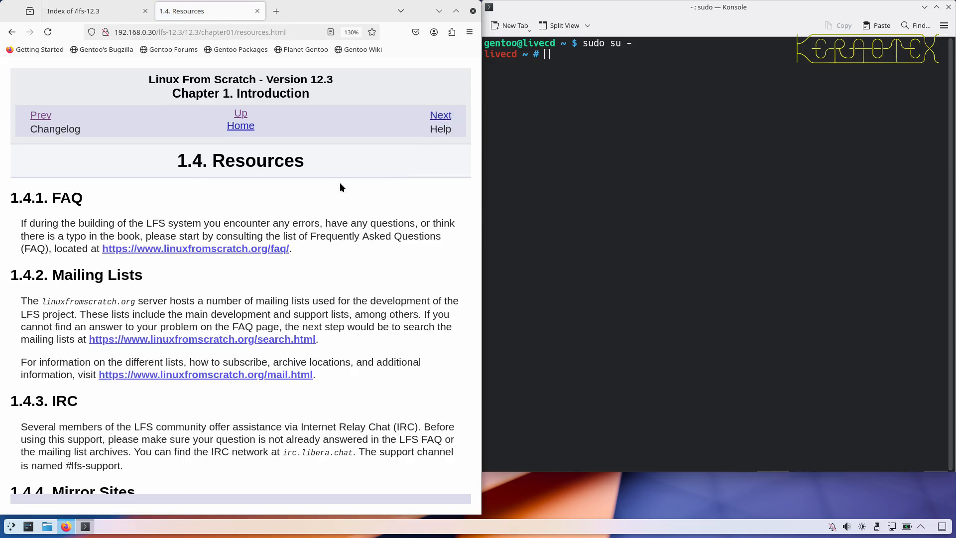
pyautogui.moveTo(196, 248)
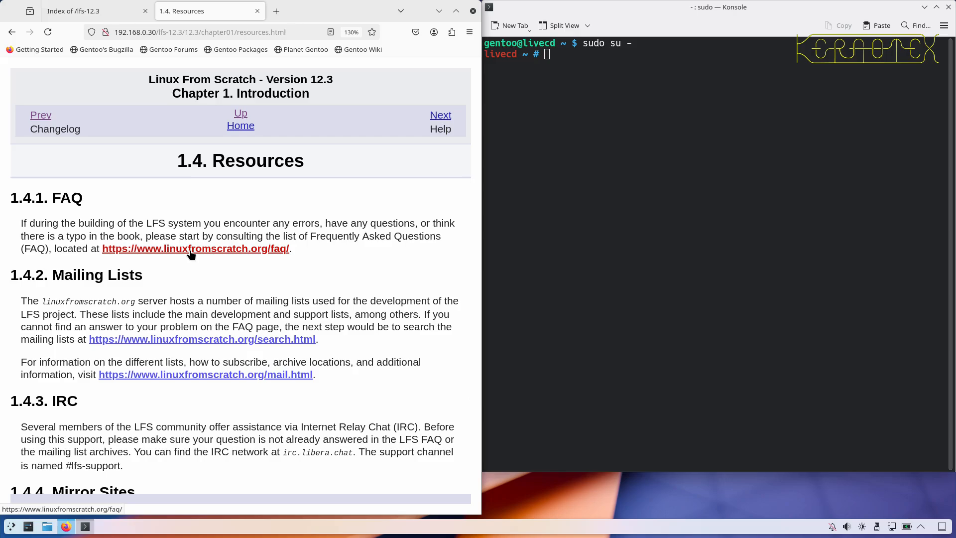
pyautogui.moveTo(190, 279)
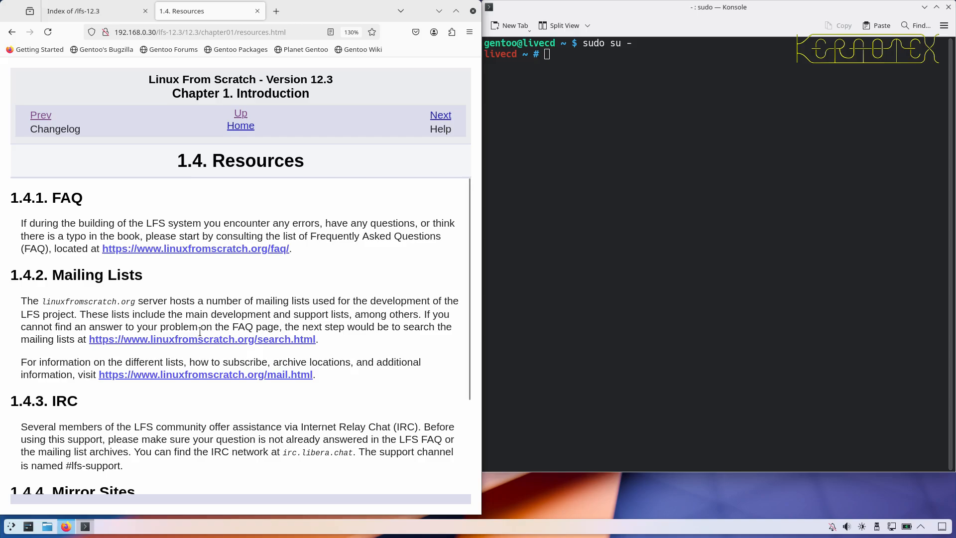
pyautogui.moveTo(203, 394)
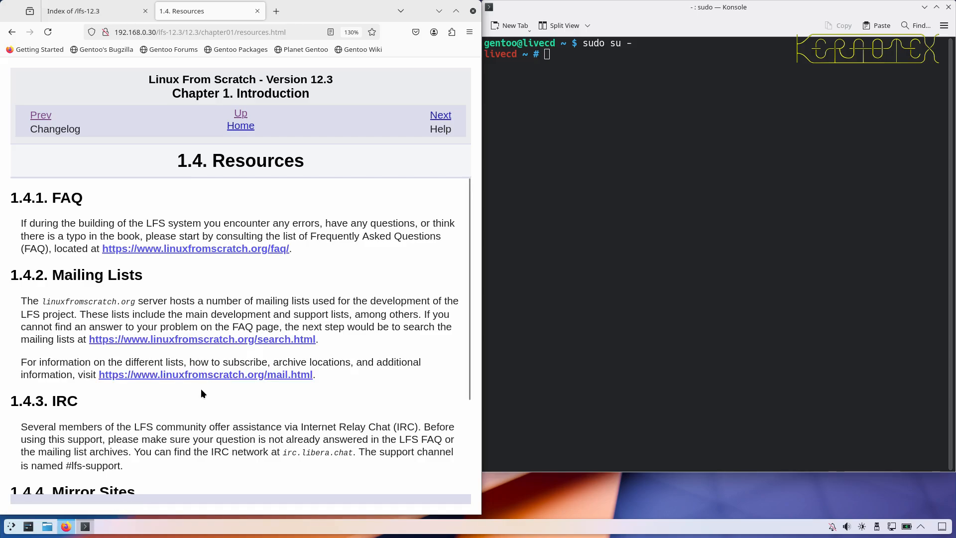
pyautogui.scroll(-3)
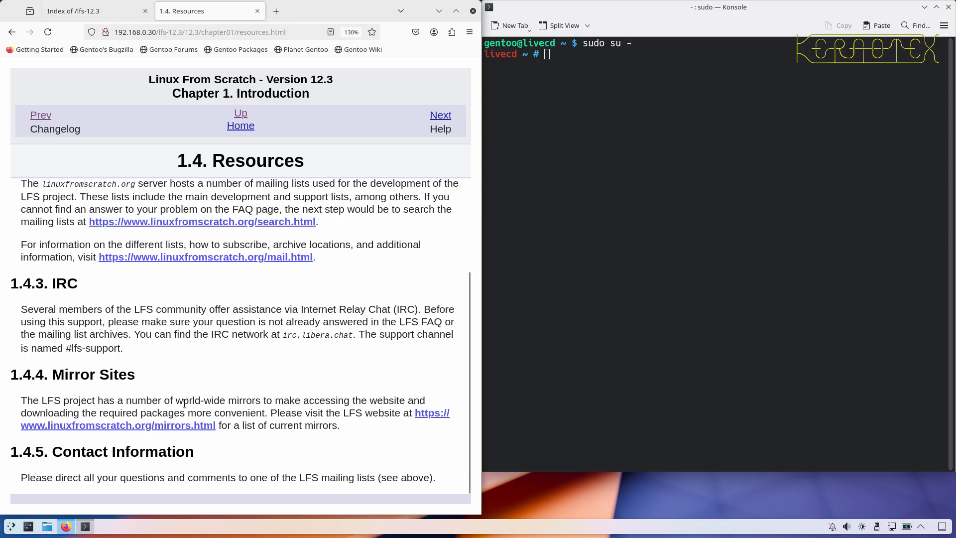
pyautogui.moveTo(224, 410)
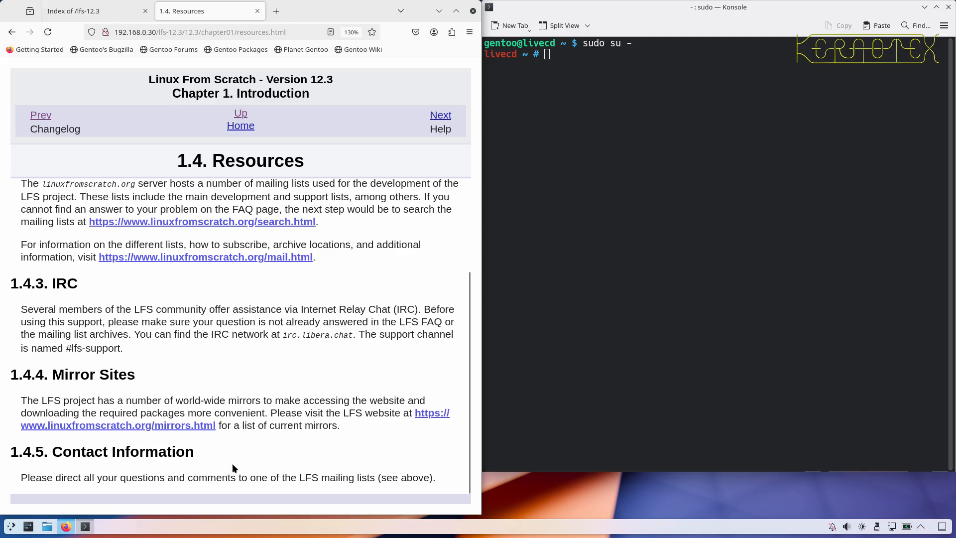
pyautogui.moveTo(231, 465)
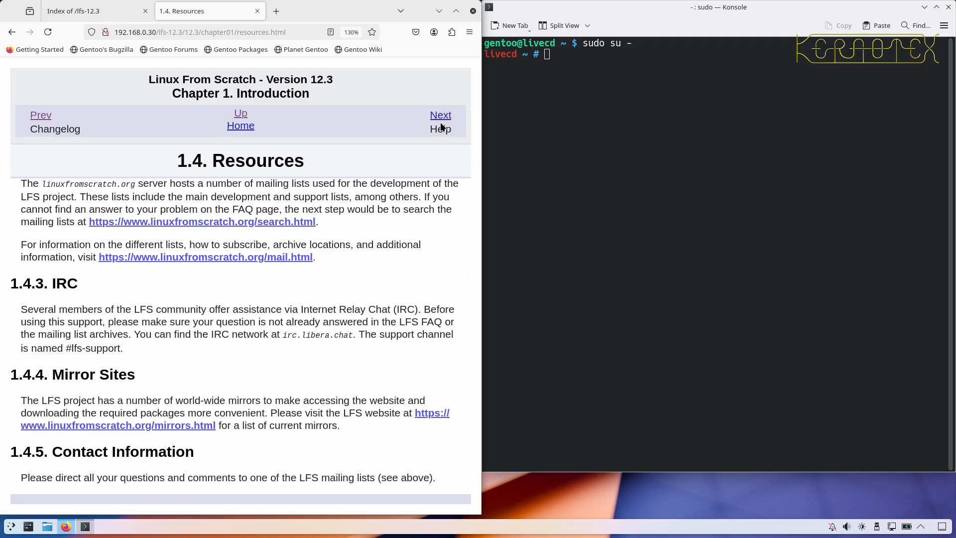
# Advance to 1.5 Help and read through the FAQ advice to Things to Mention.
pyautogui.click(440, 115)
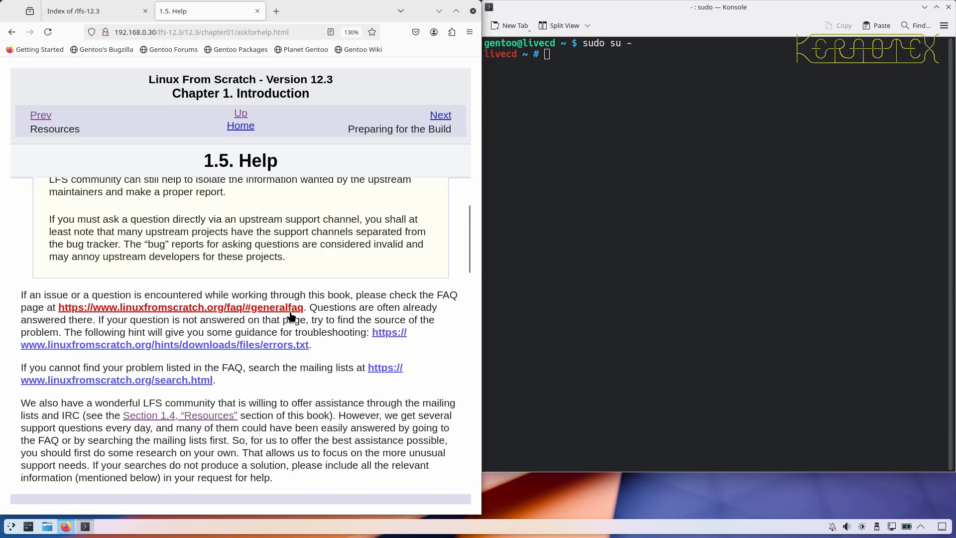
pyautogui.moveTo(264, 395)
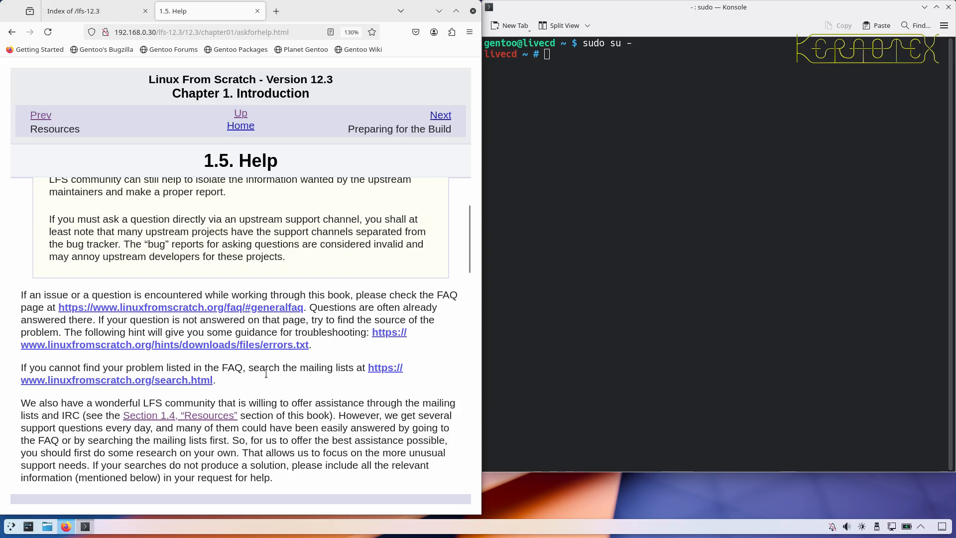
pyautogui.moveTo(267, 389)
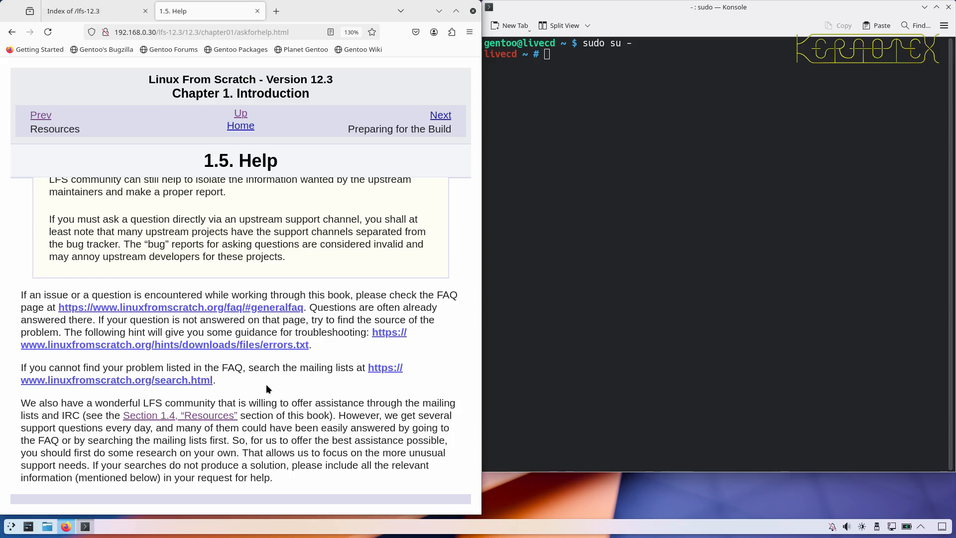
pyautogui.scroll(-3)
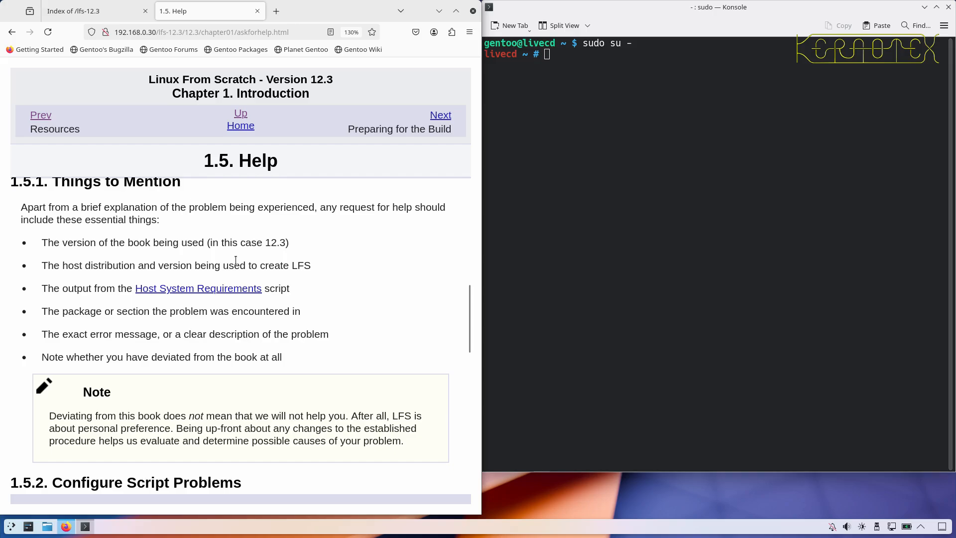
pyautogui.scroll(-3)
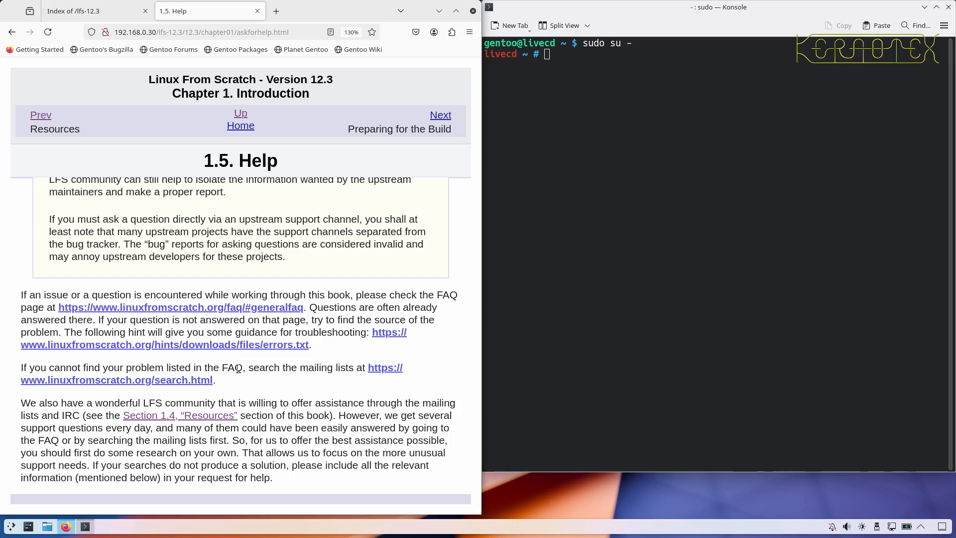
pyautogui.scroll(-3)
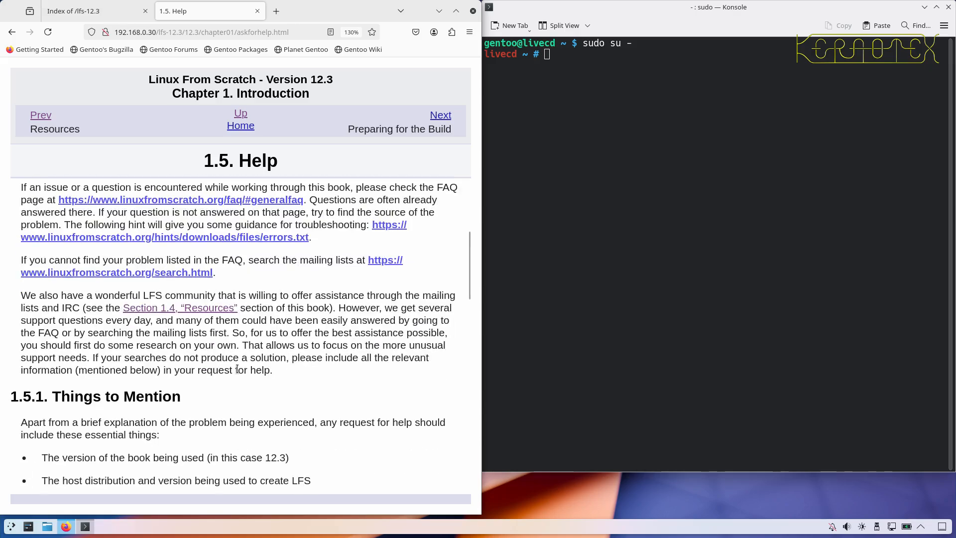
pyautogui.scroll(-3)
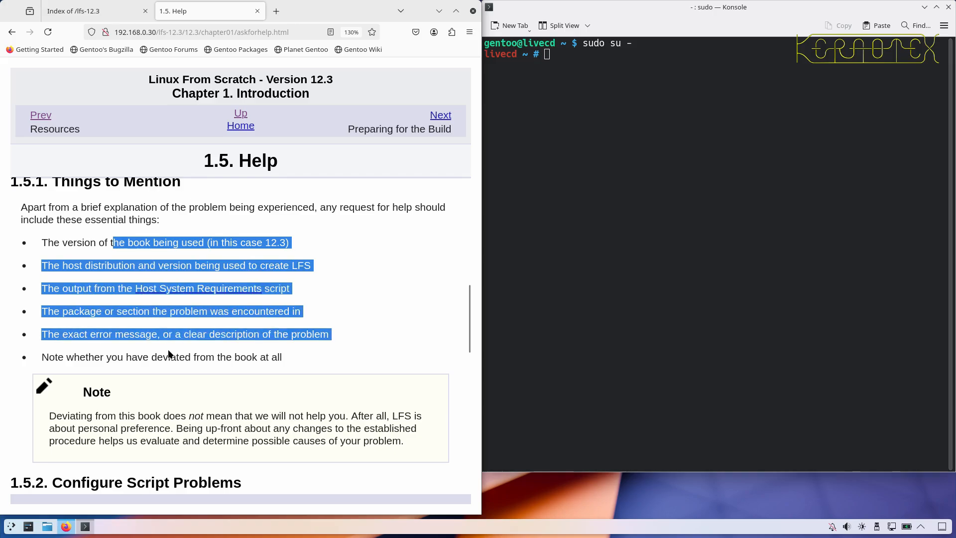
pyautogui.scroll(-3)
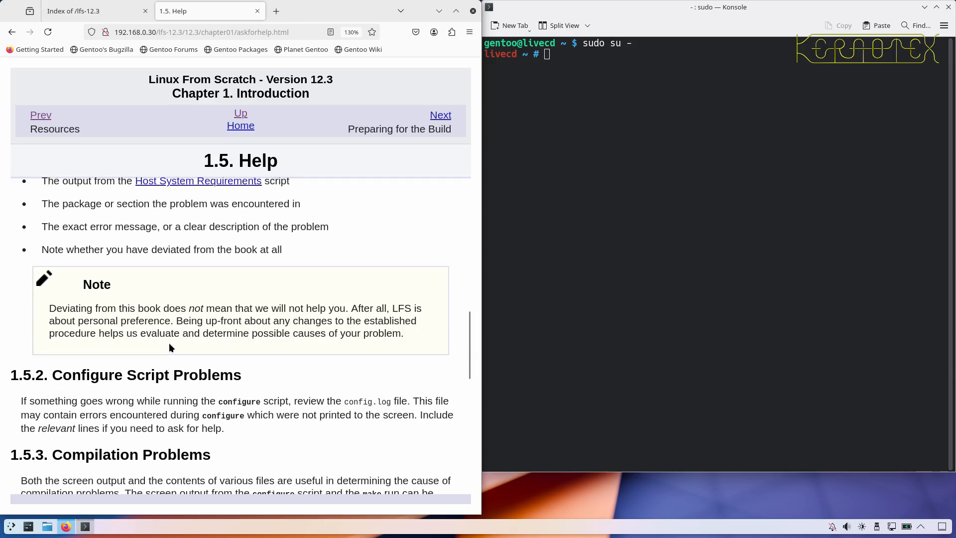
pyautogui.scroll(-3)
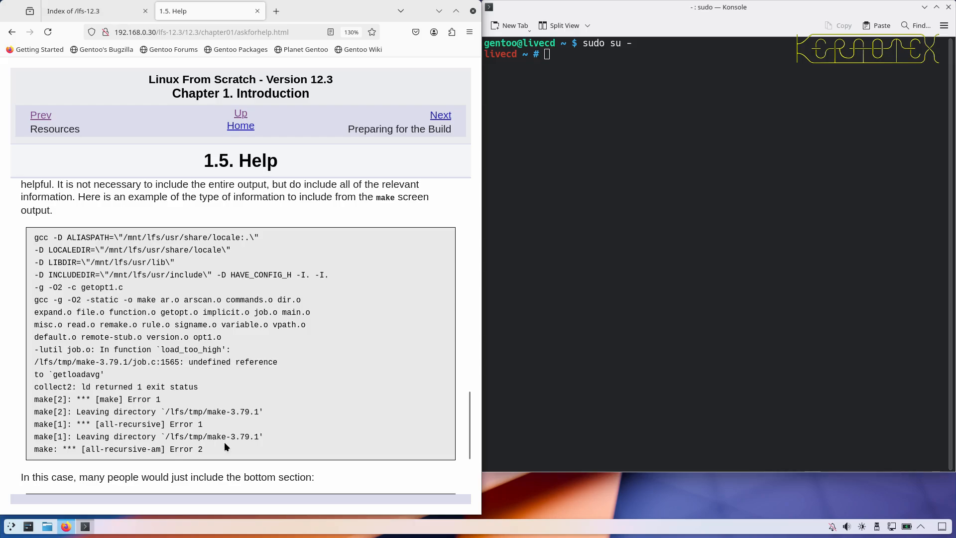
pyautogui.scroll(-3)
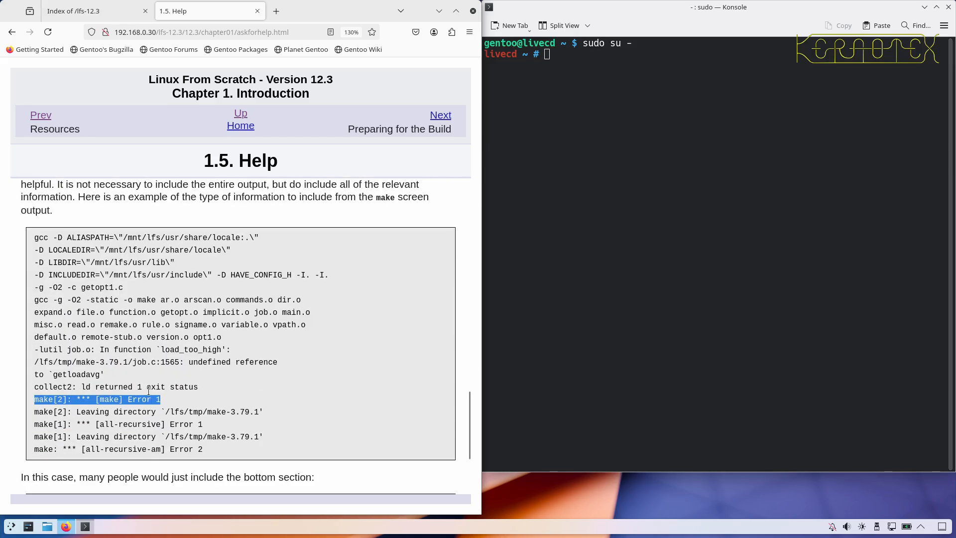
pyautogui.moveTo(145, 386)
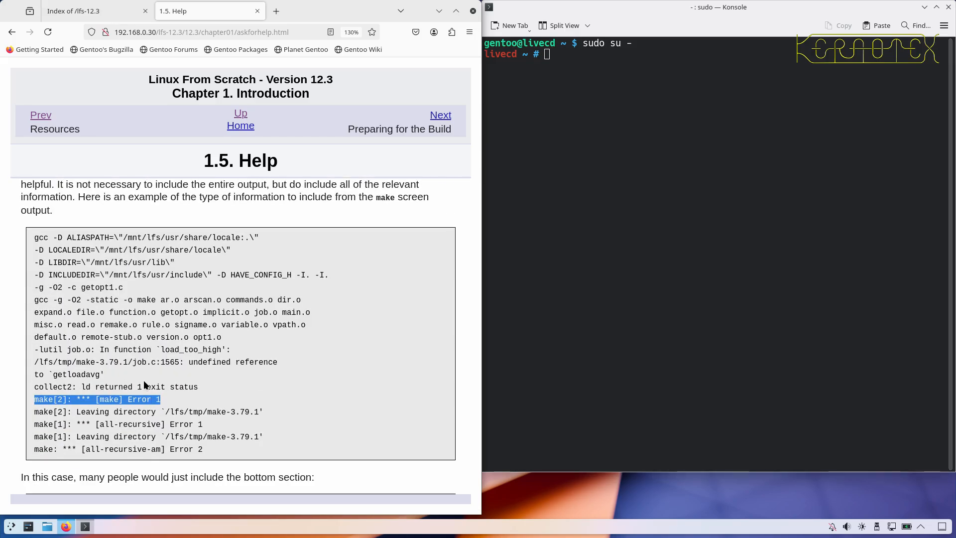
pyautogui.scroll(-3)
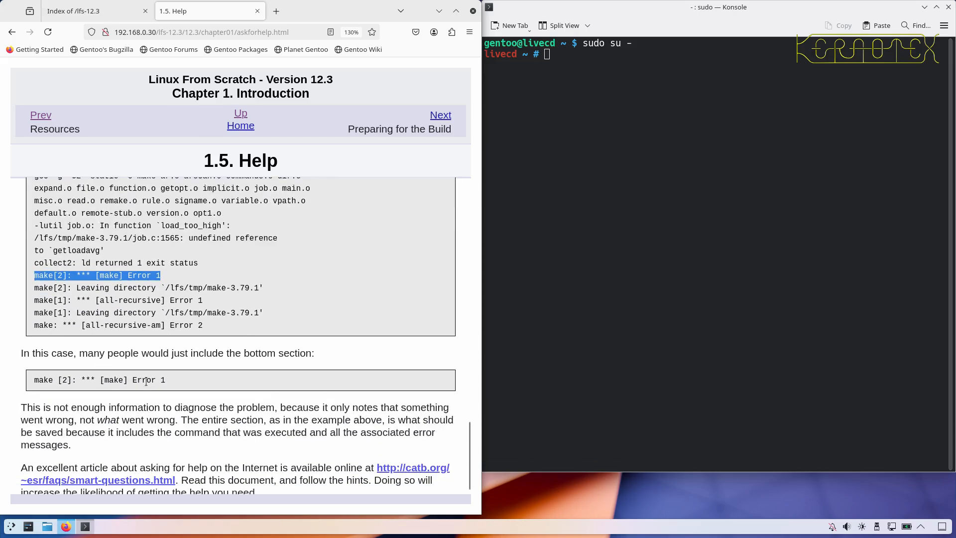
pyautogui.scroll(-3)
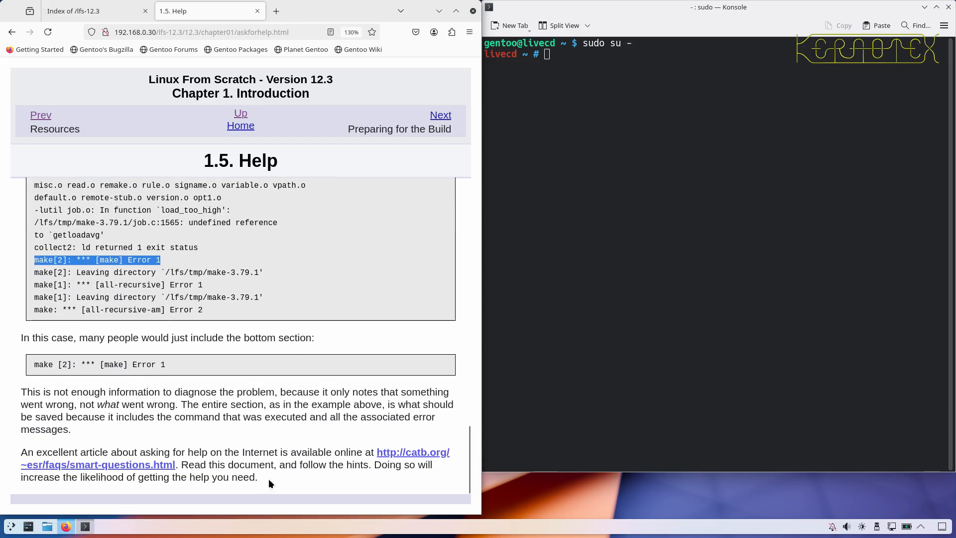
pyautogui.moveTo(409, 462)
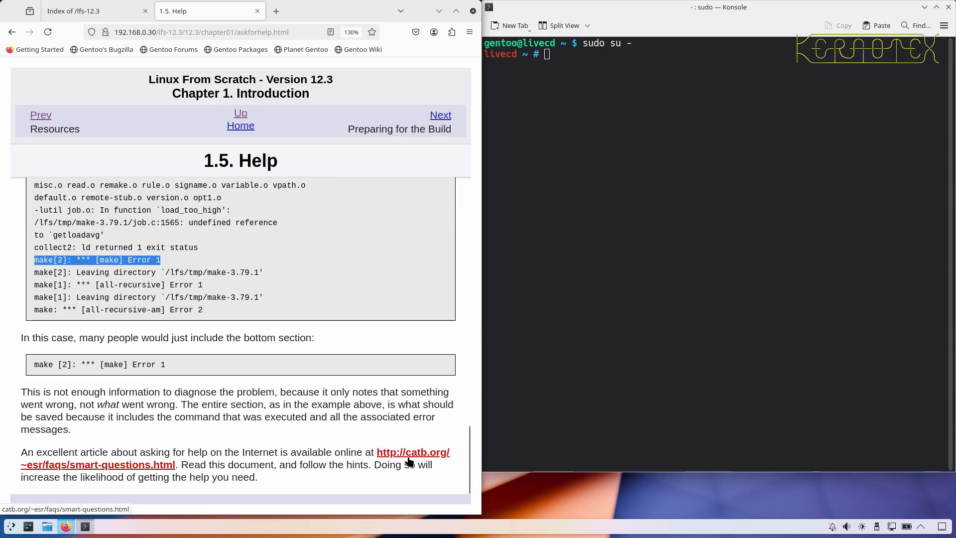
pyautogui.moveTo(162, 443)
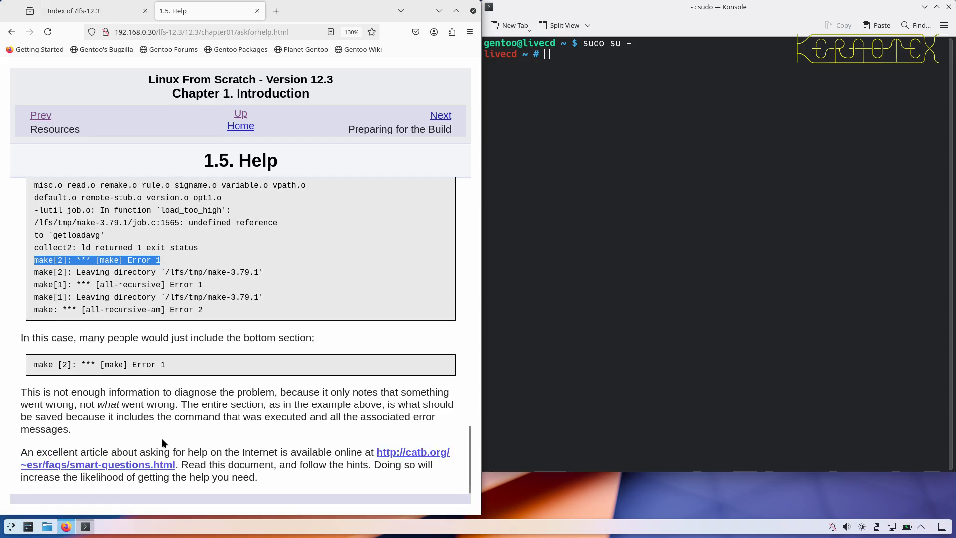
pyautogui.moveTo(162, 438)
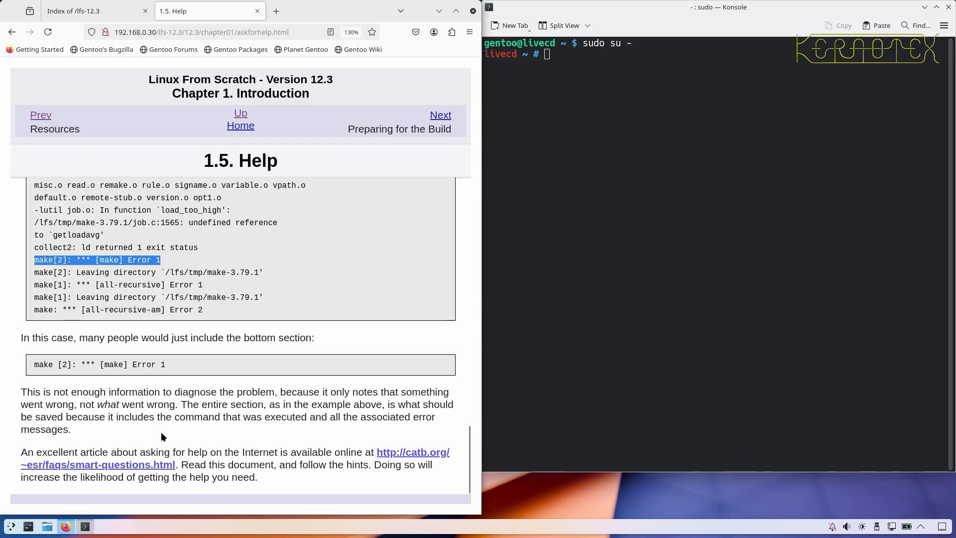
pyautogui.moveTo(163, 433)
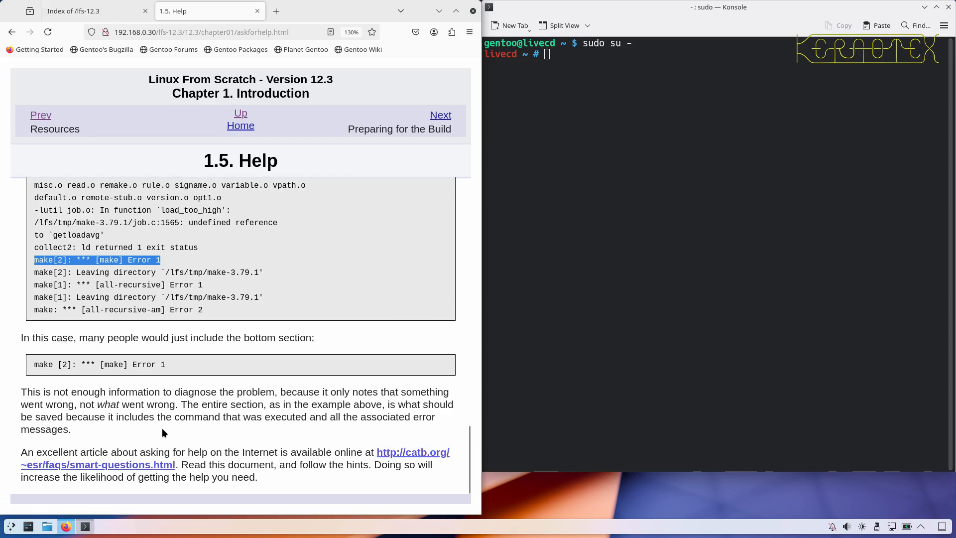